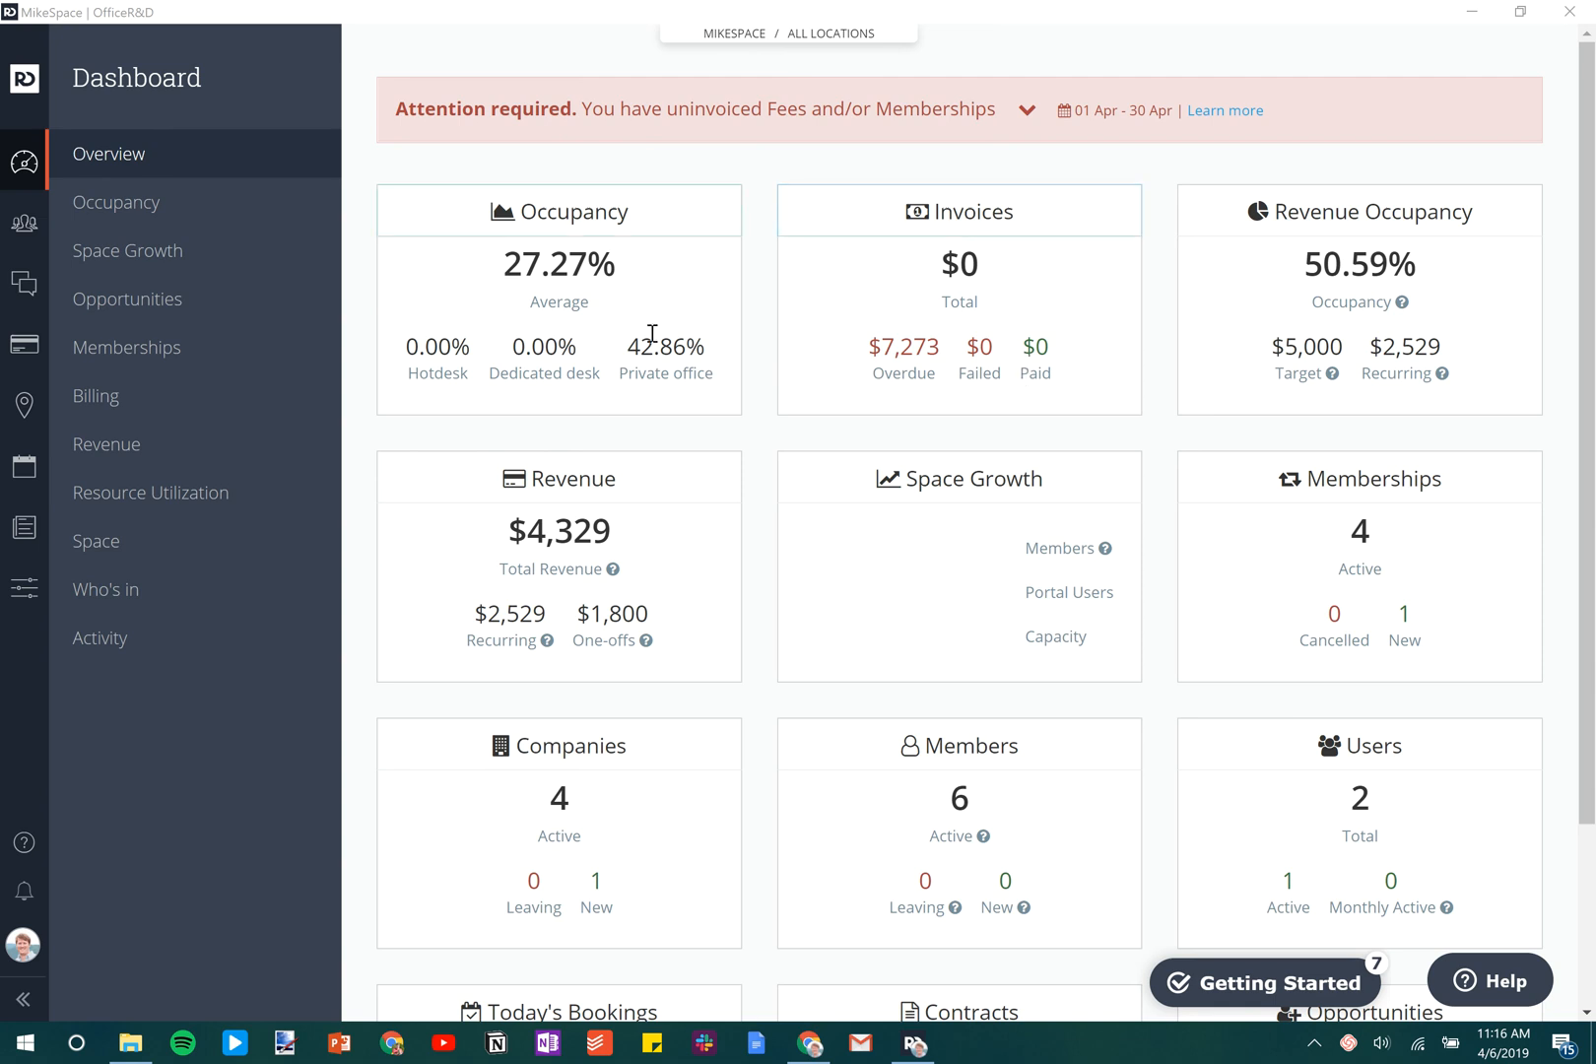
Go to the Resource Rates list under Billing.
left_click(24, 343)
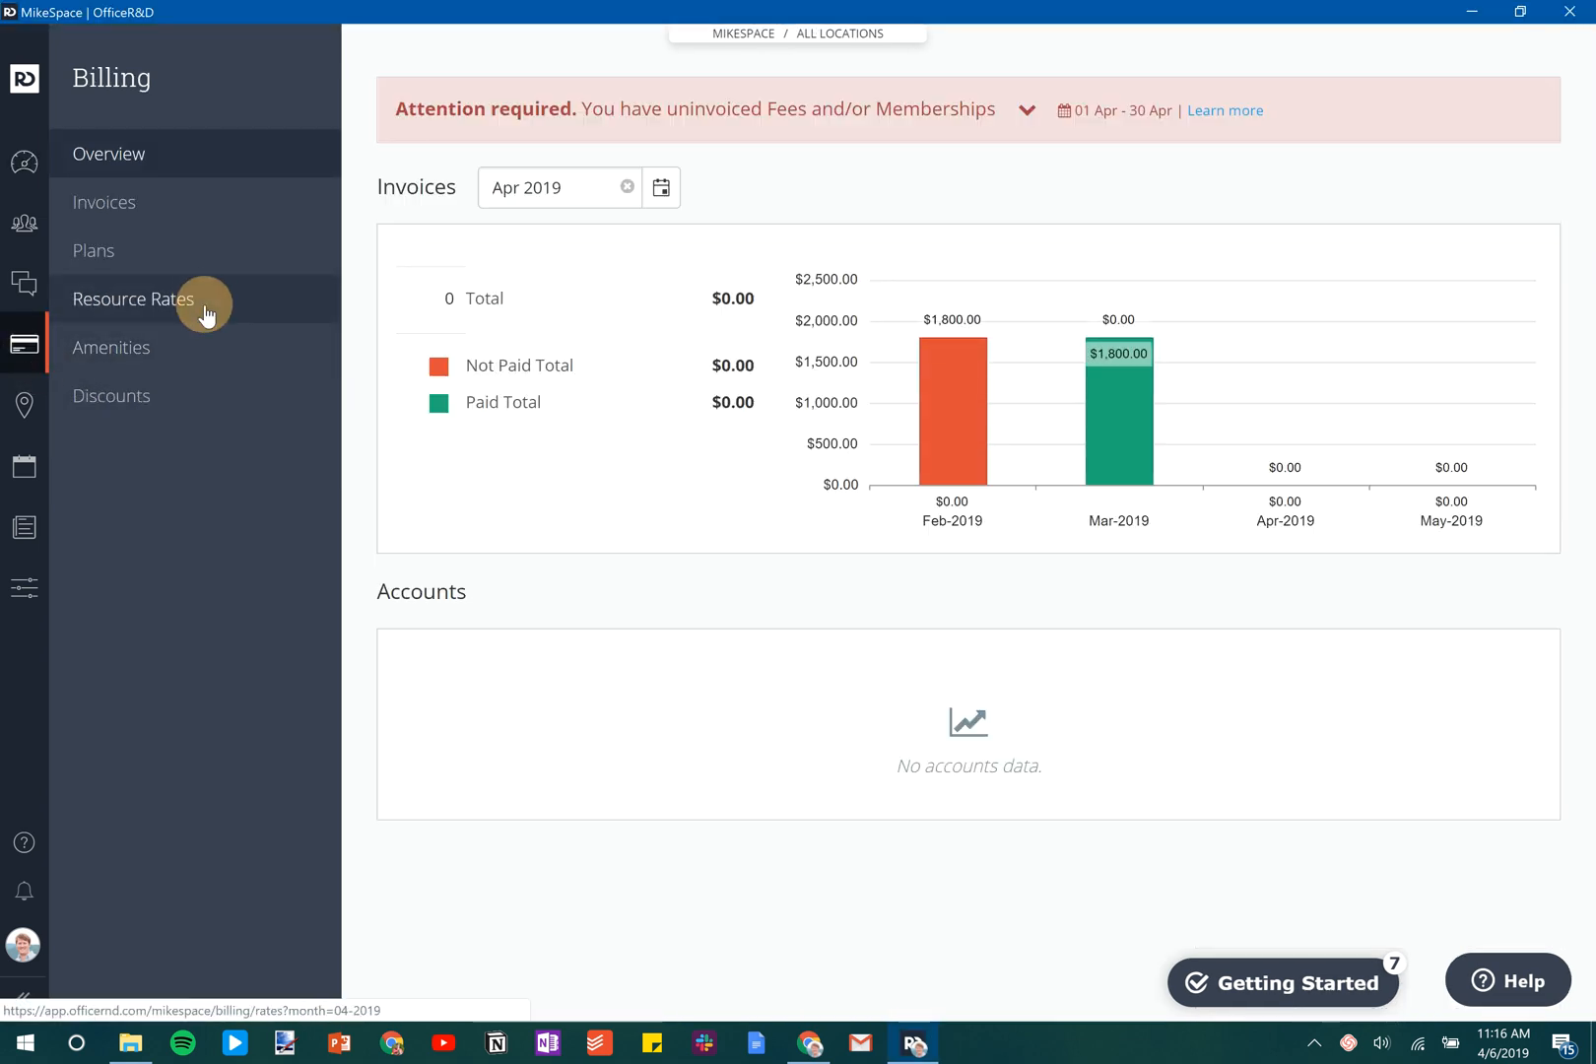
left_click(134, 299)
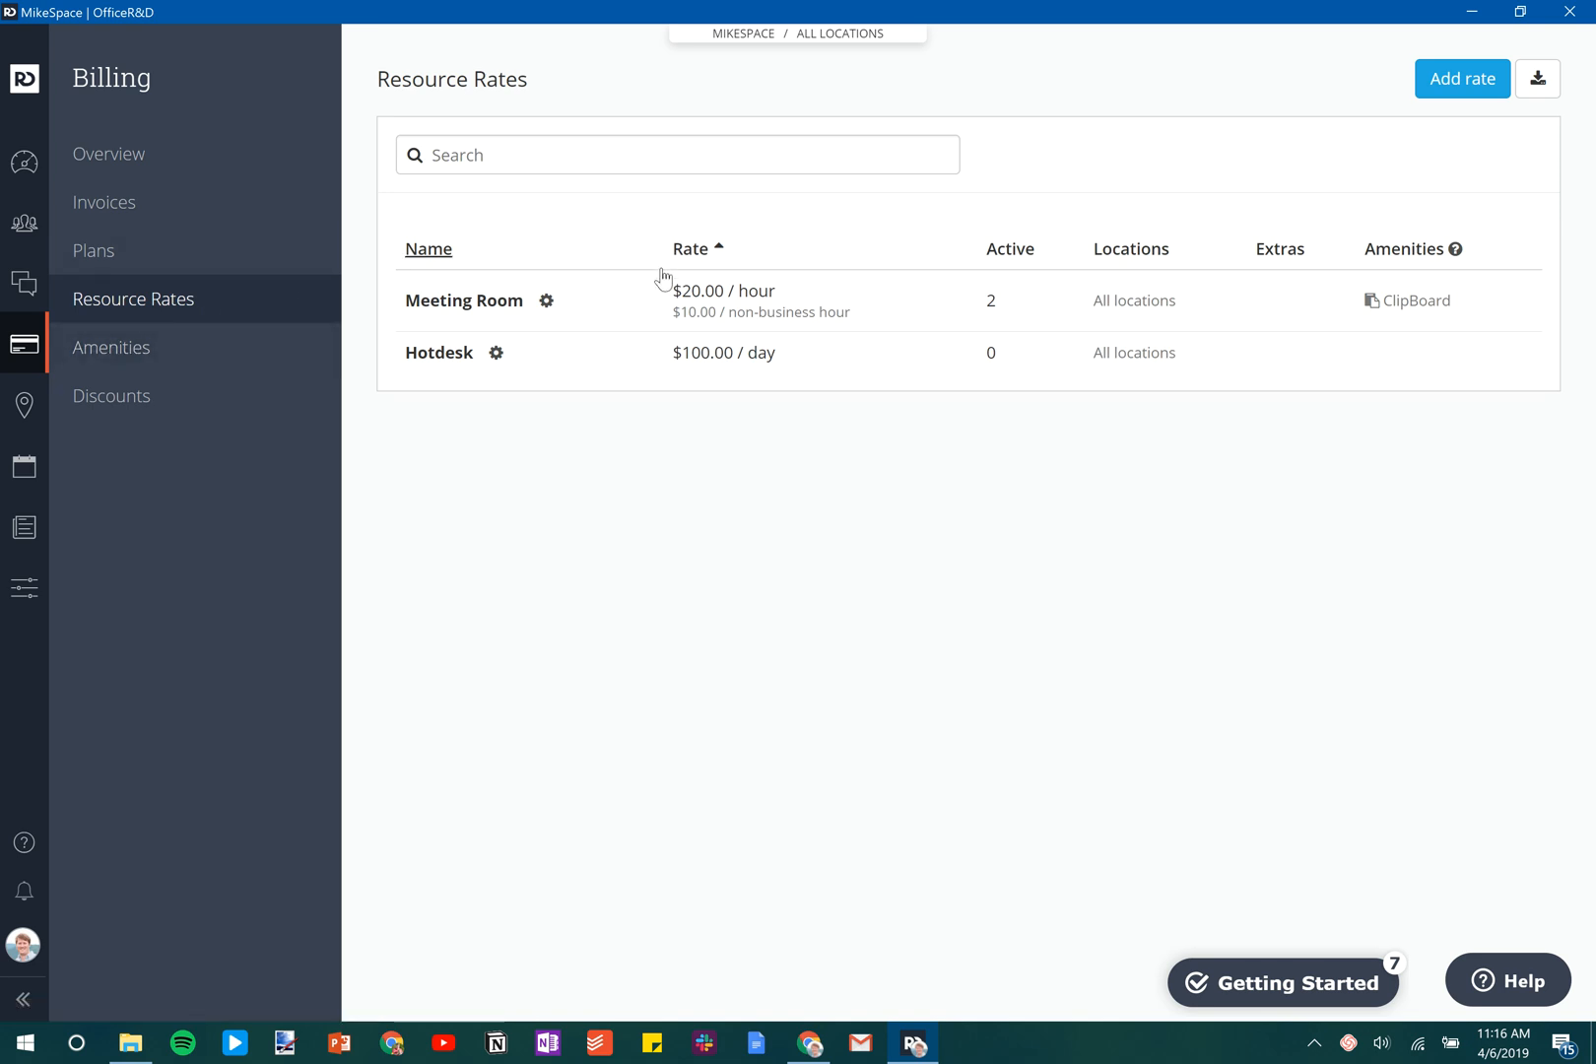
mouse_move(639, 270)
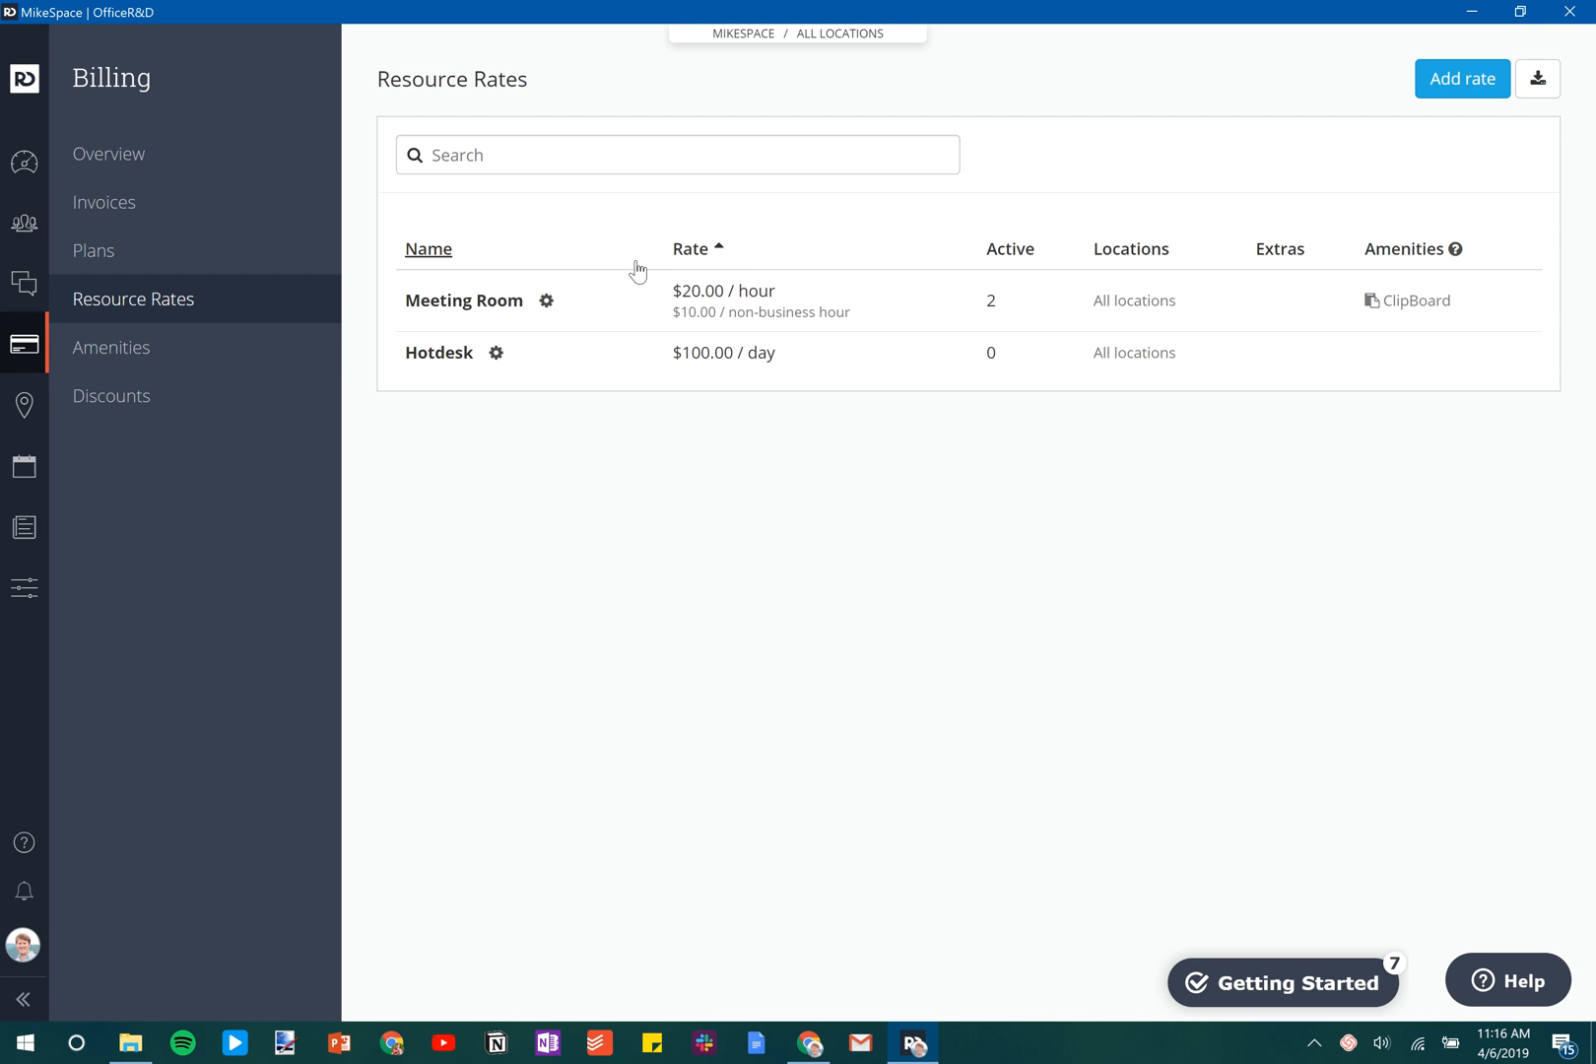
mouse_move(1433, 126)
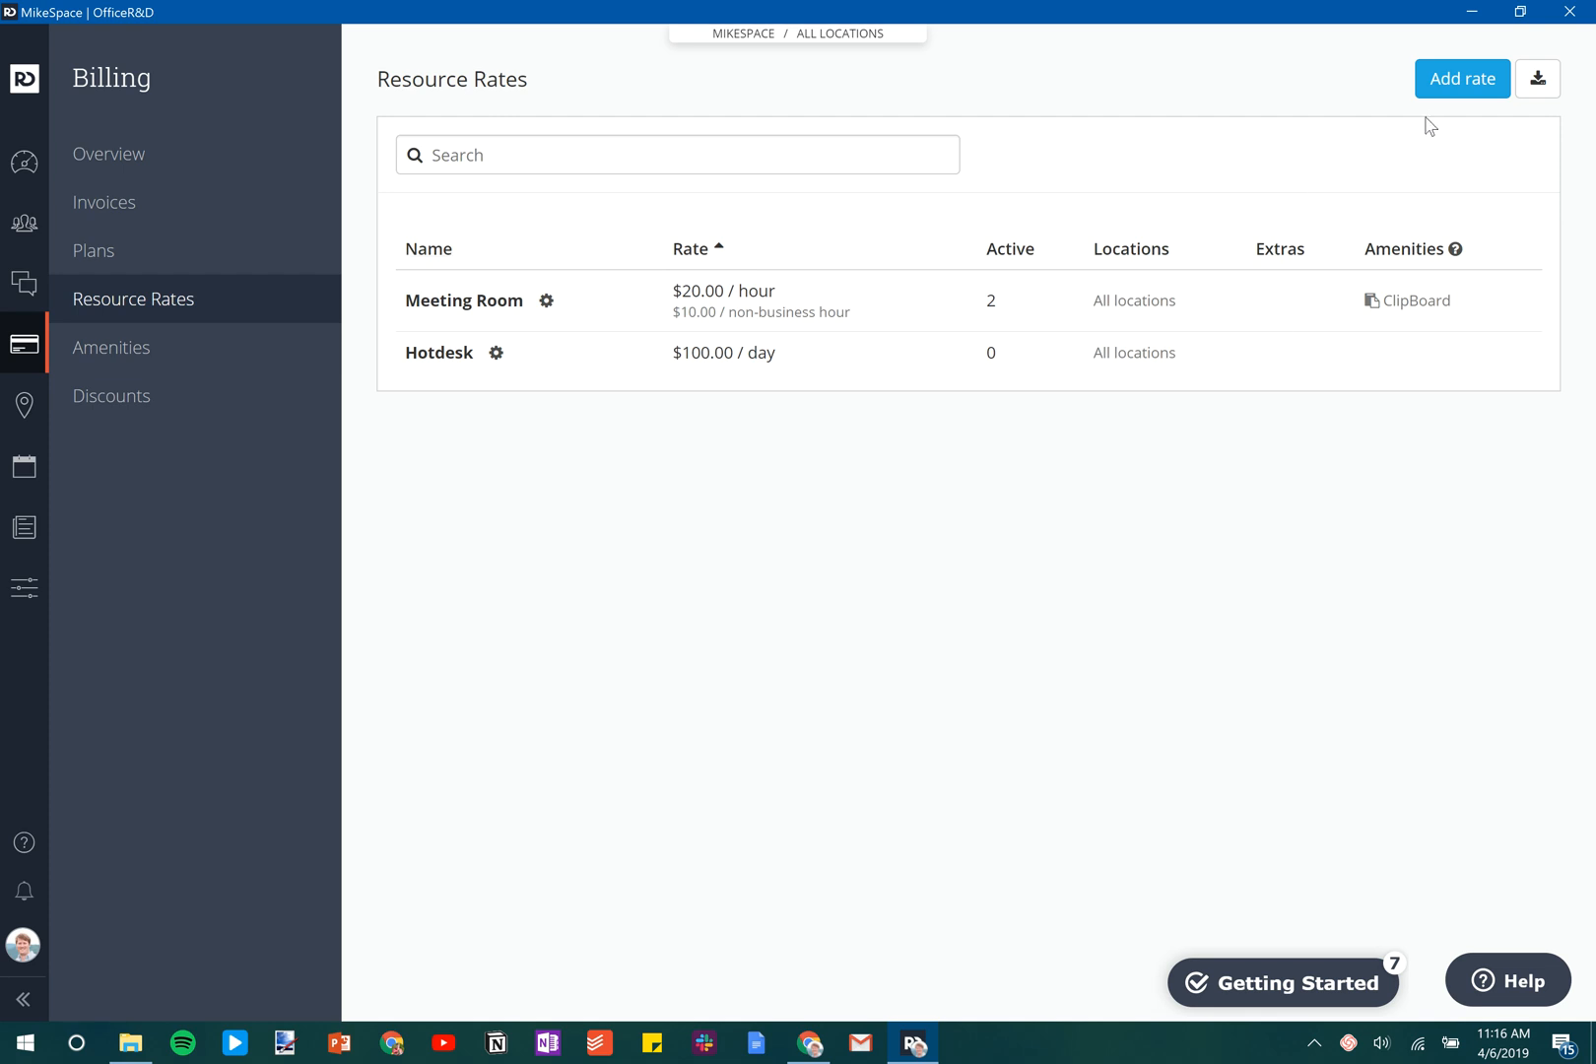
Create a new resource rate named 'Boardroom Rate' priced at 75 USD per hour.
left_click(1464, 79)
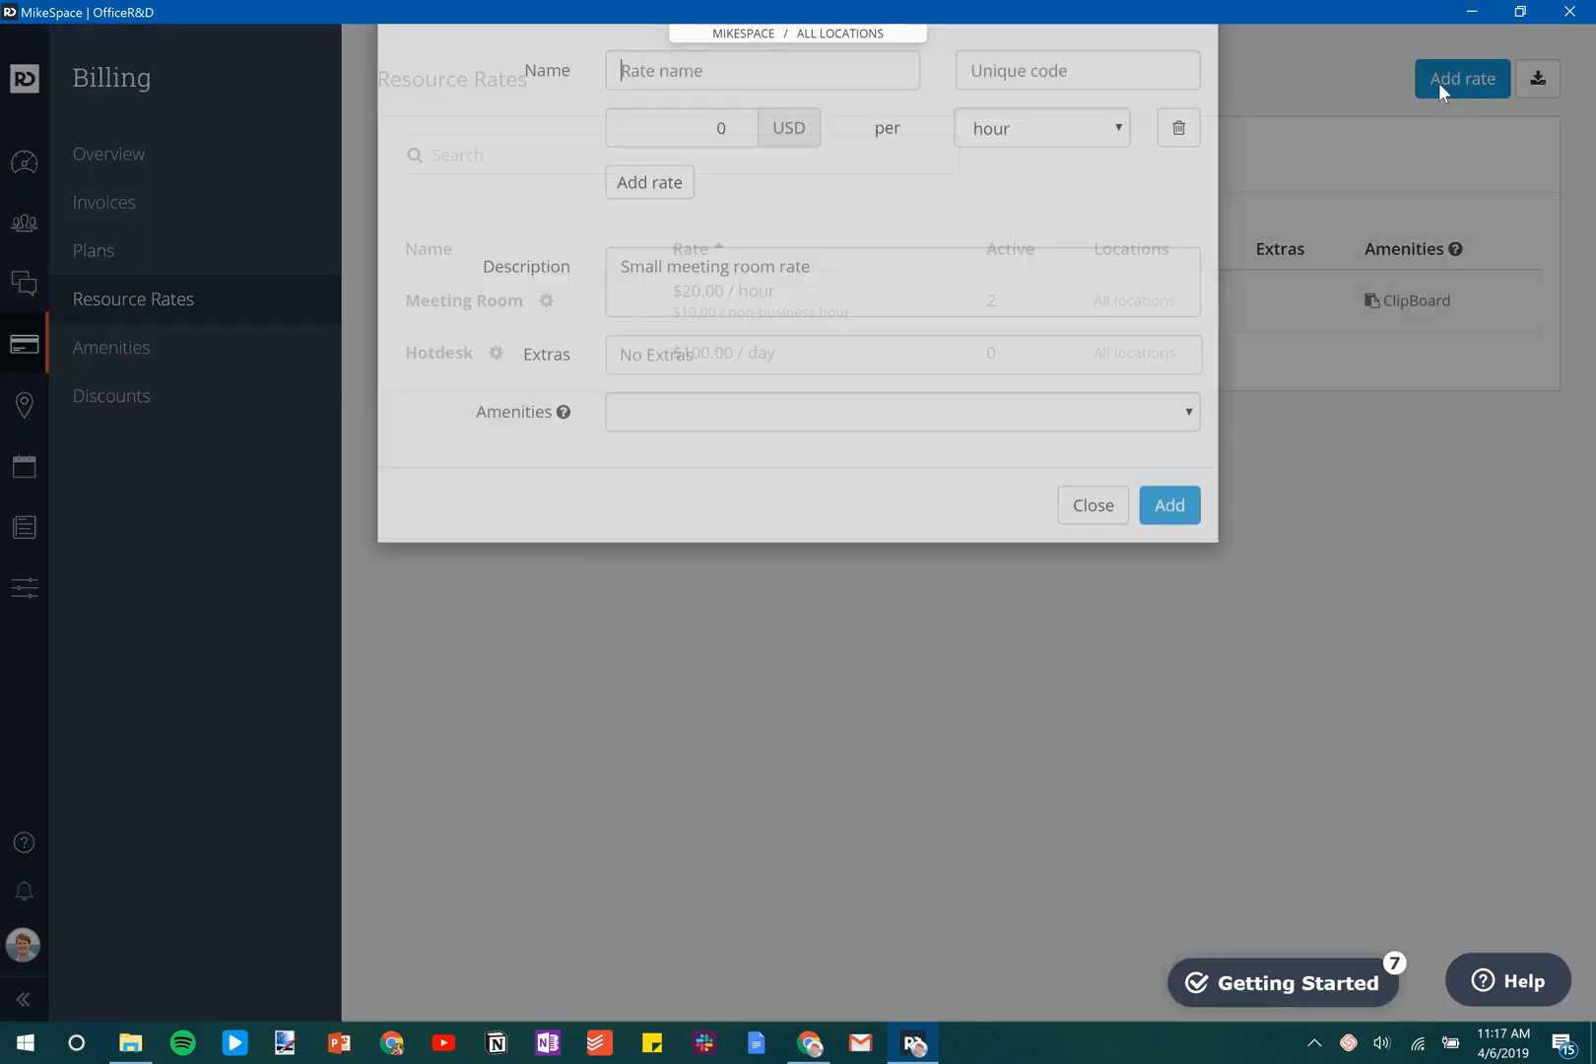
left_click(1463, 78)
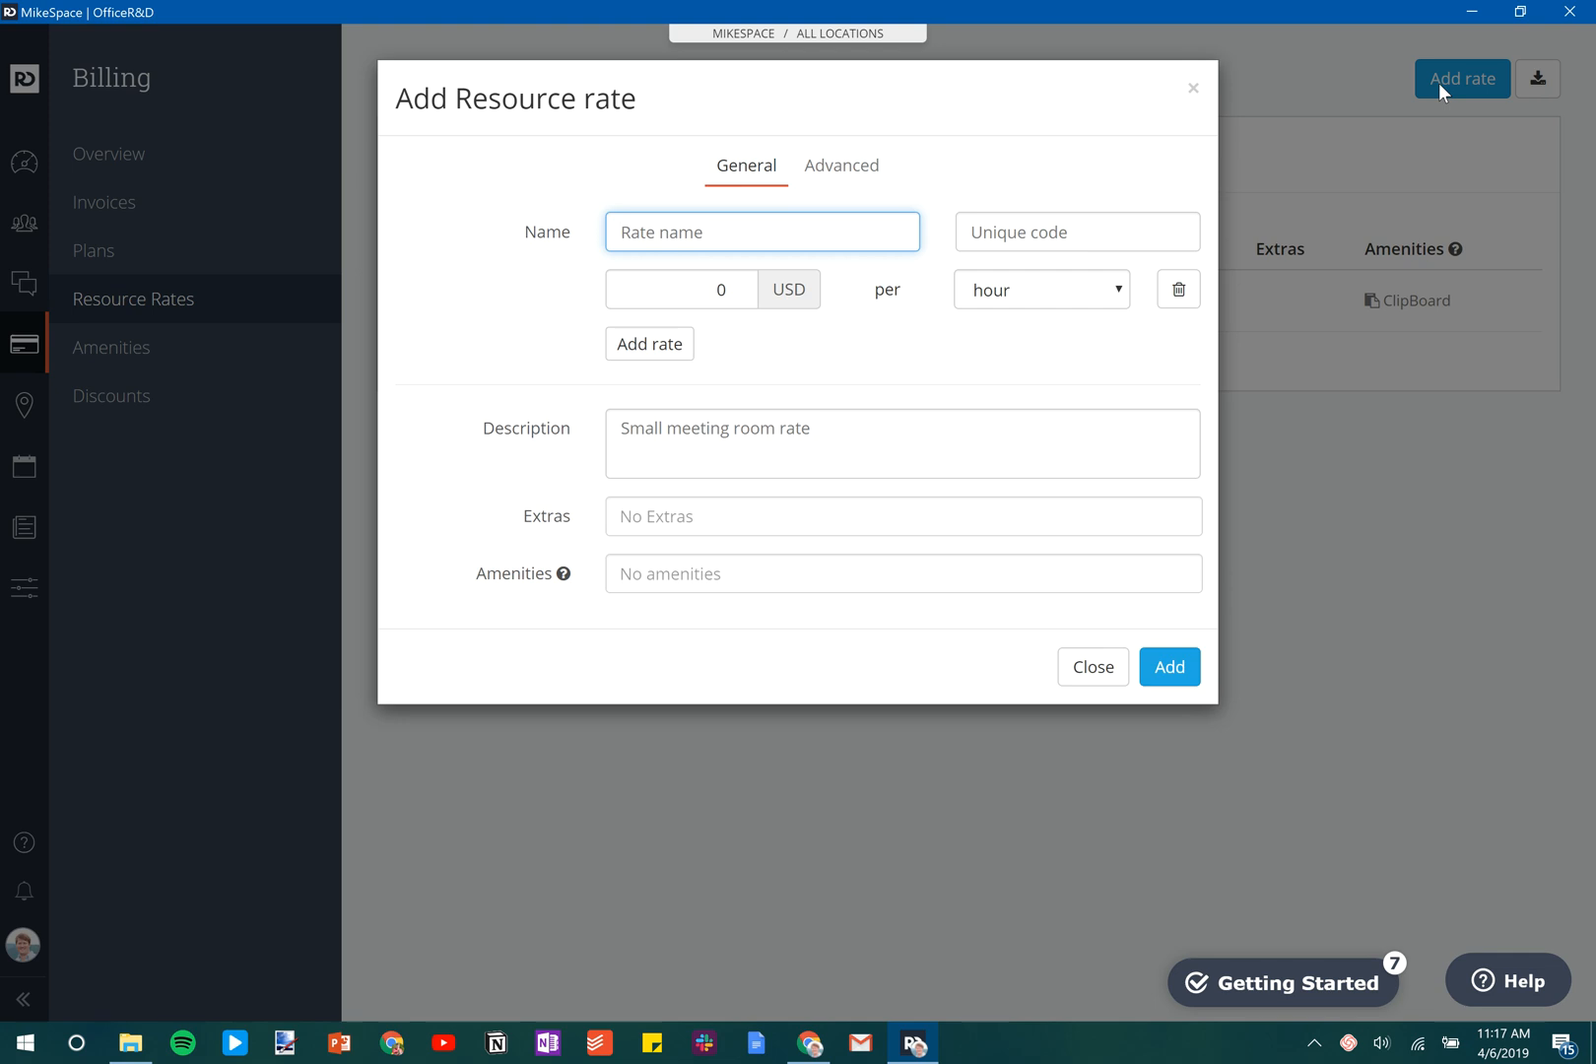
type("Boar")
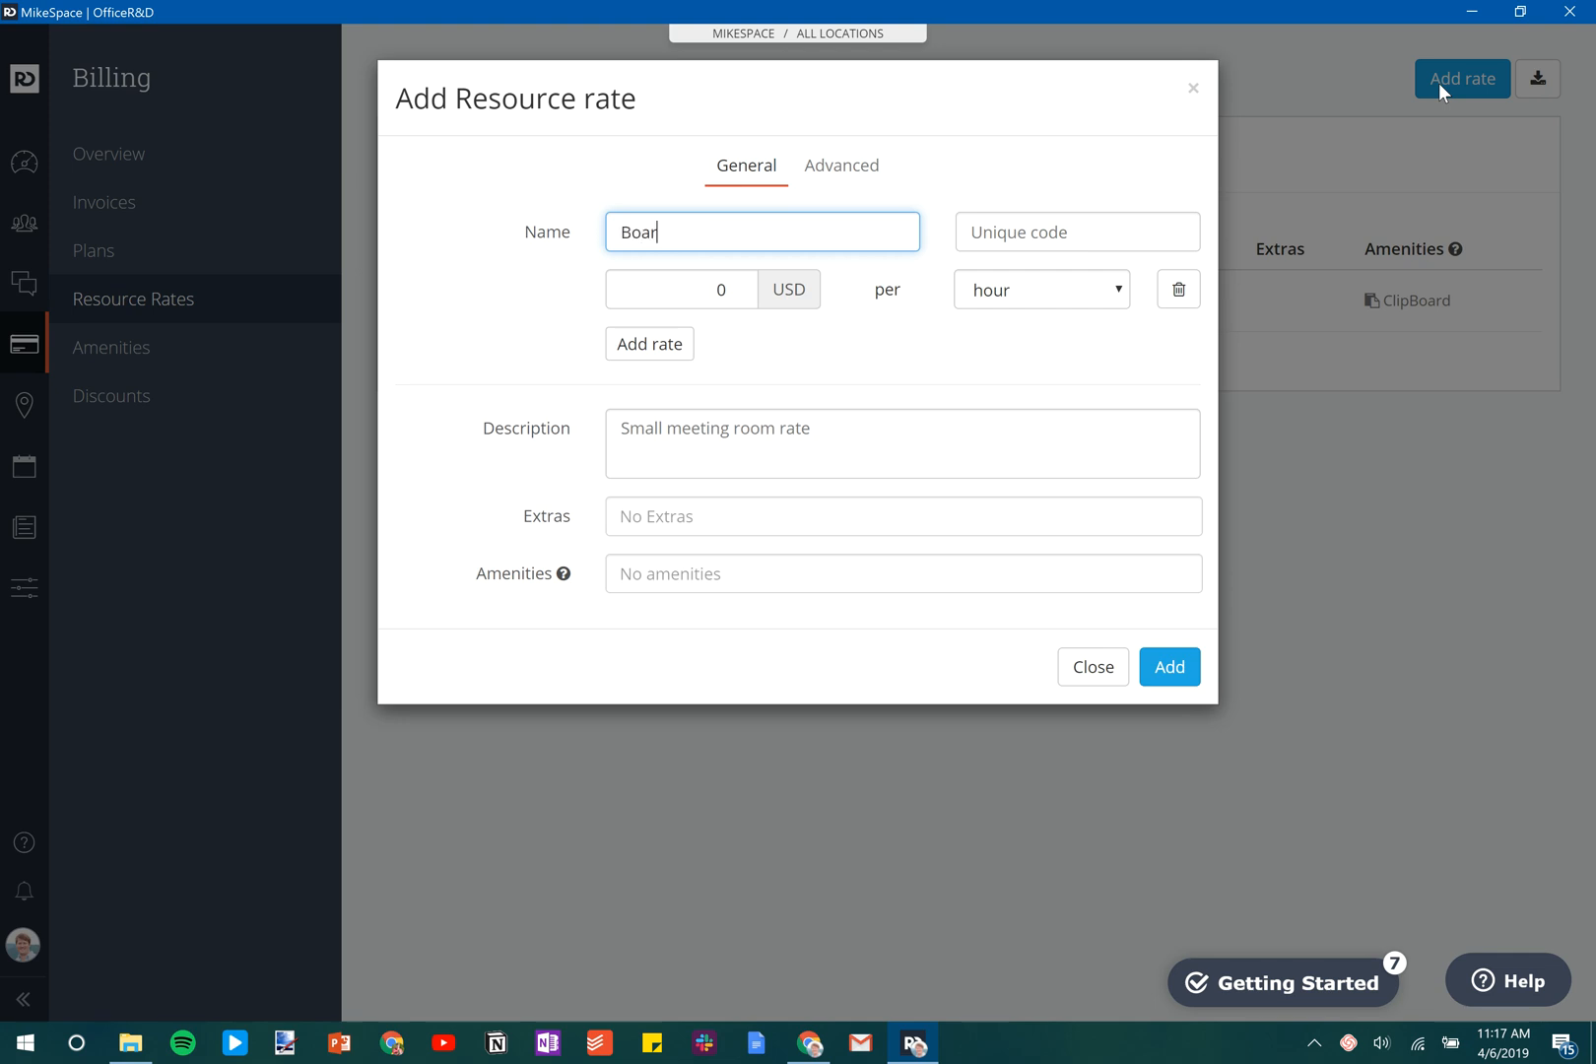
type("droom")
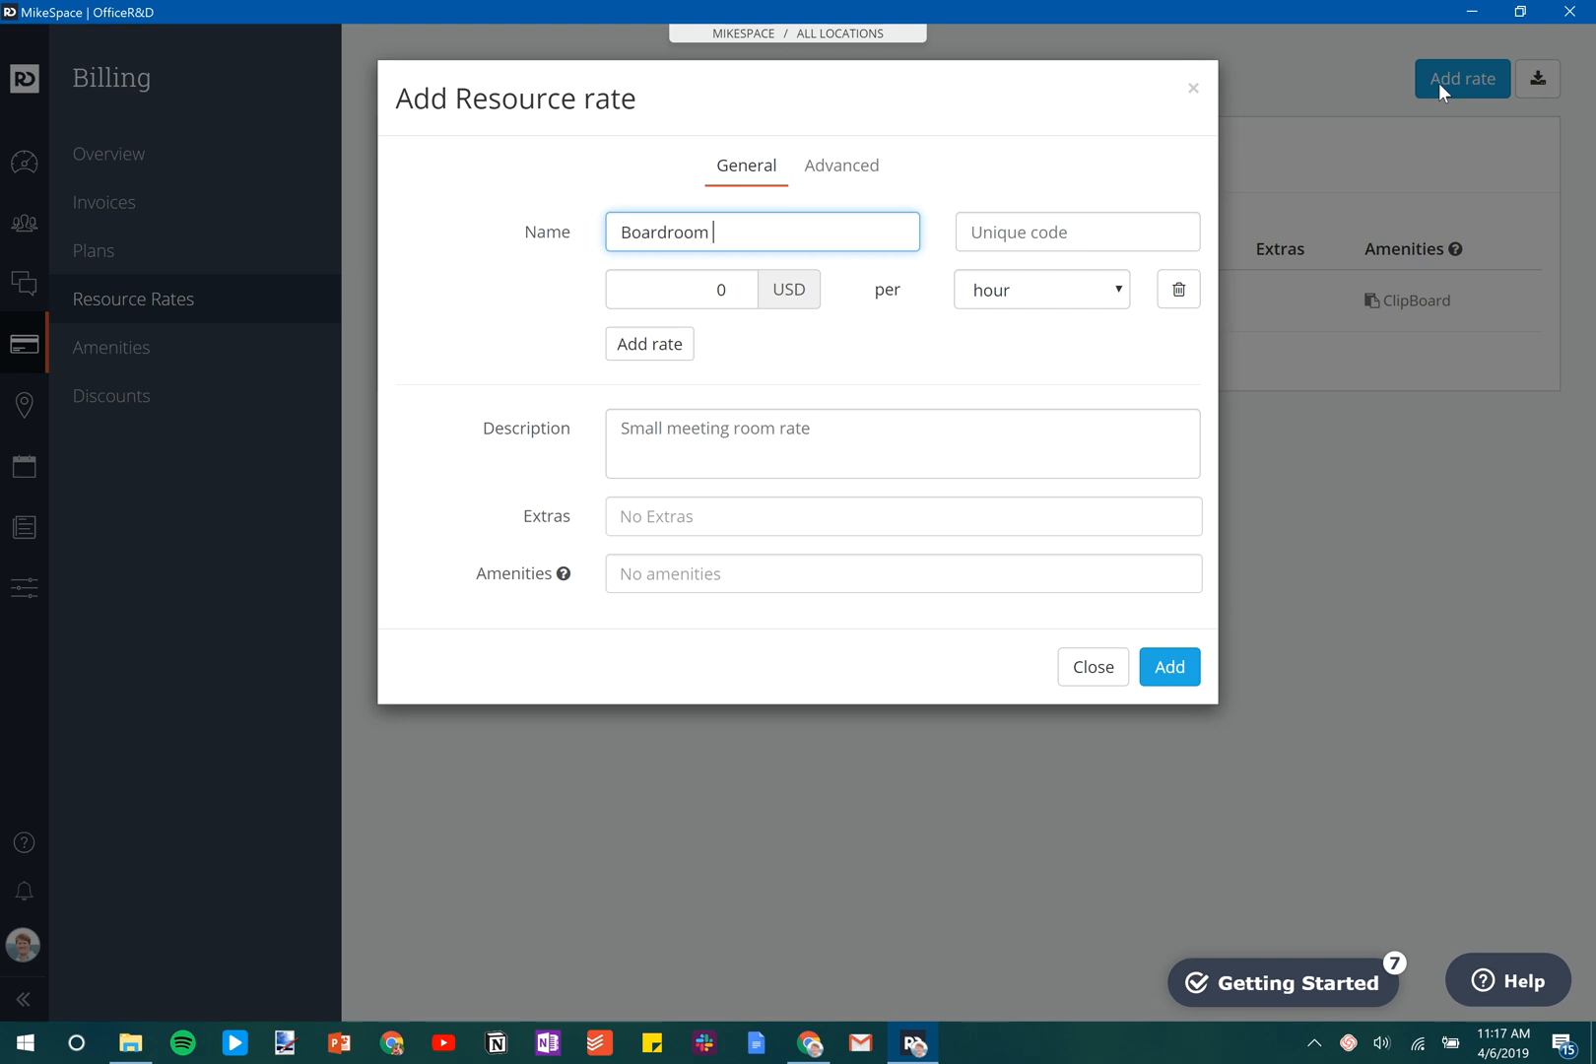
type("Rate")
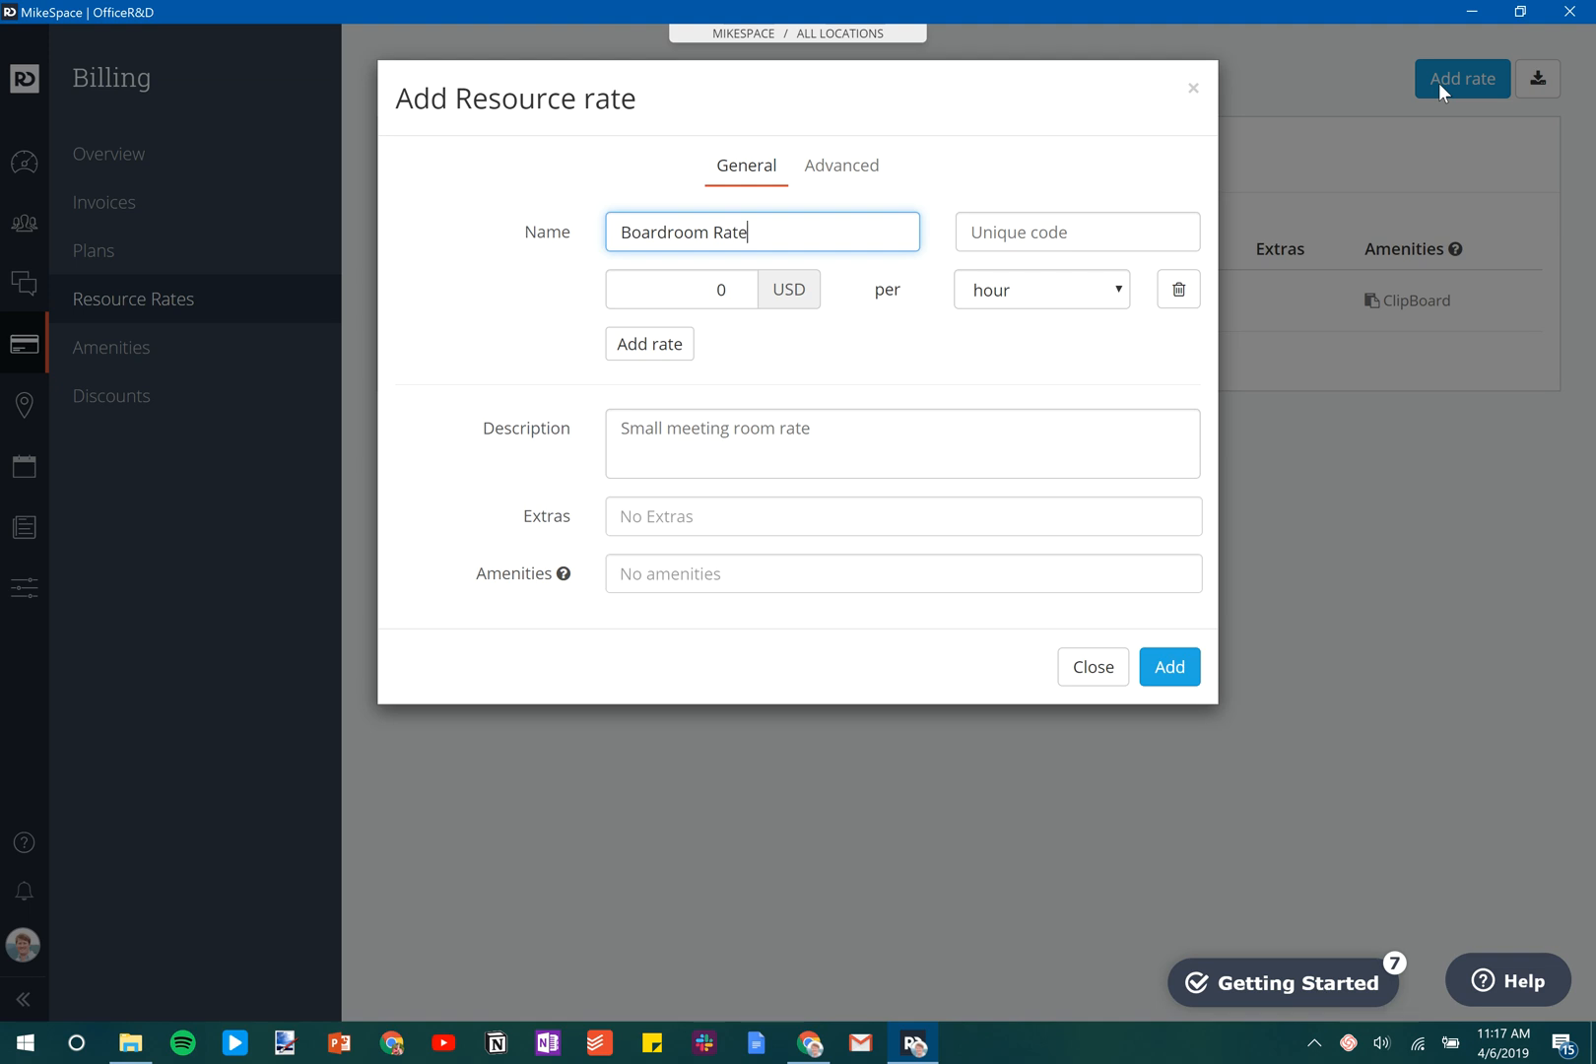
left_click(681, 290)
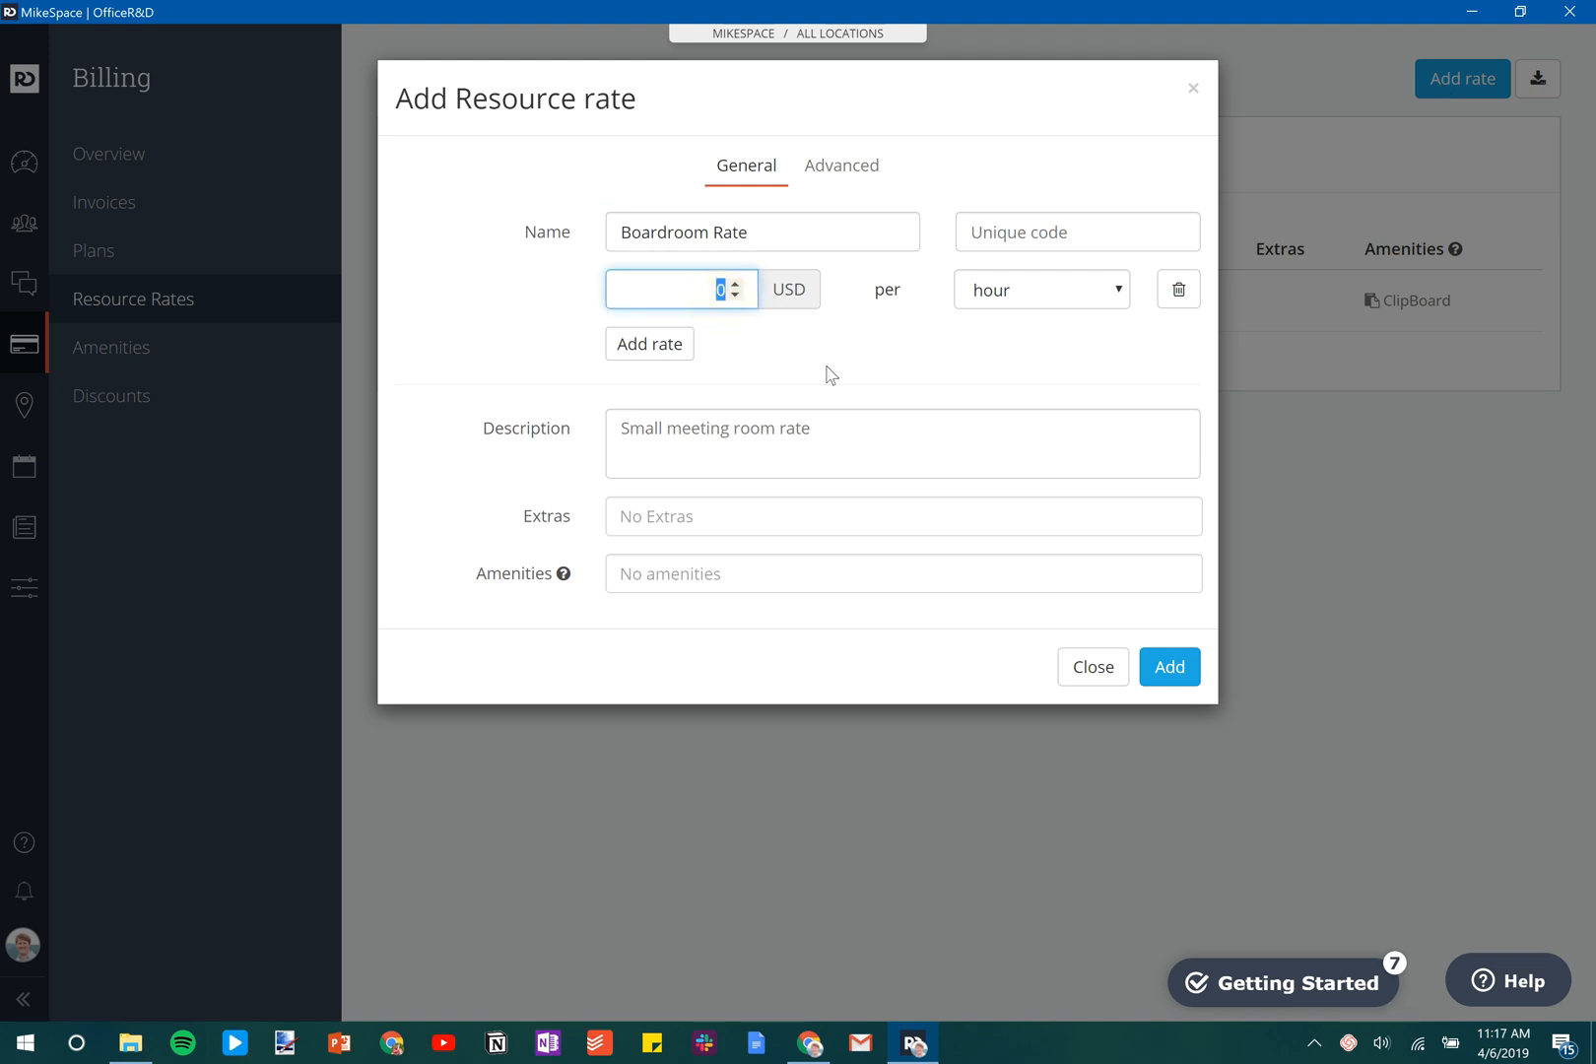
type("75")
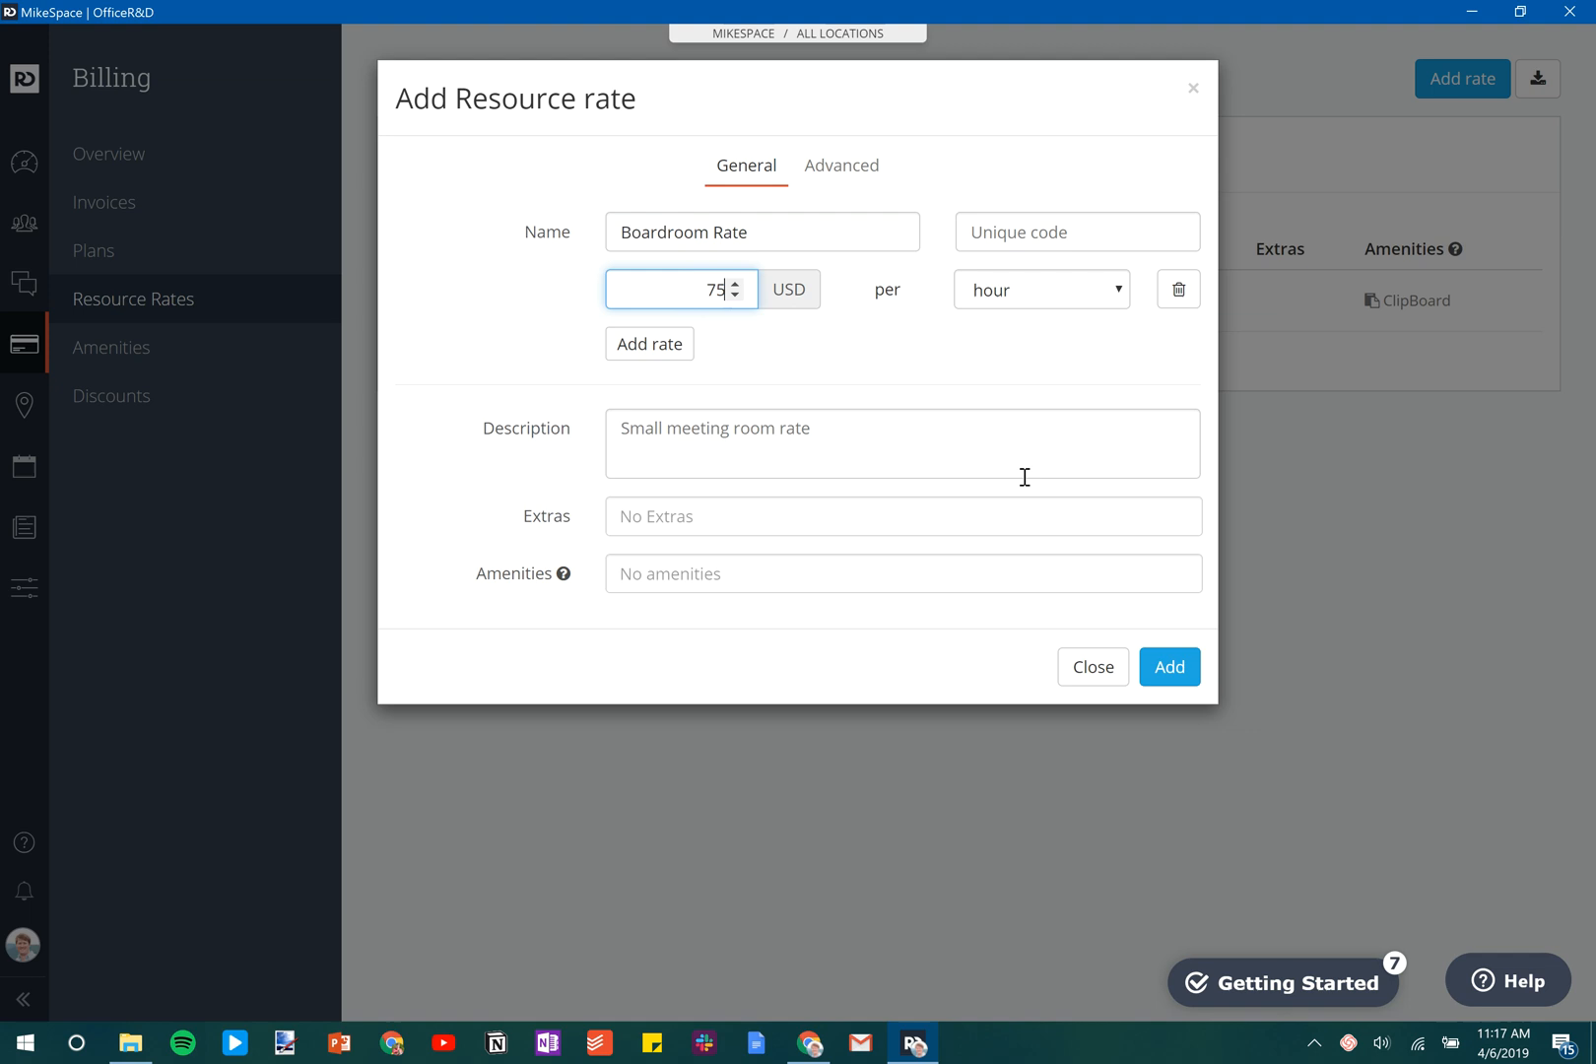
mouse_move(922, 497)
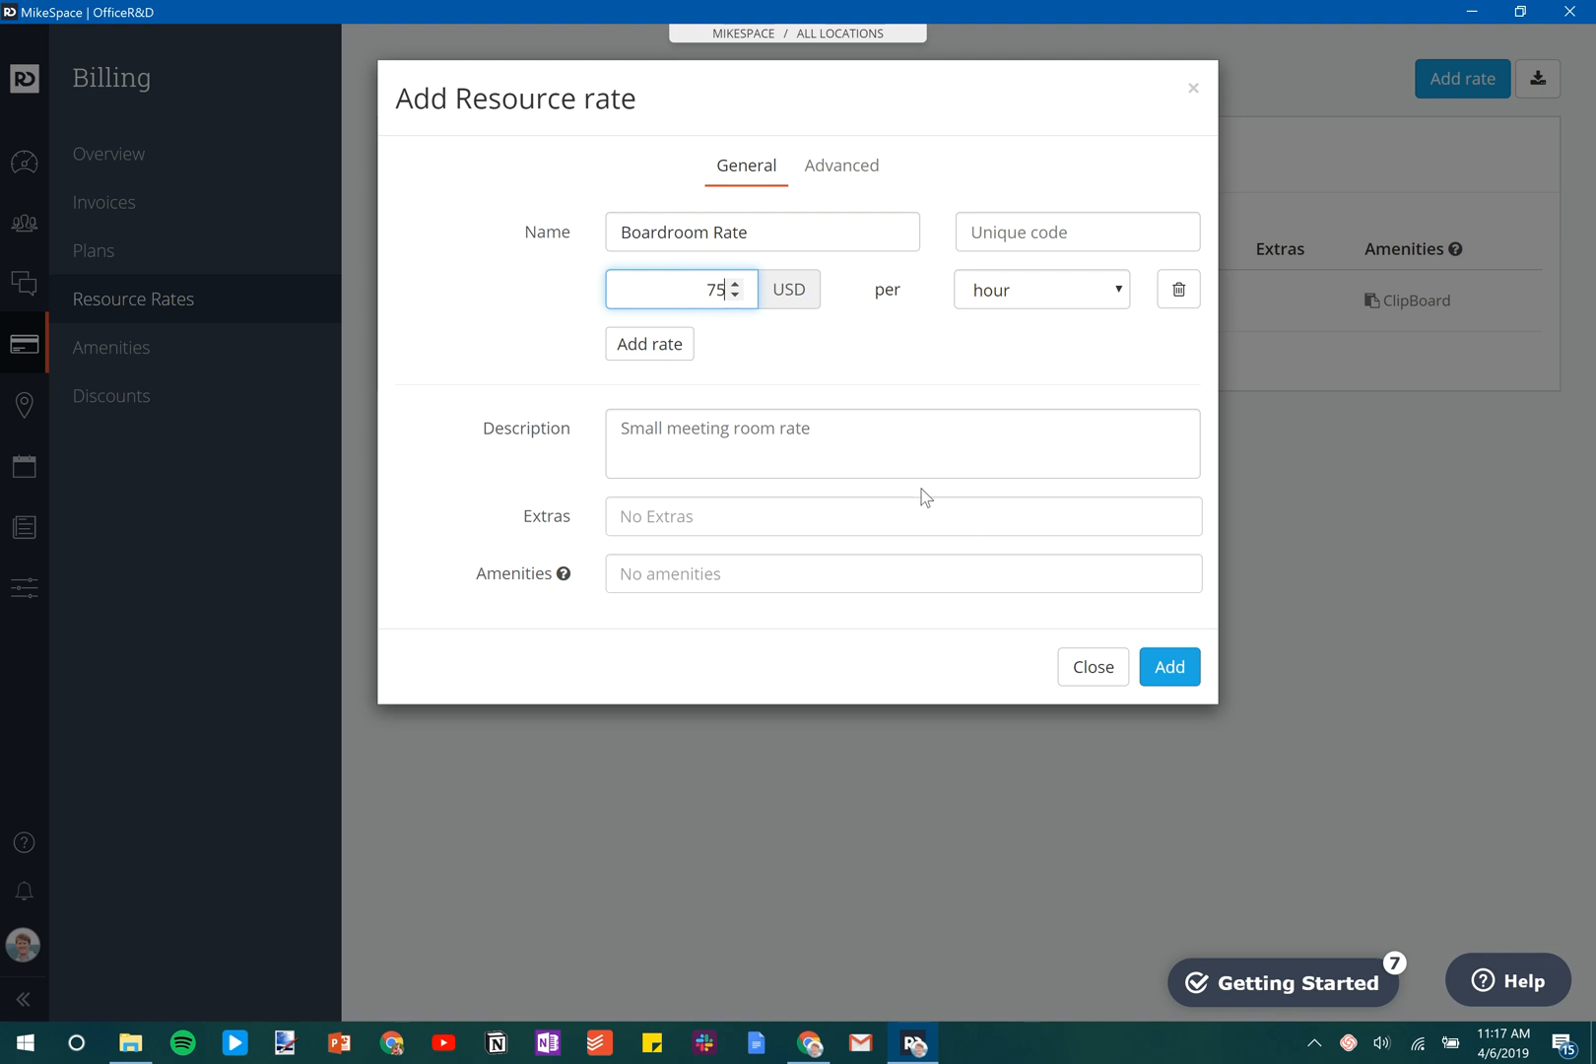
Add a second price of 200 USD billed per half day.
left_click(650, 345)
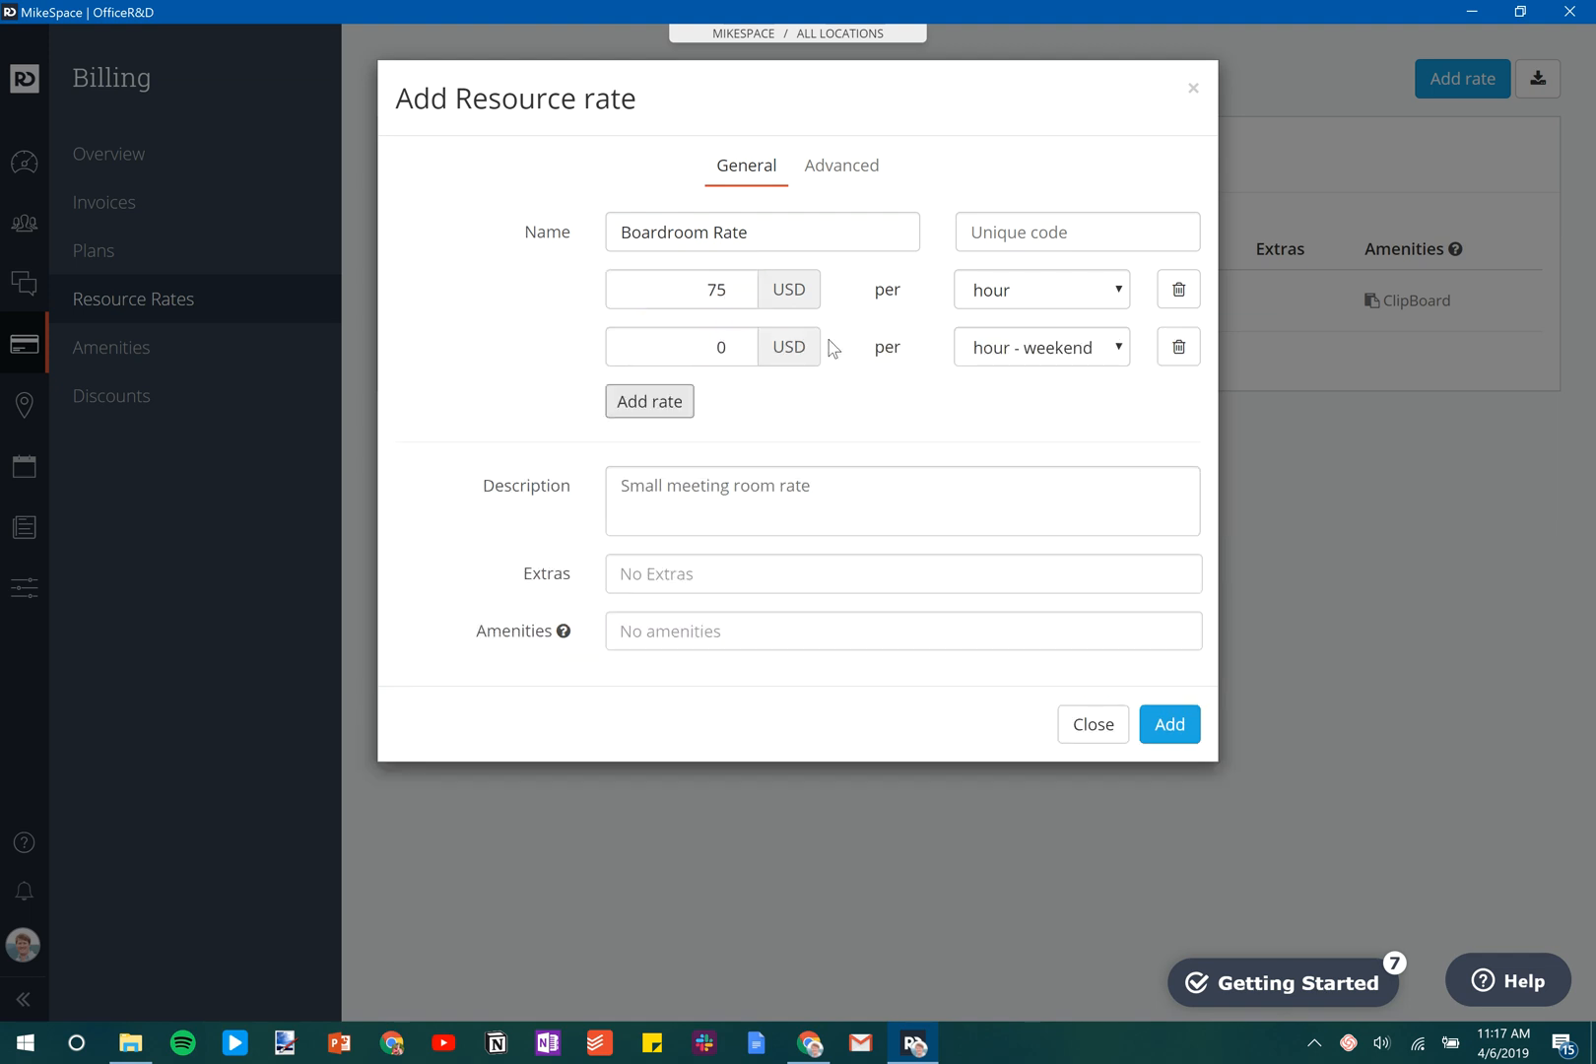
left_click(1040, 347)
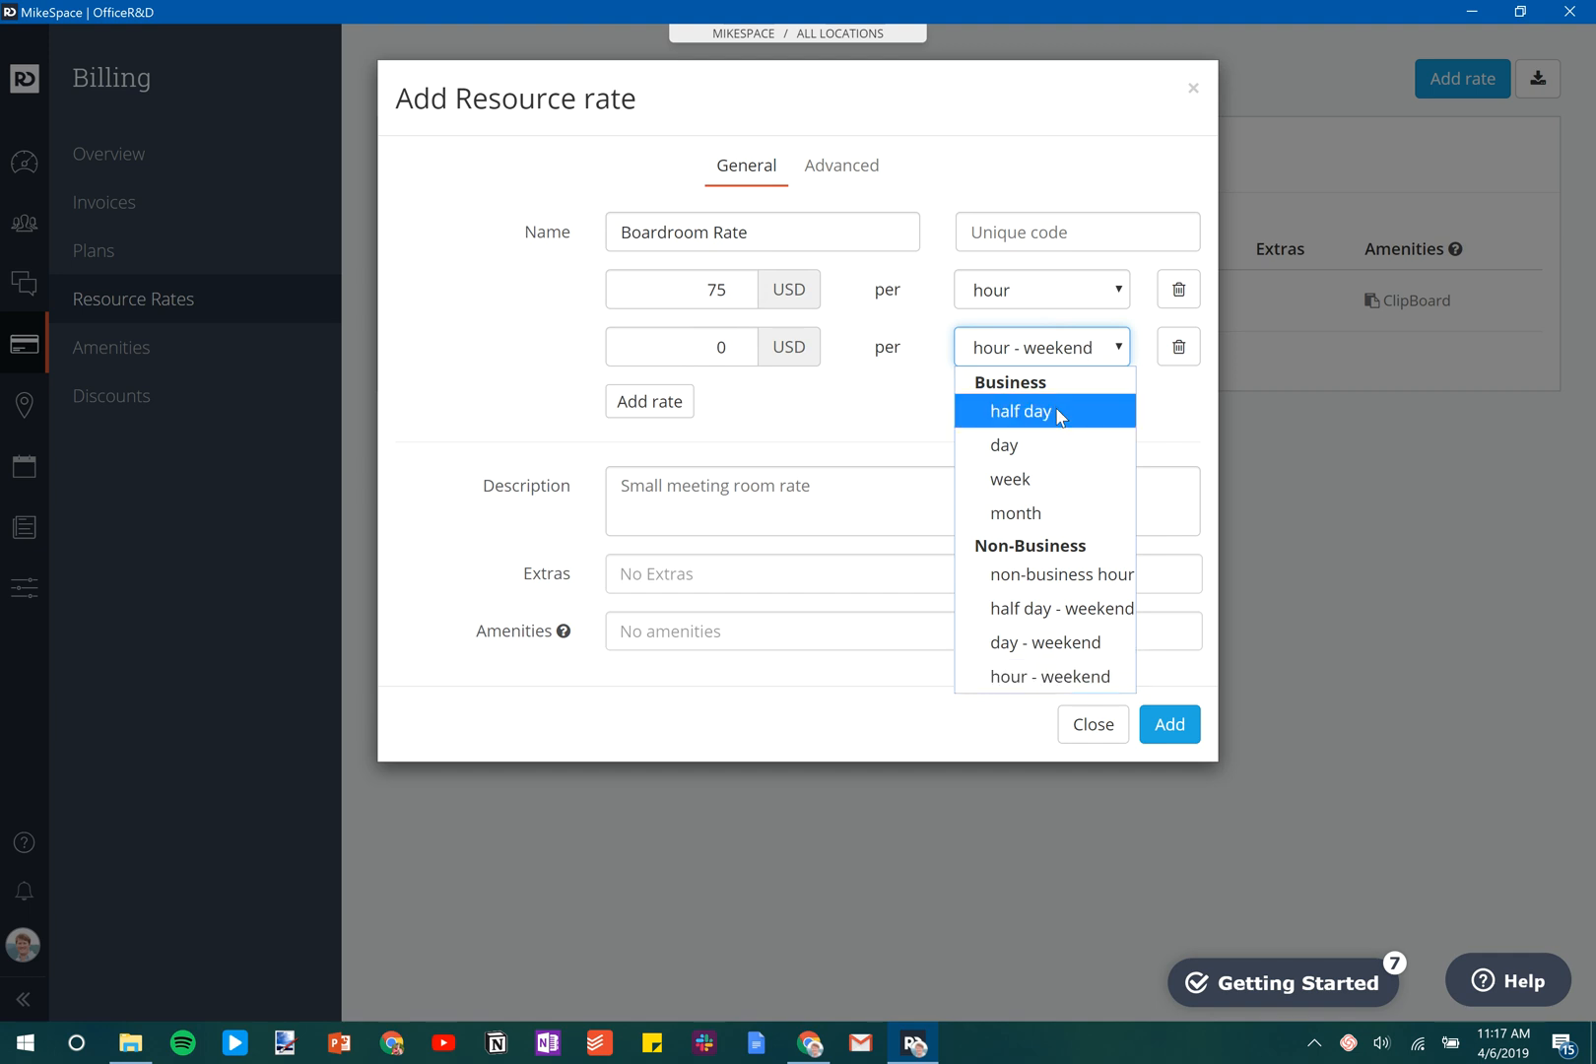
left_click(1021, 411)
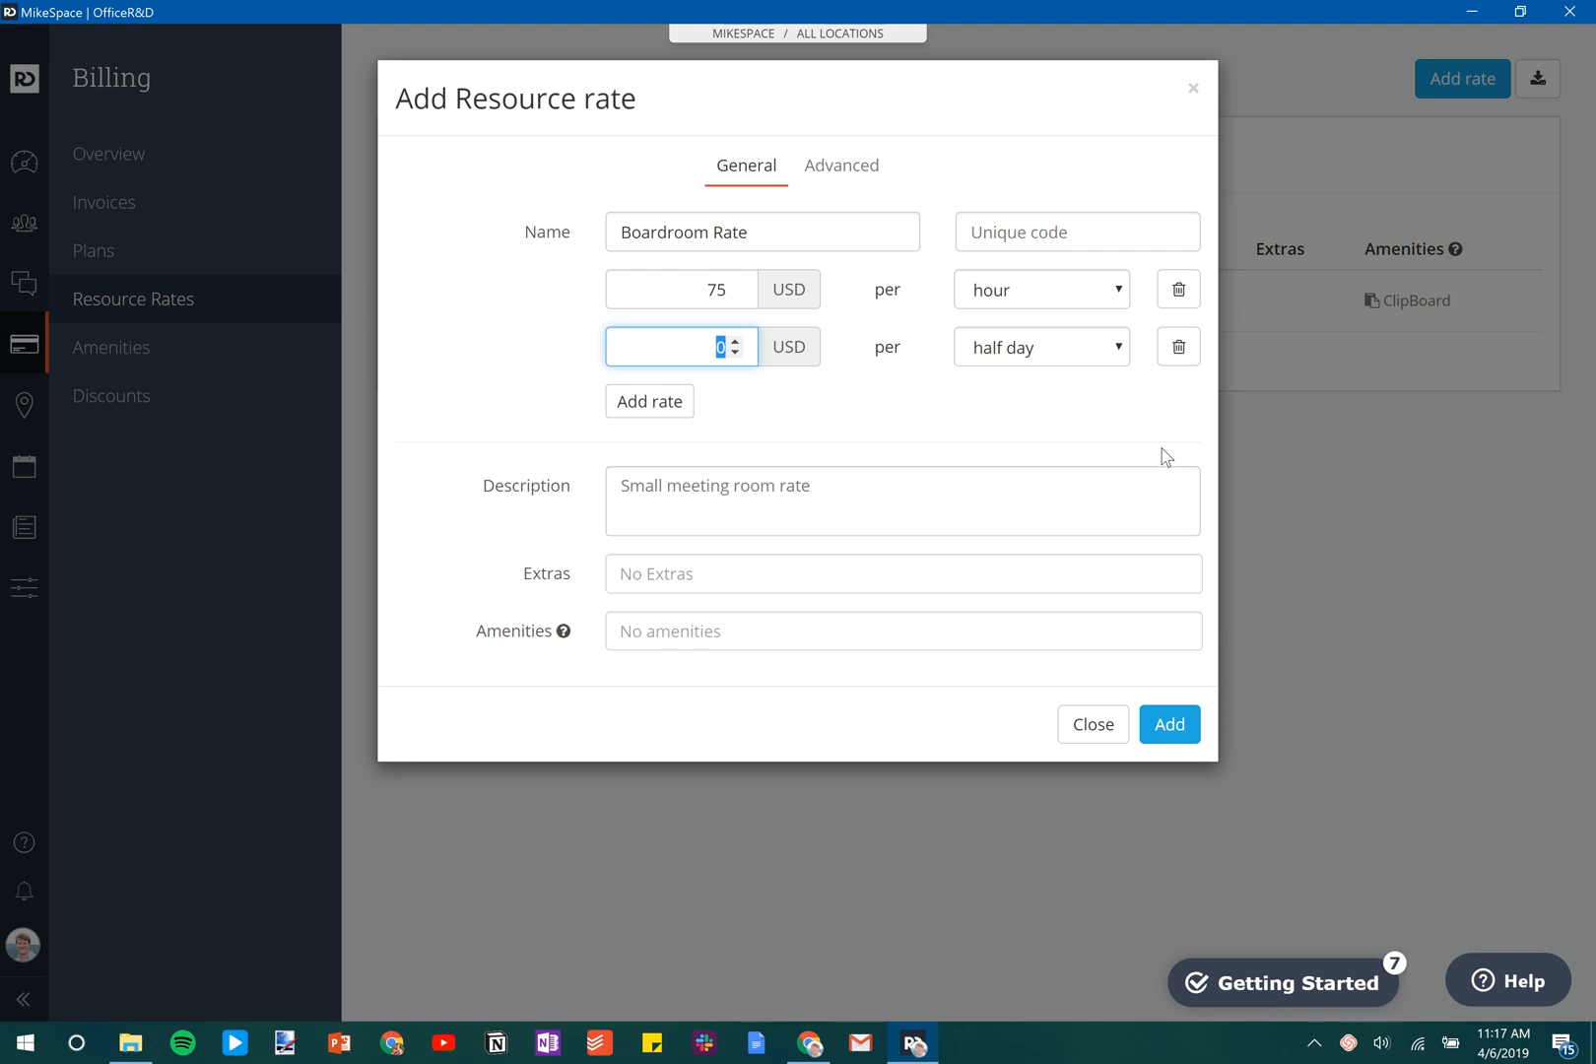
type("200")
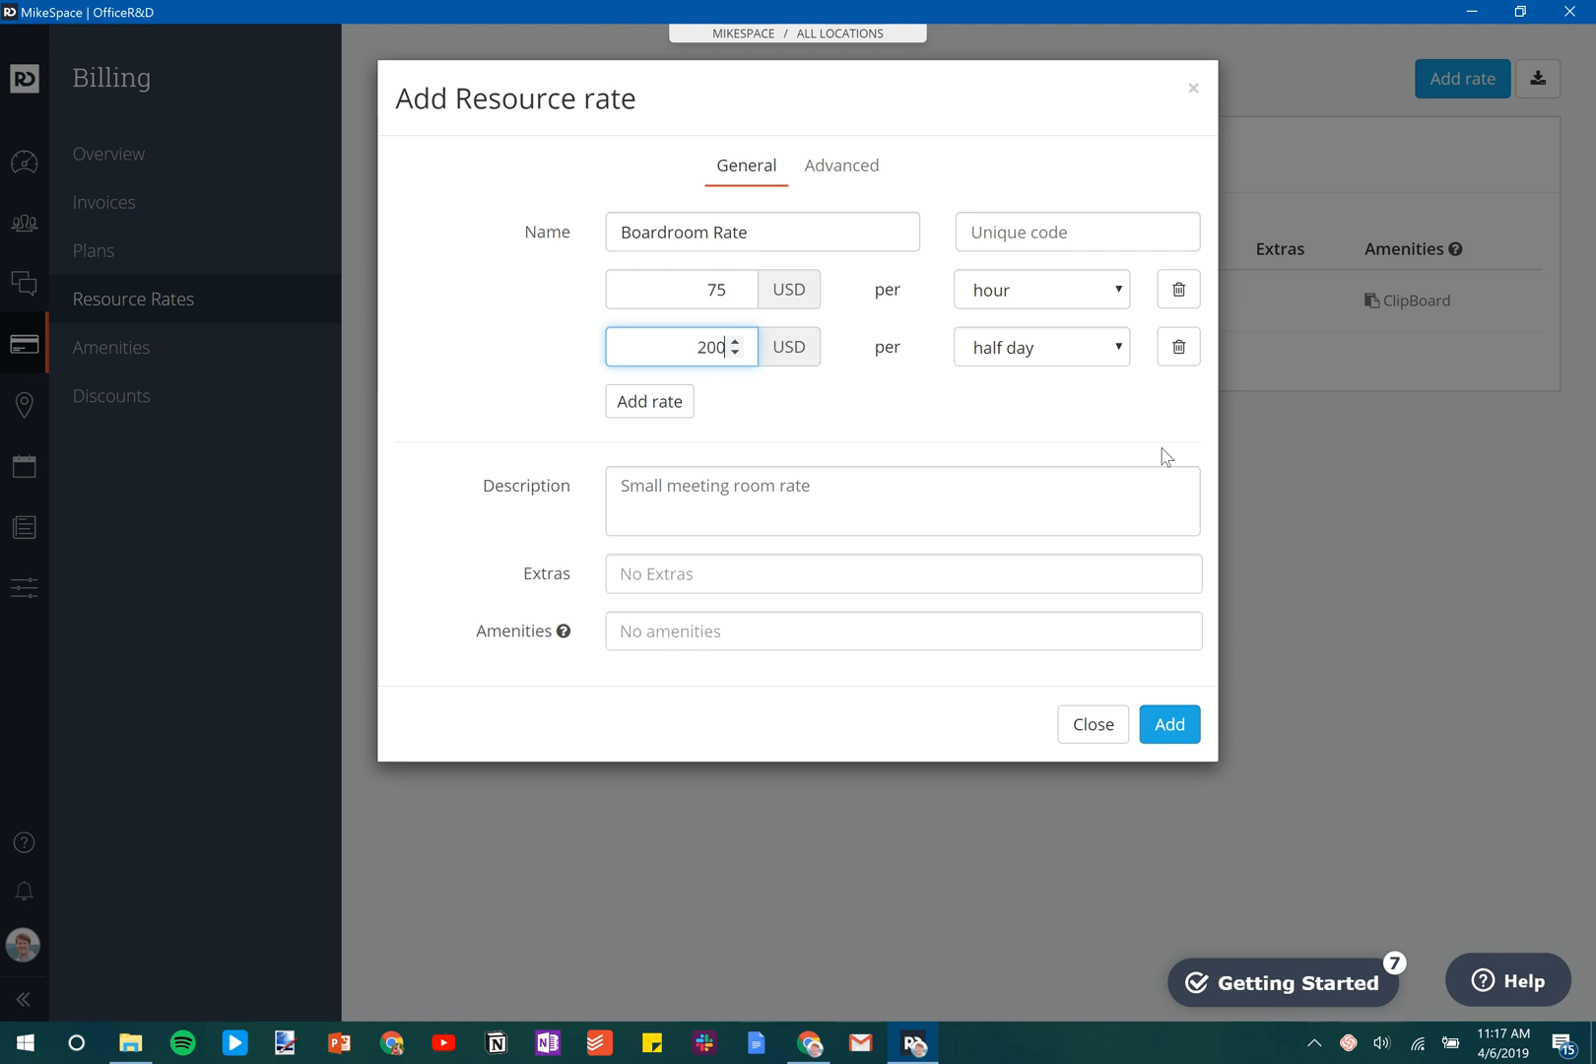
mouse_move(686, 503)
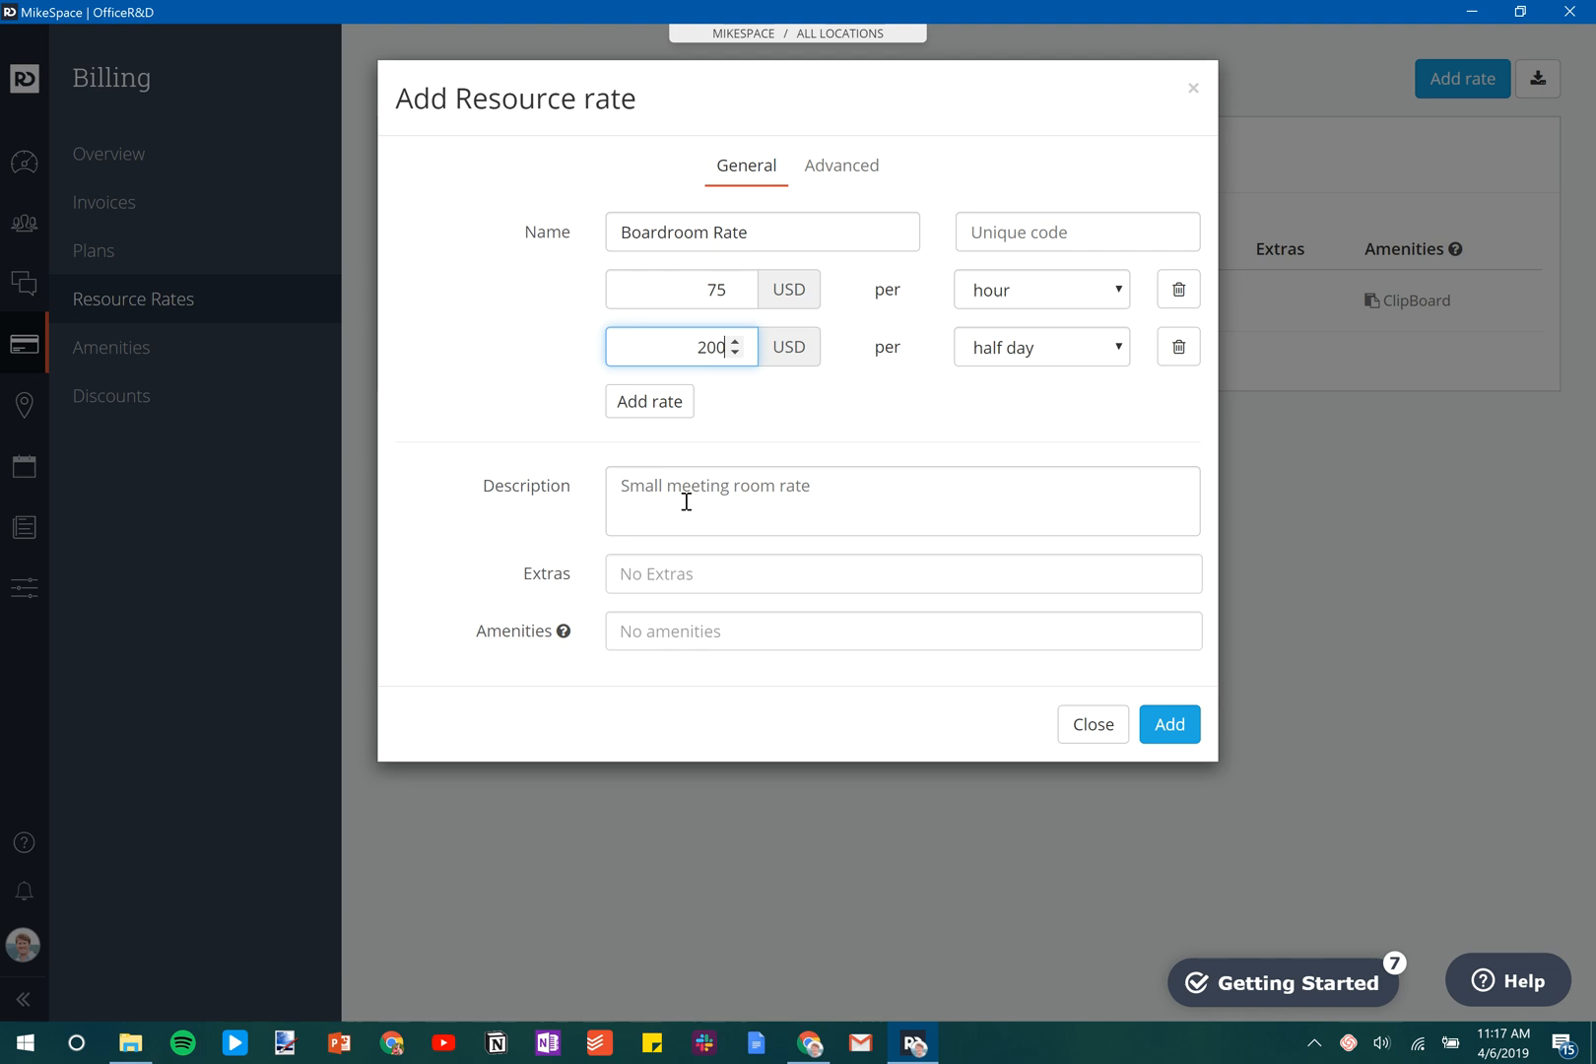
Set the rate's description to 'Large Meeting Room Rate'.
left_click(662, 485)
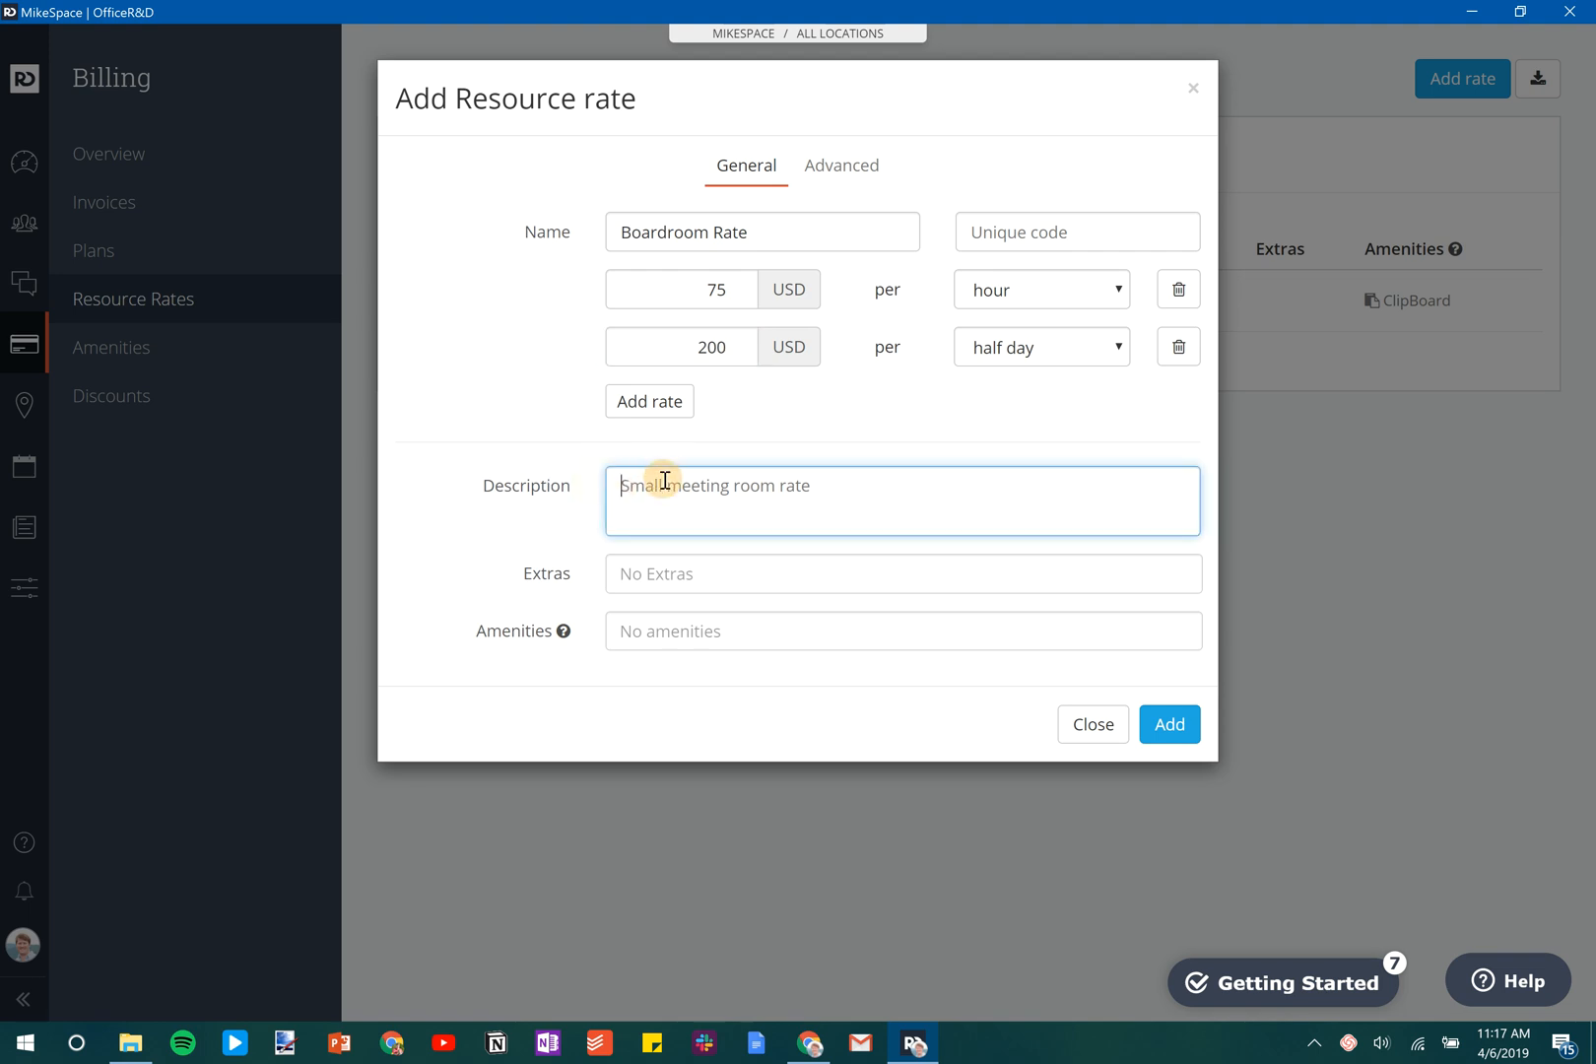
type("Large Meeting")
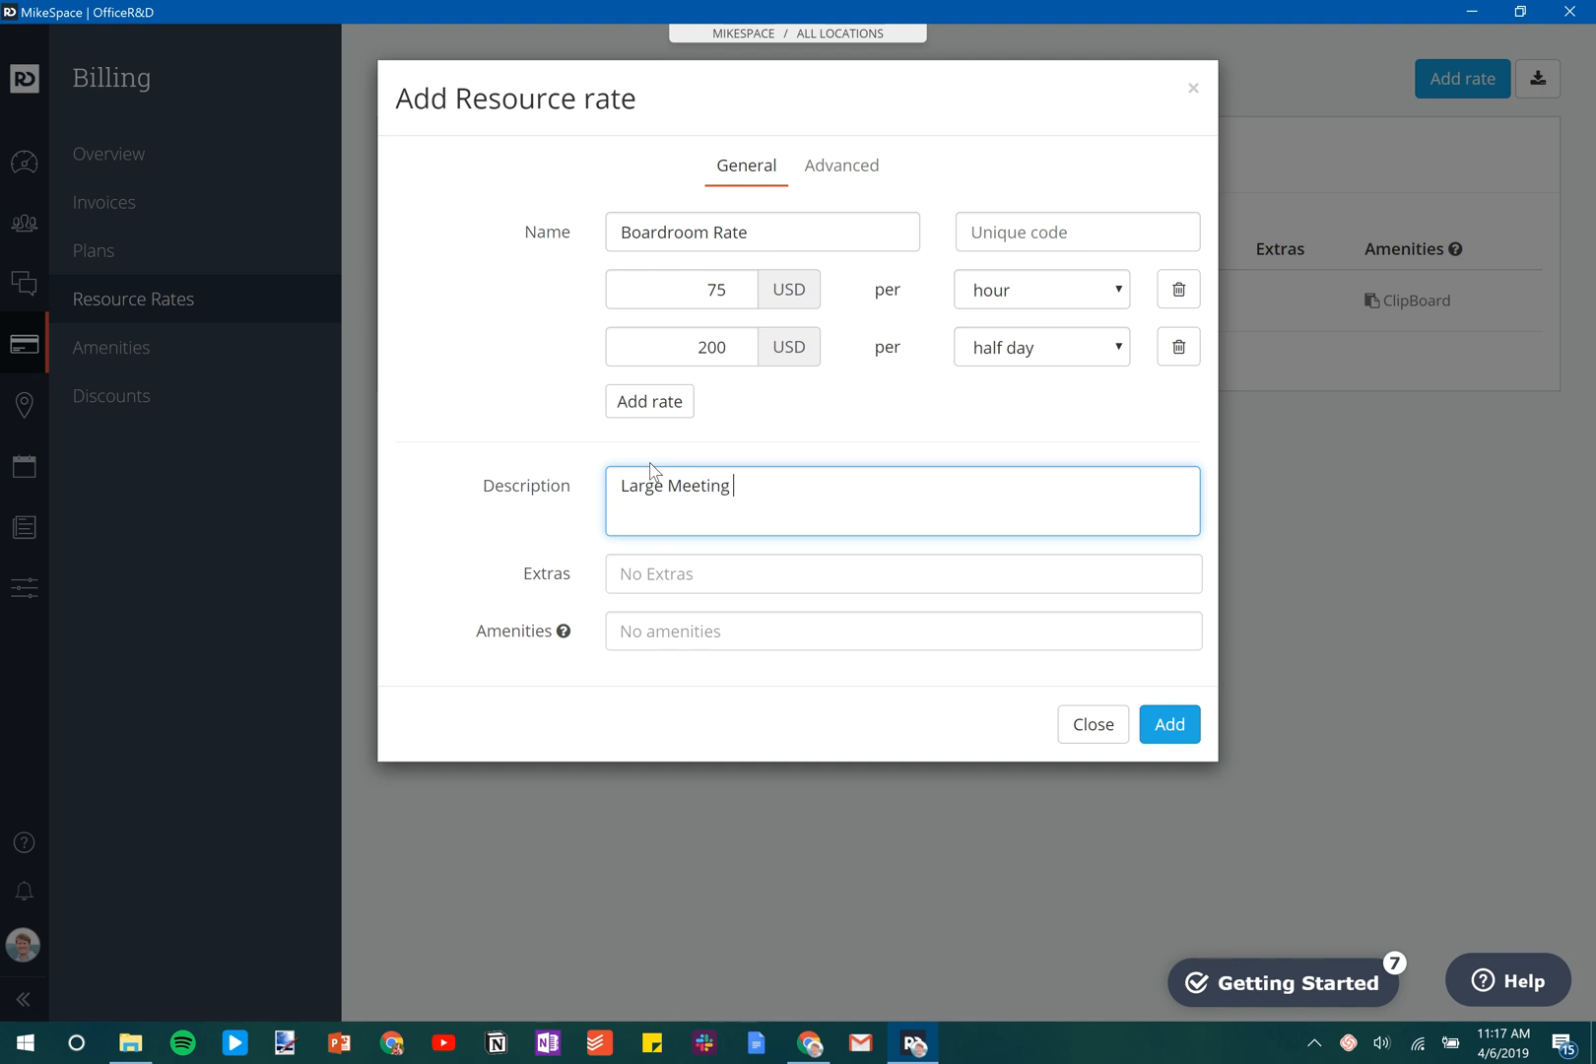
type("Room Rate")
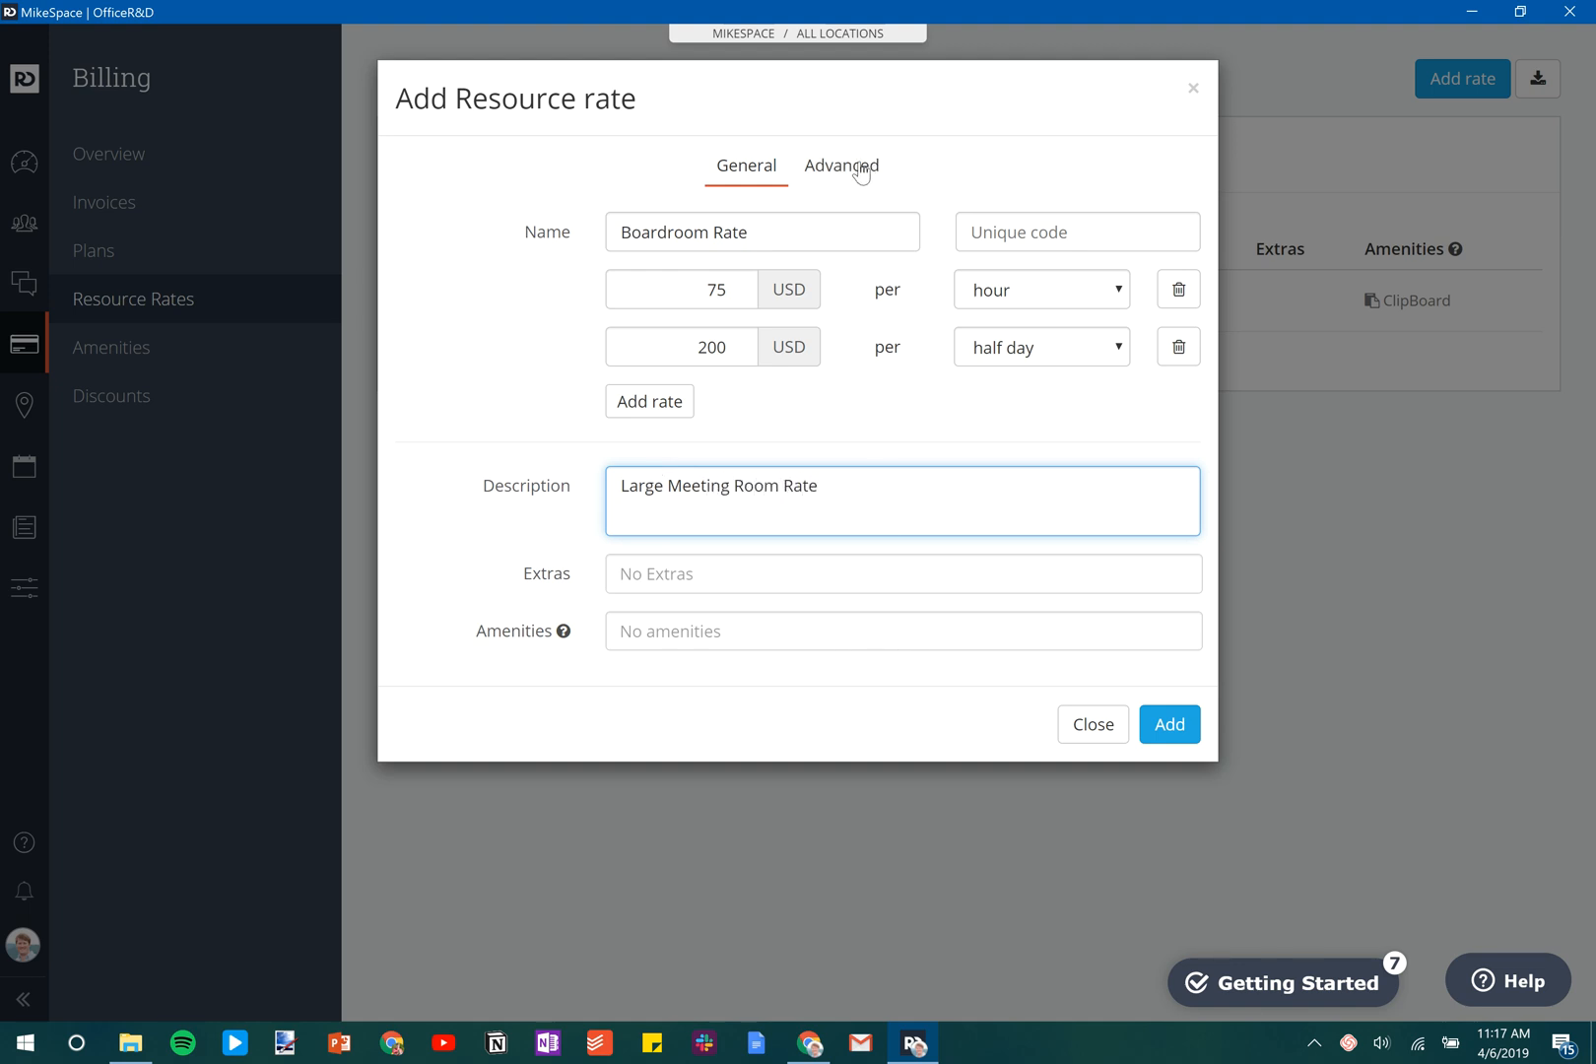
left_click(842, 166)
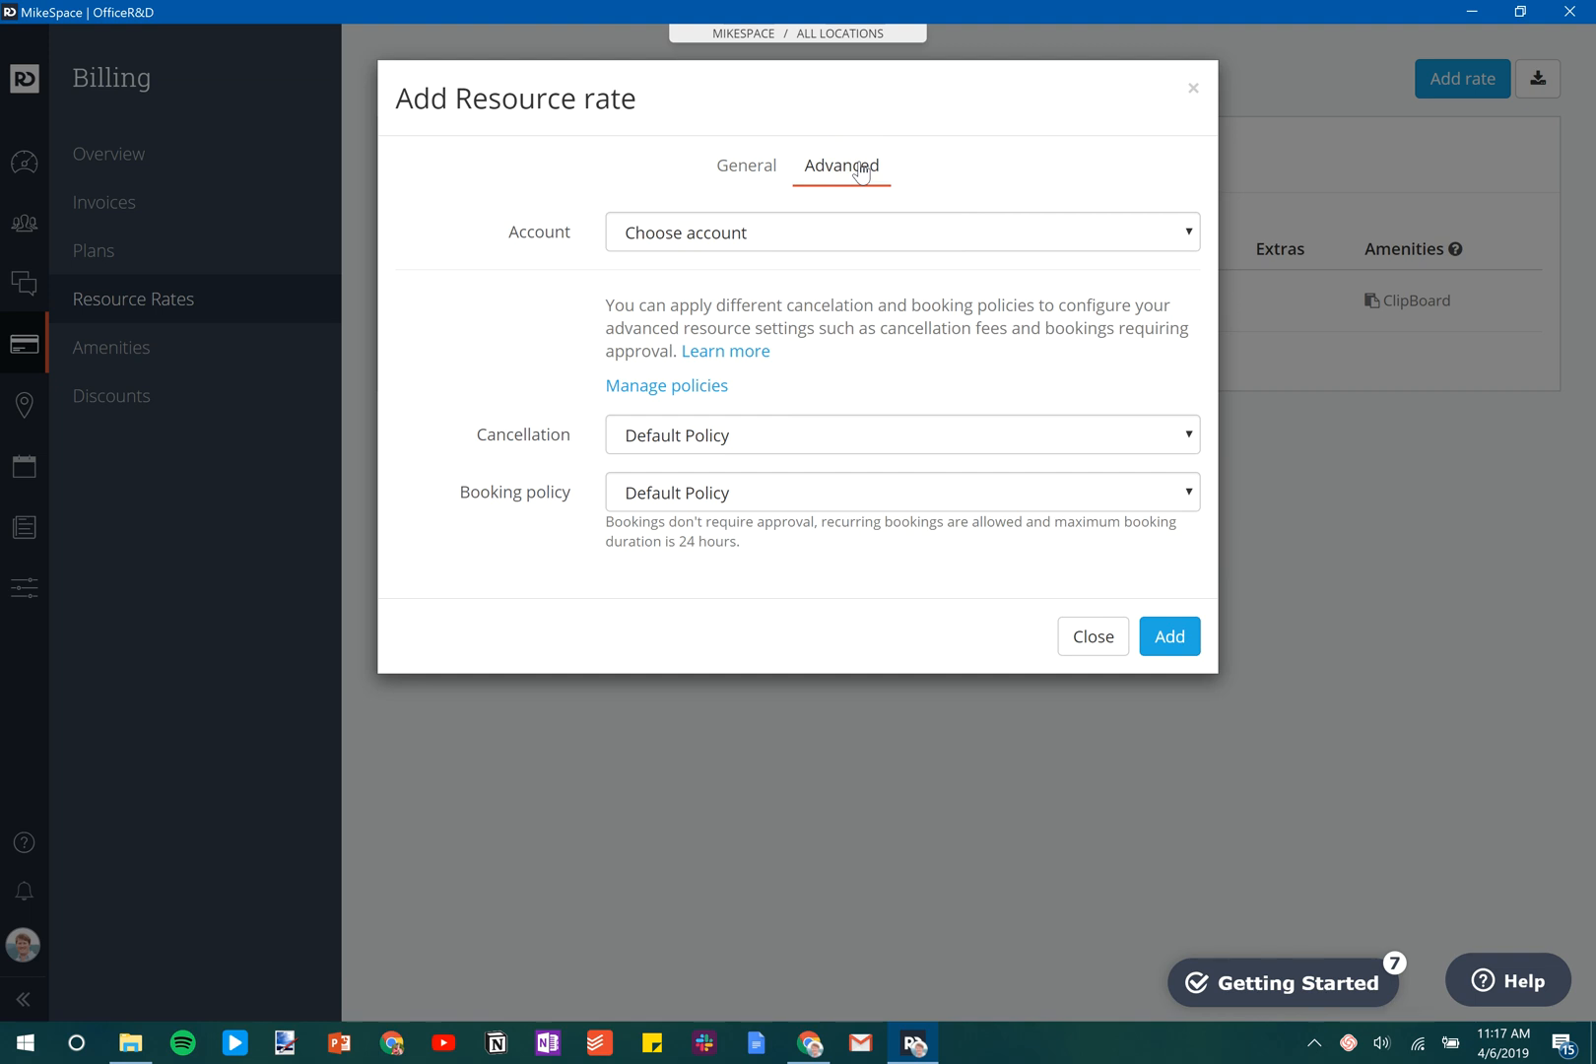
left_click(903, 232)
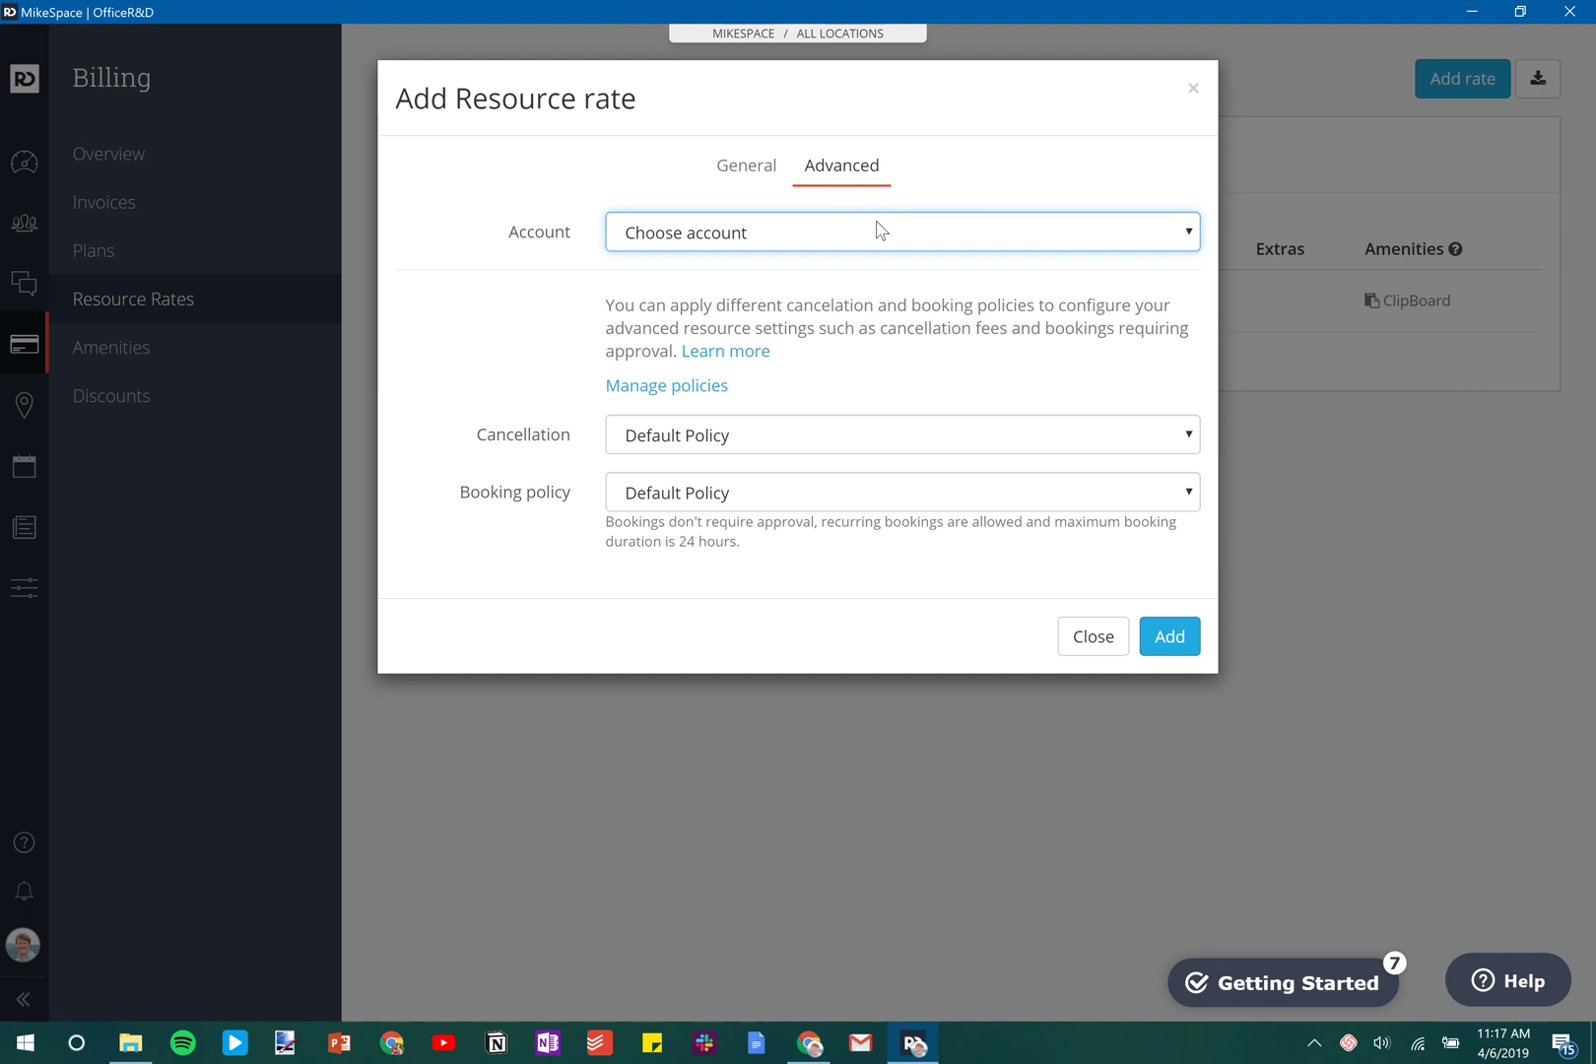
left_click(745, 165)
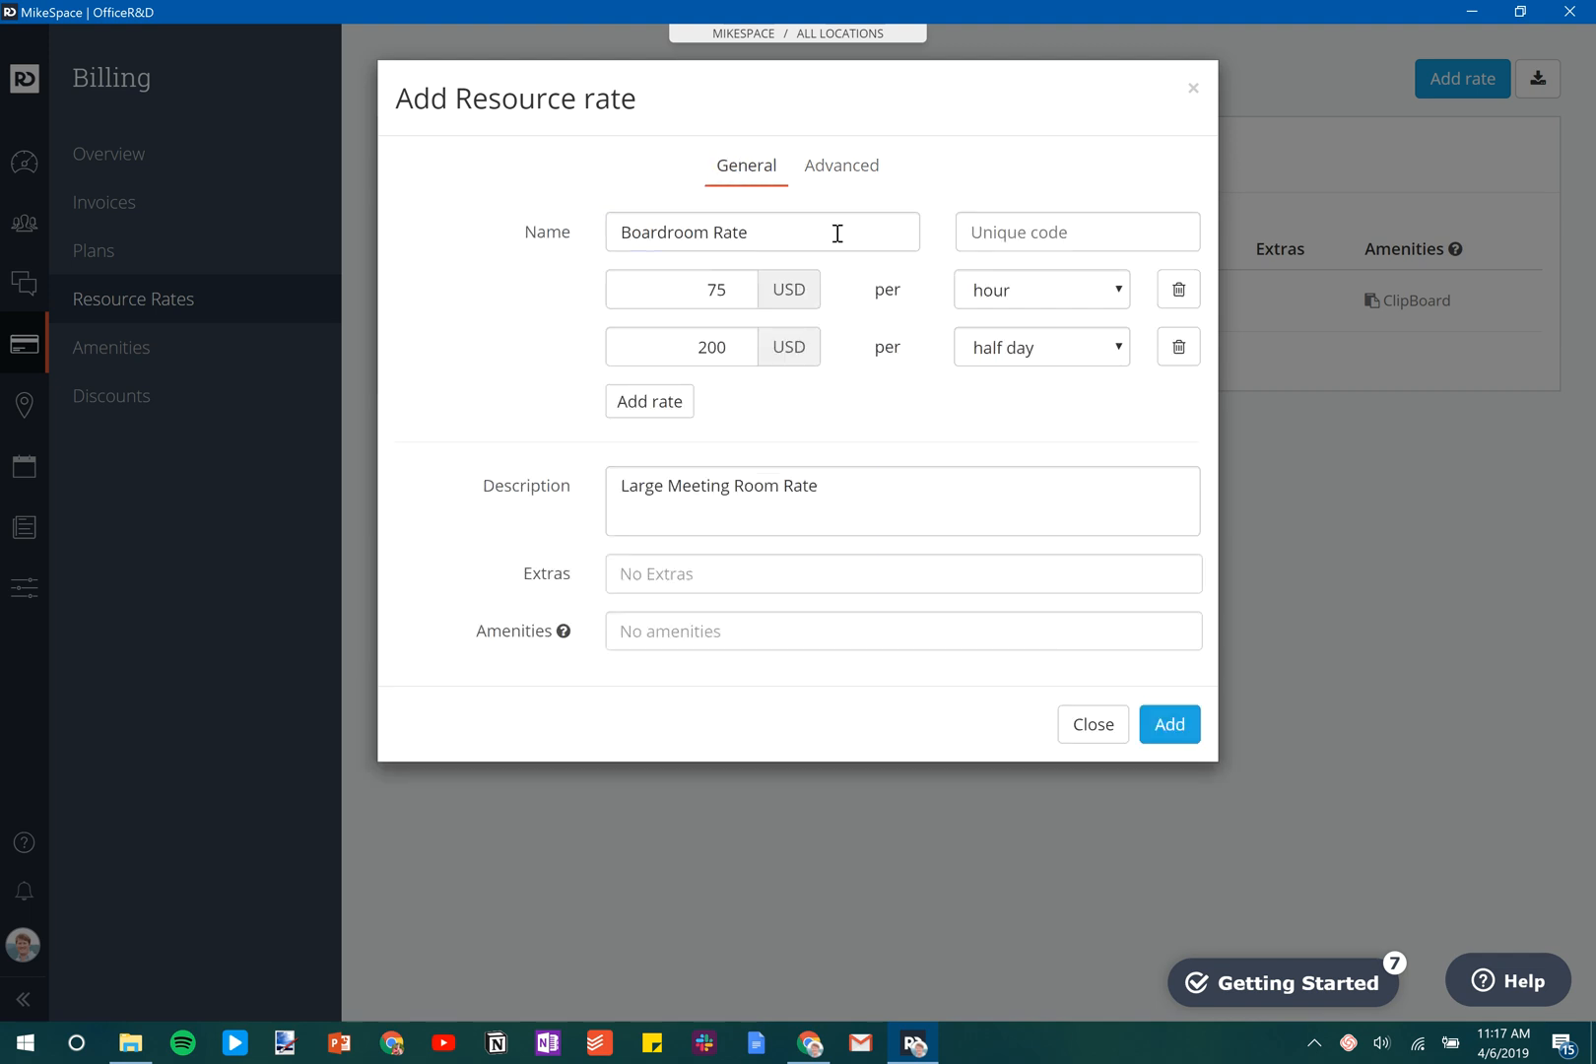
mouse_move(1171, 725)
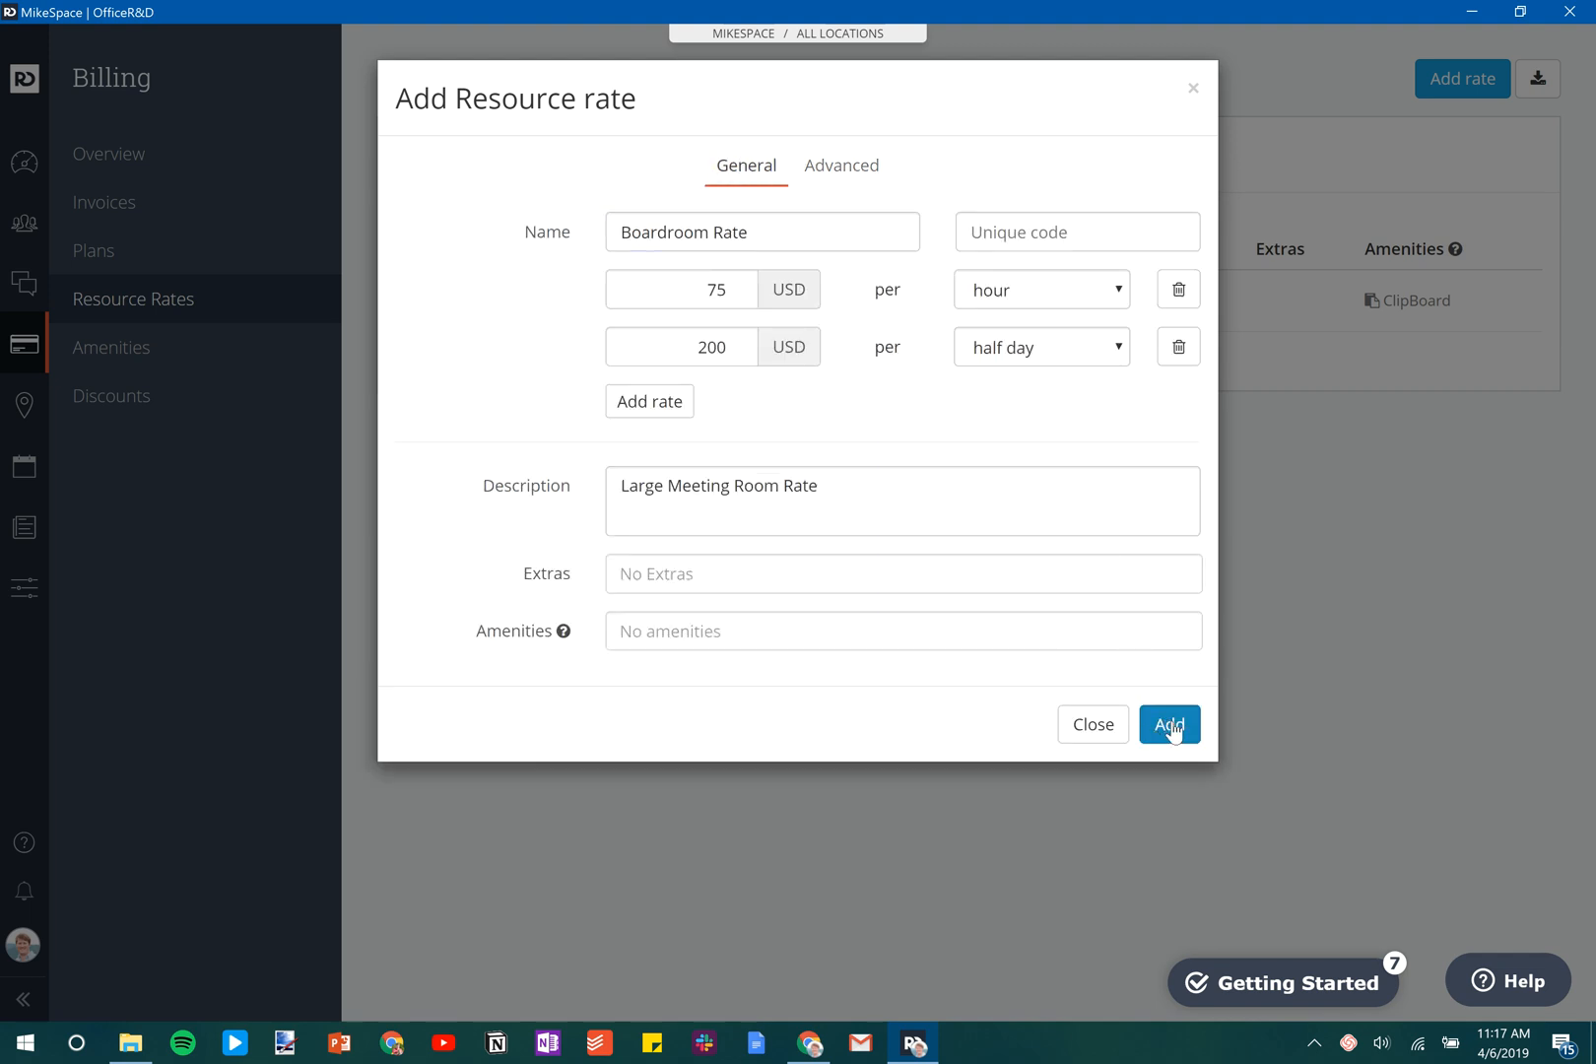
Save the Boardroom Rate so it lists at $75/hour and $200/half day.
left_click(1171, 725)
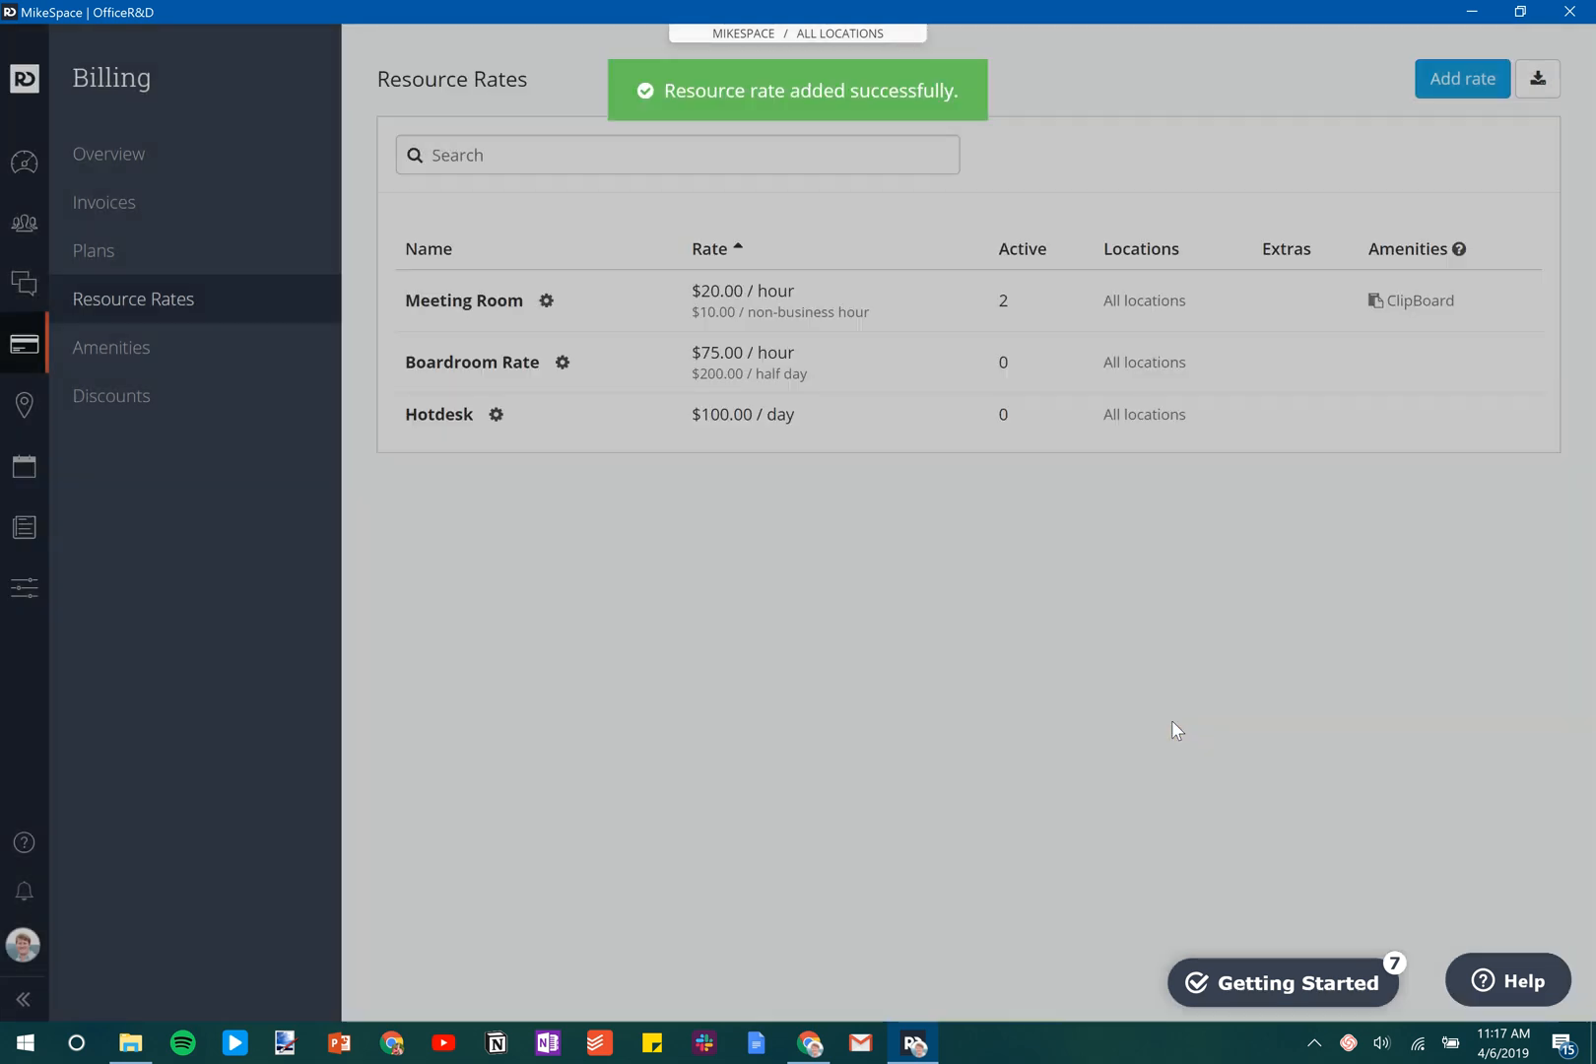
mouse_move(456, 374)
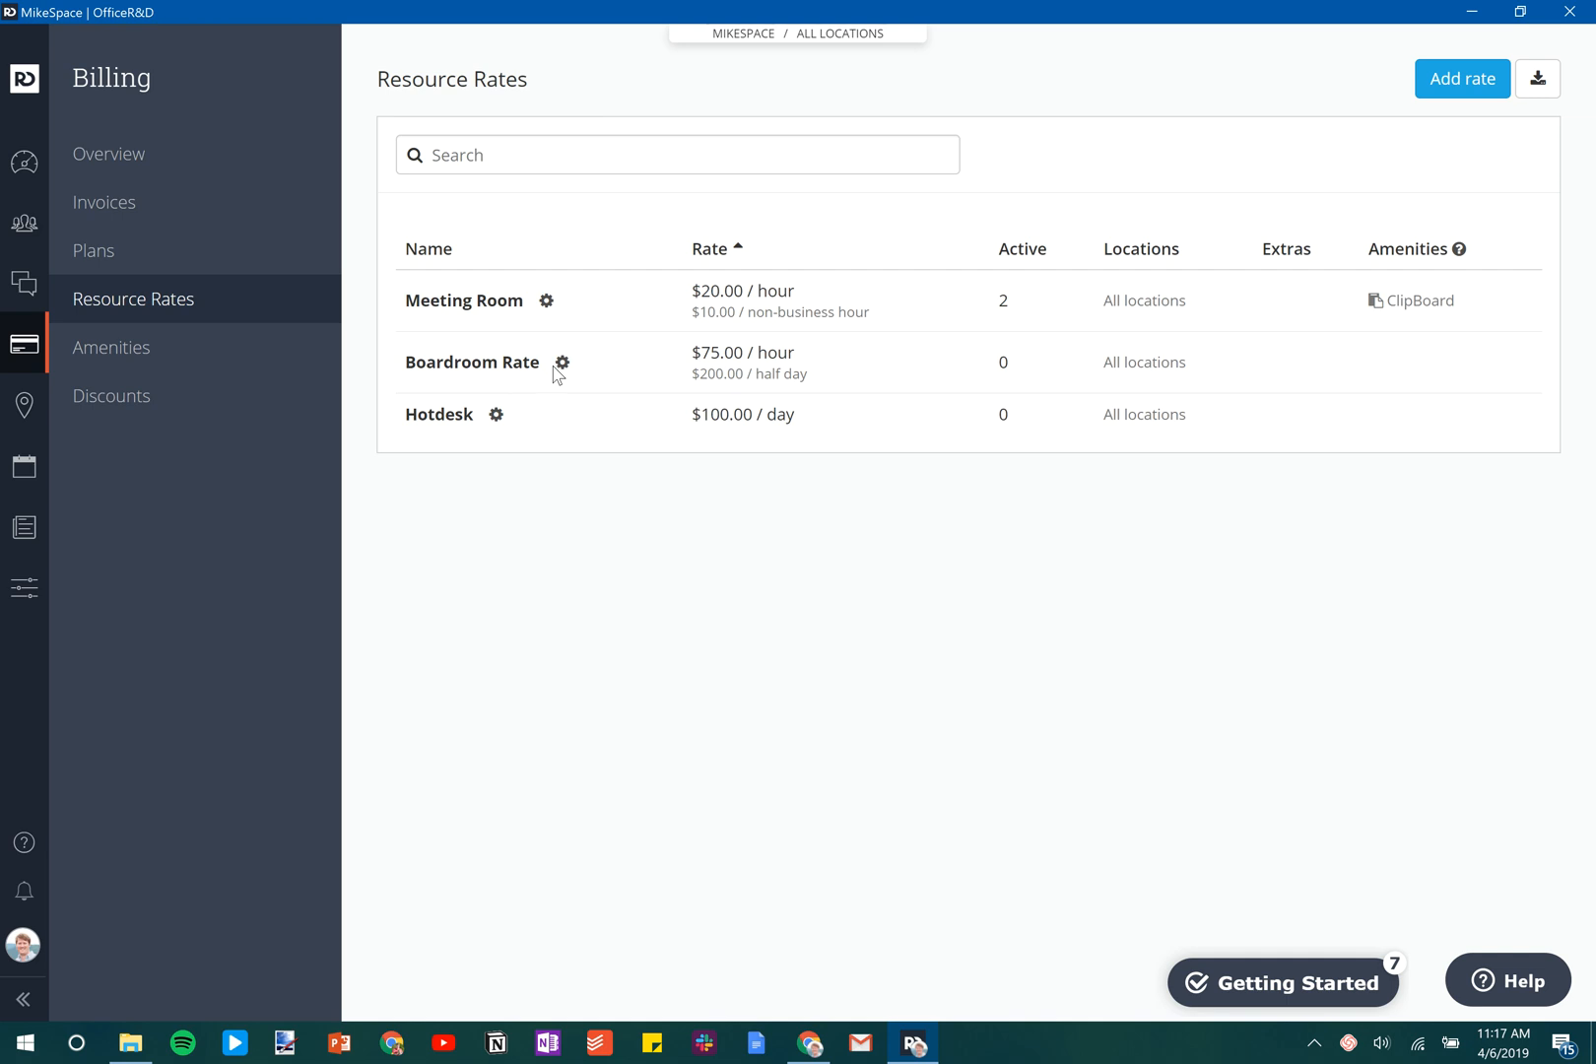
mouse_move(23, 406)
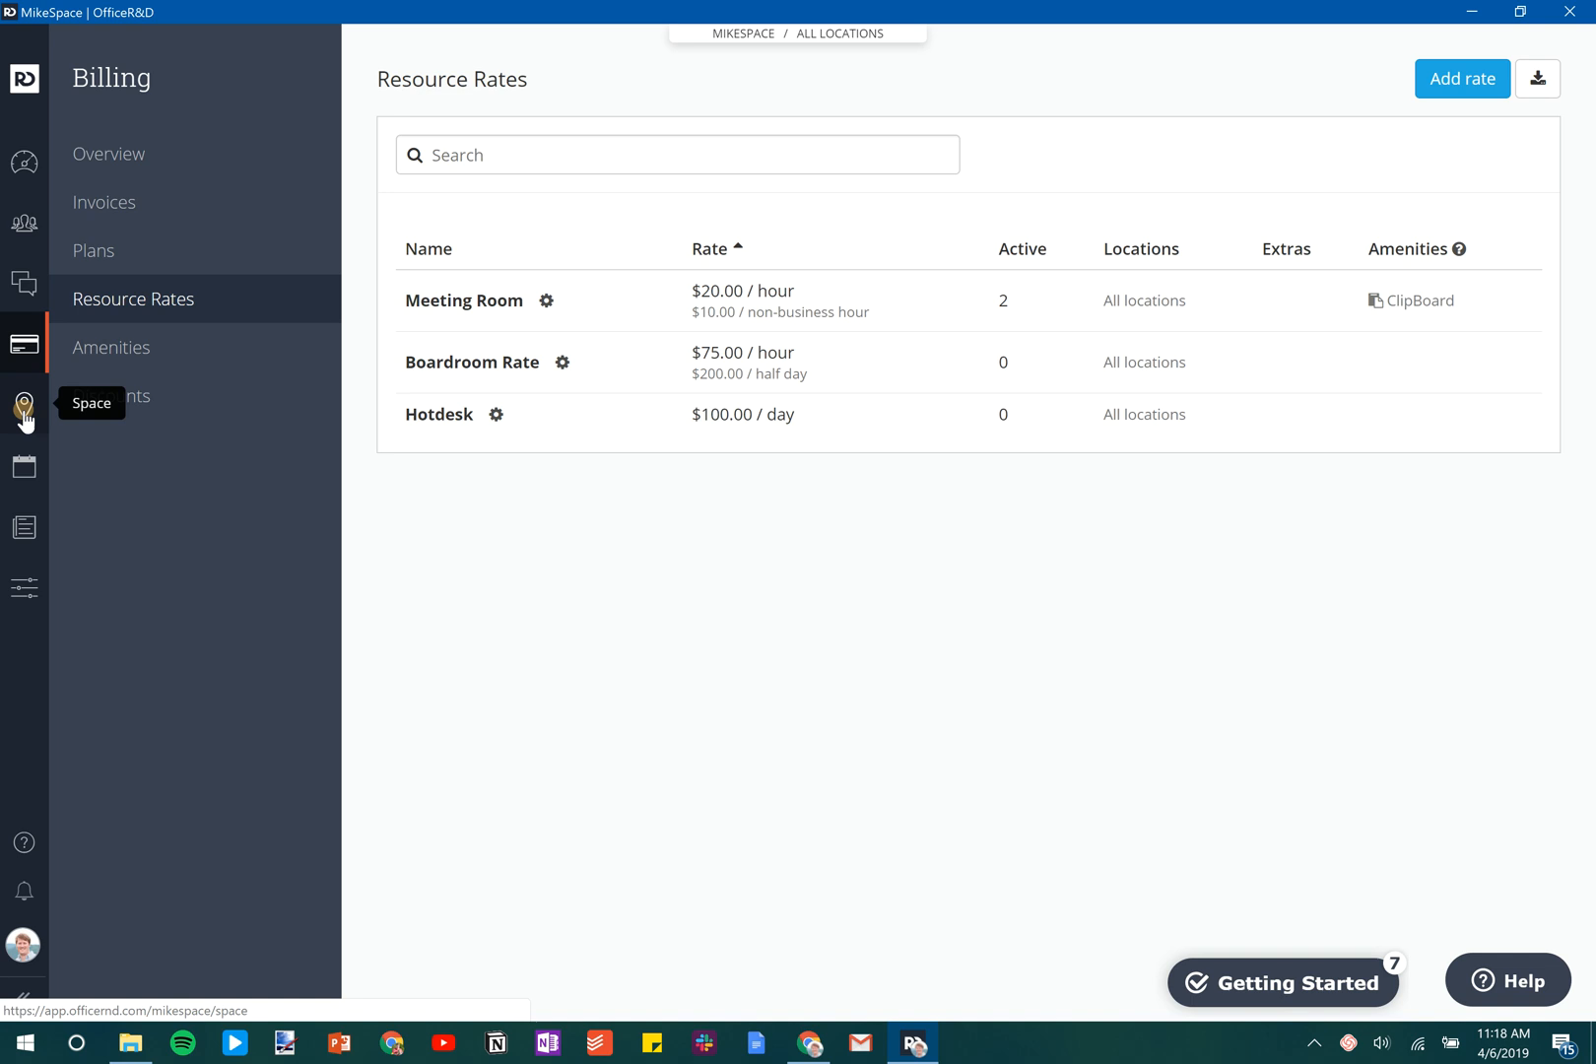
Go to the Meeting Rooms list under Space and start a new meeting room.
left_click(24, 406)
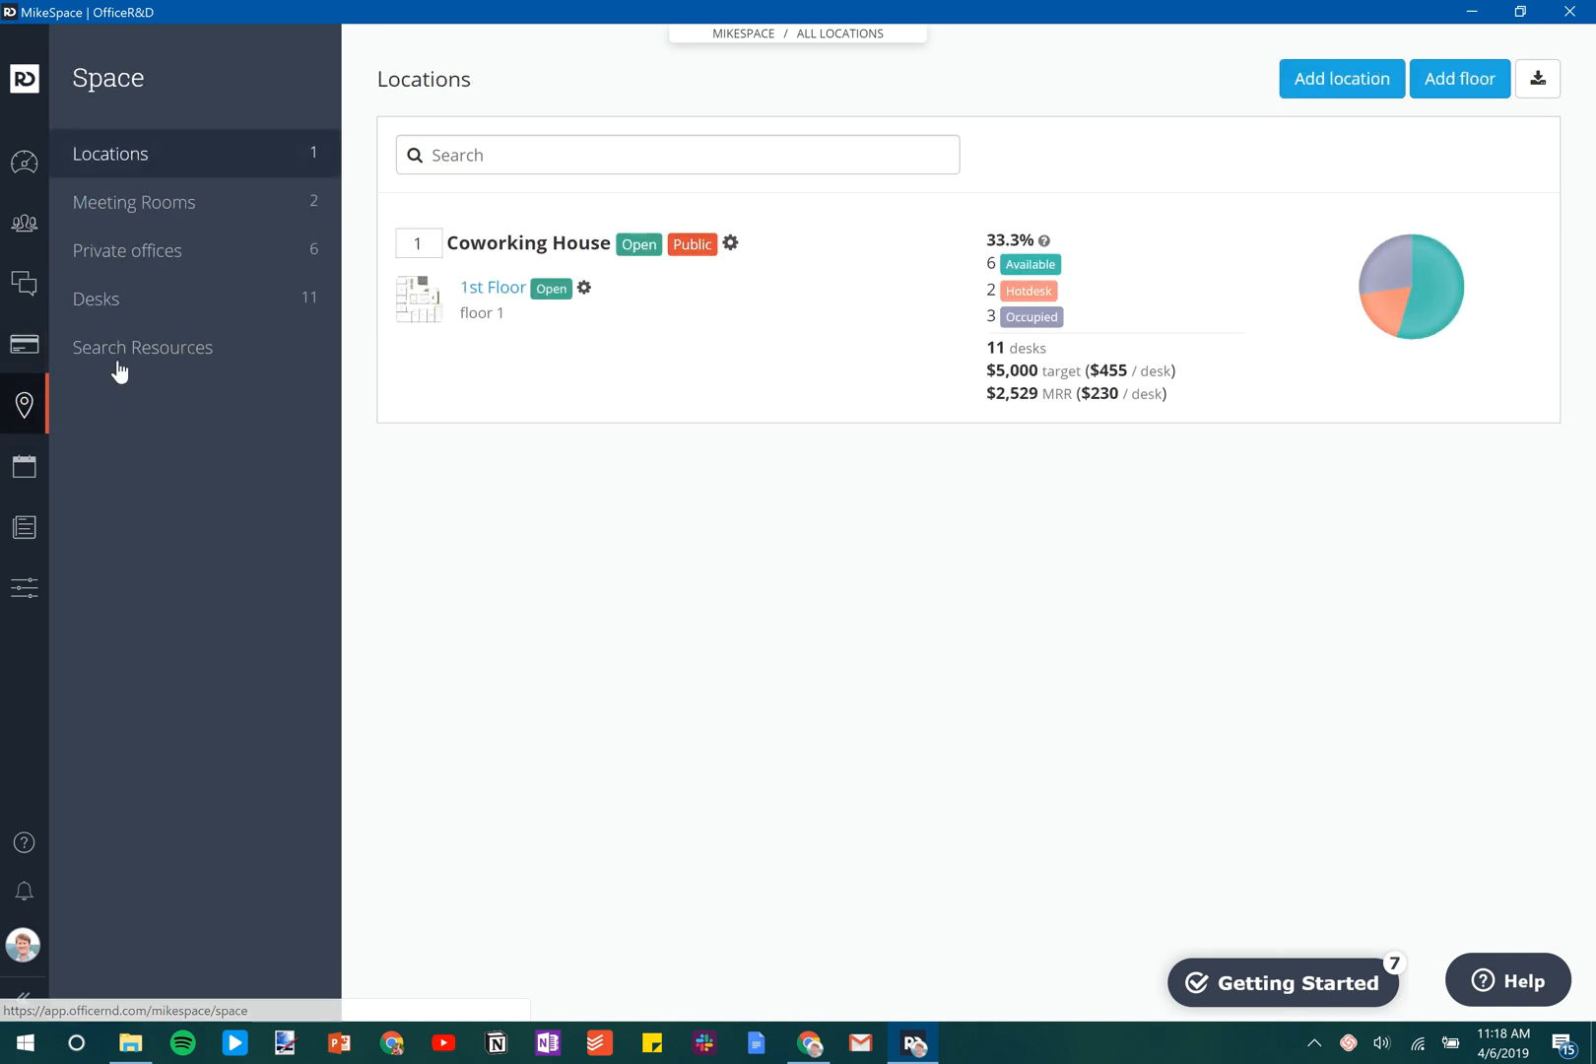
left_click(134, 203)
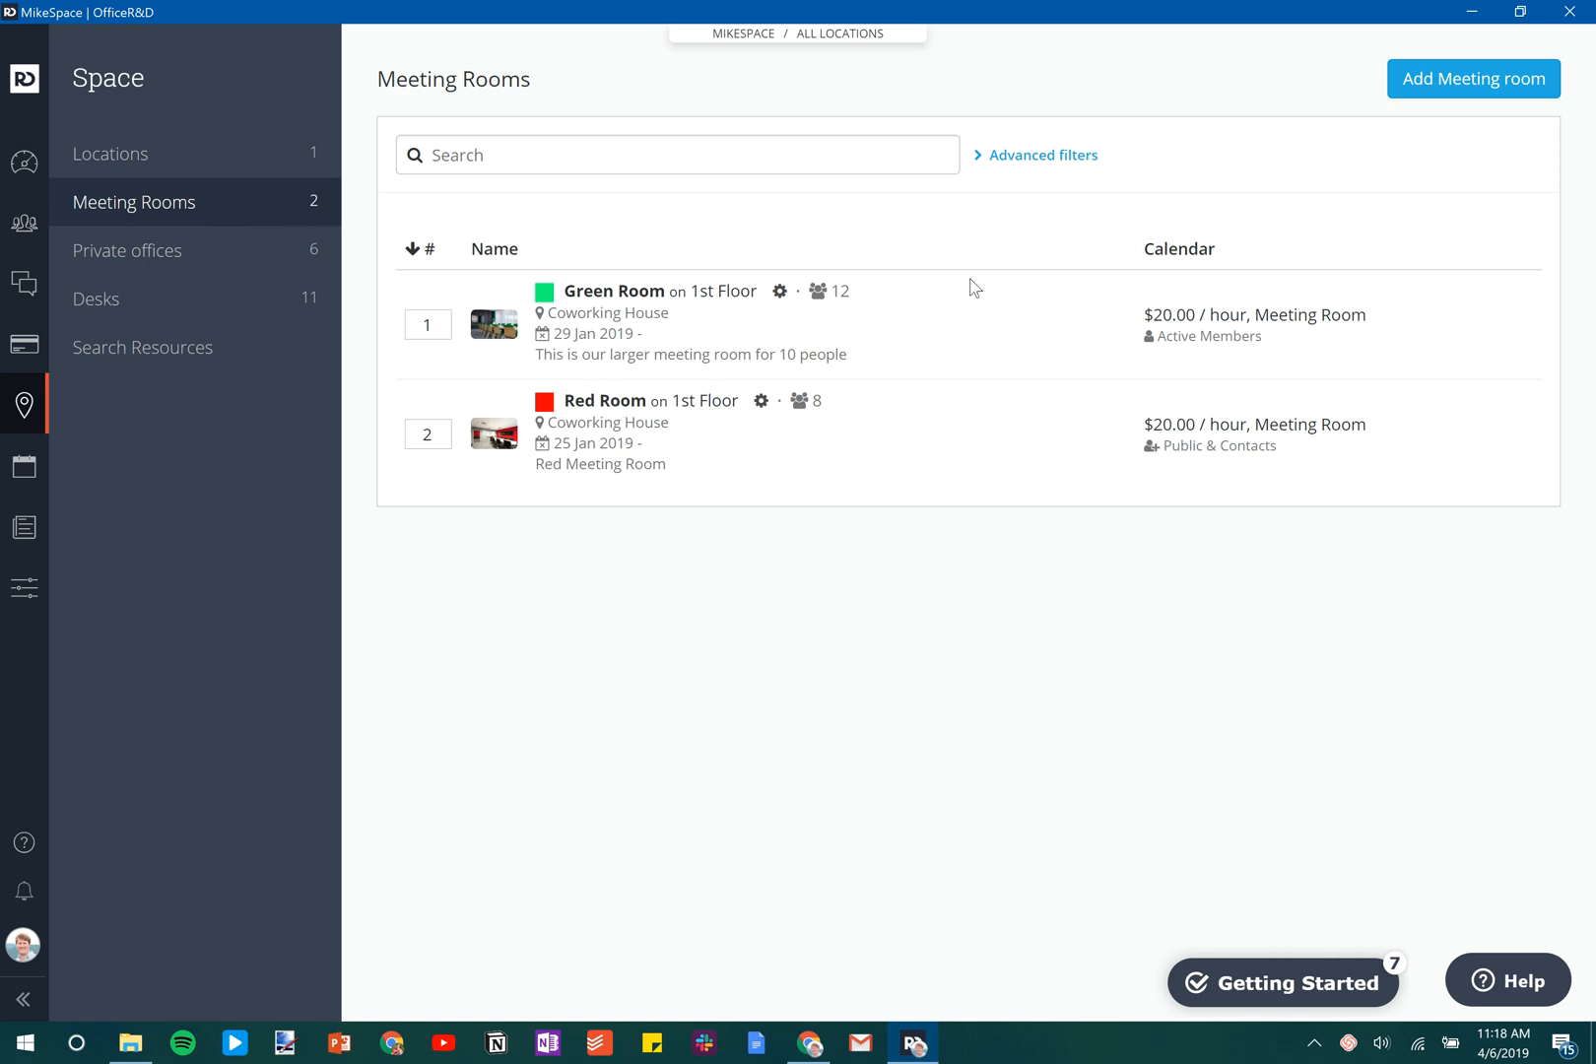
mouse_move(1427, 100)
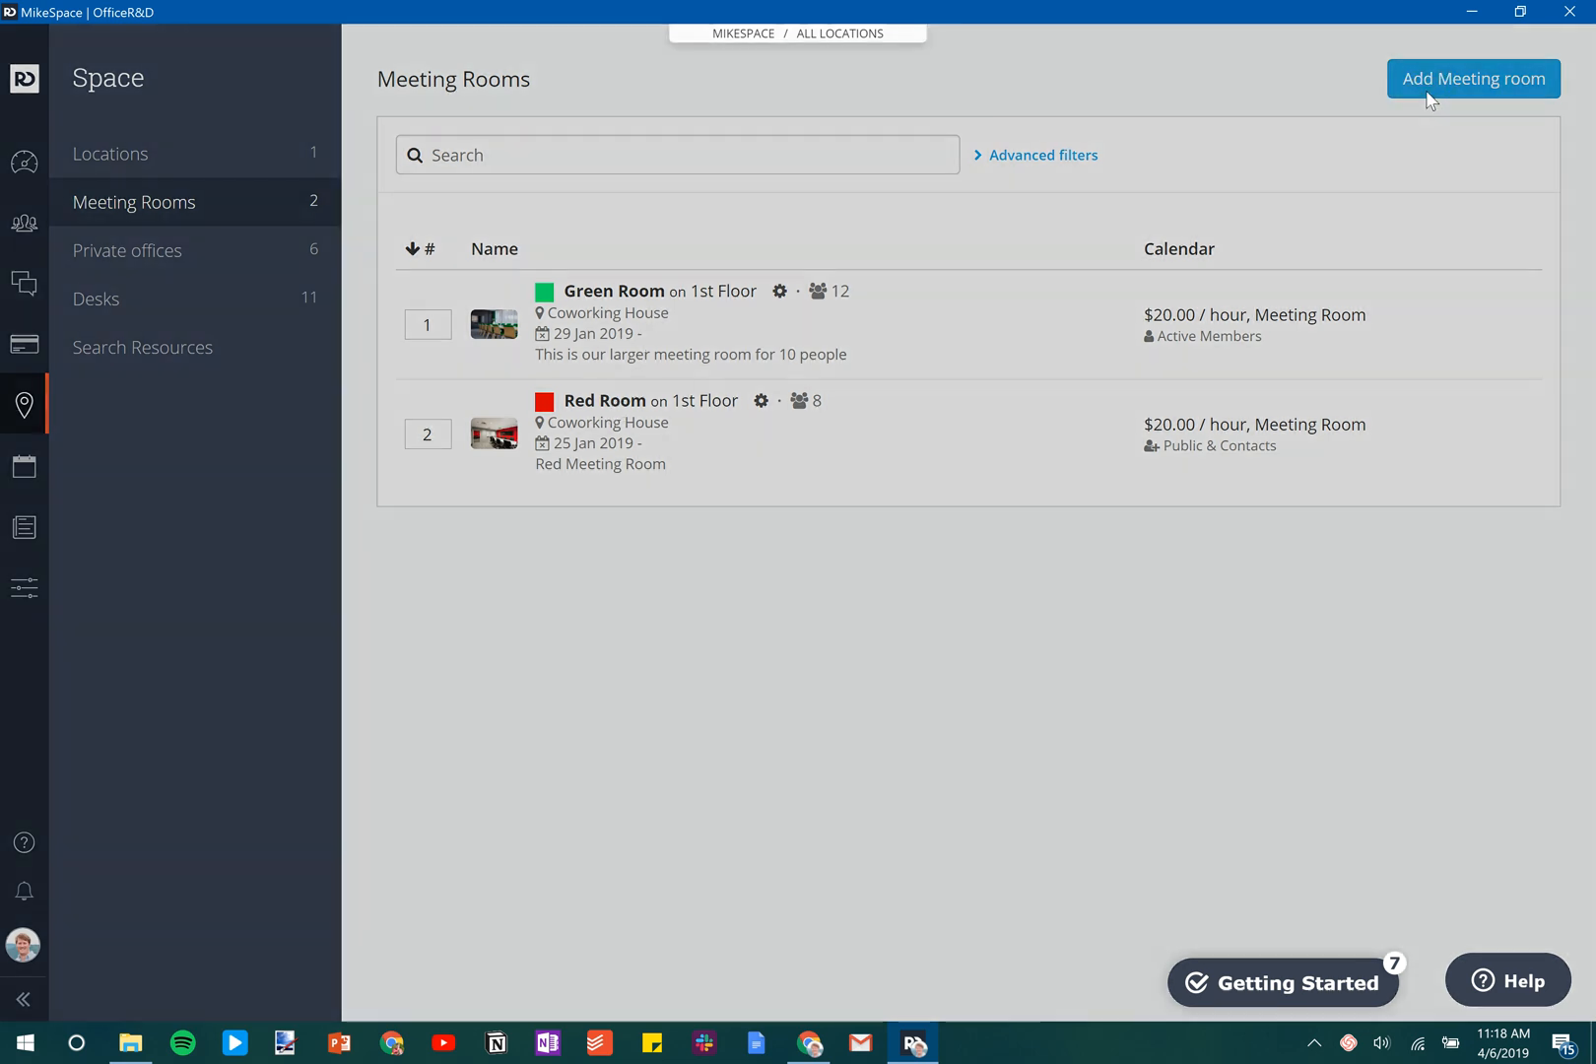
left_click(1472, 79)
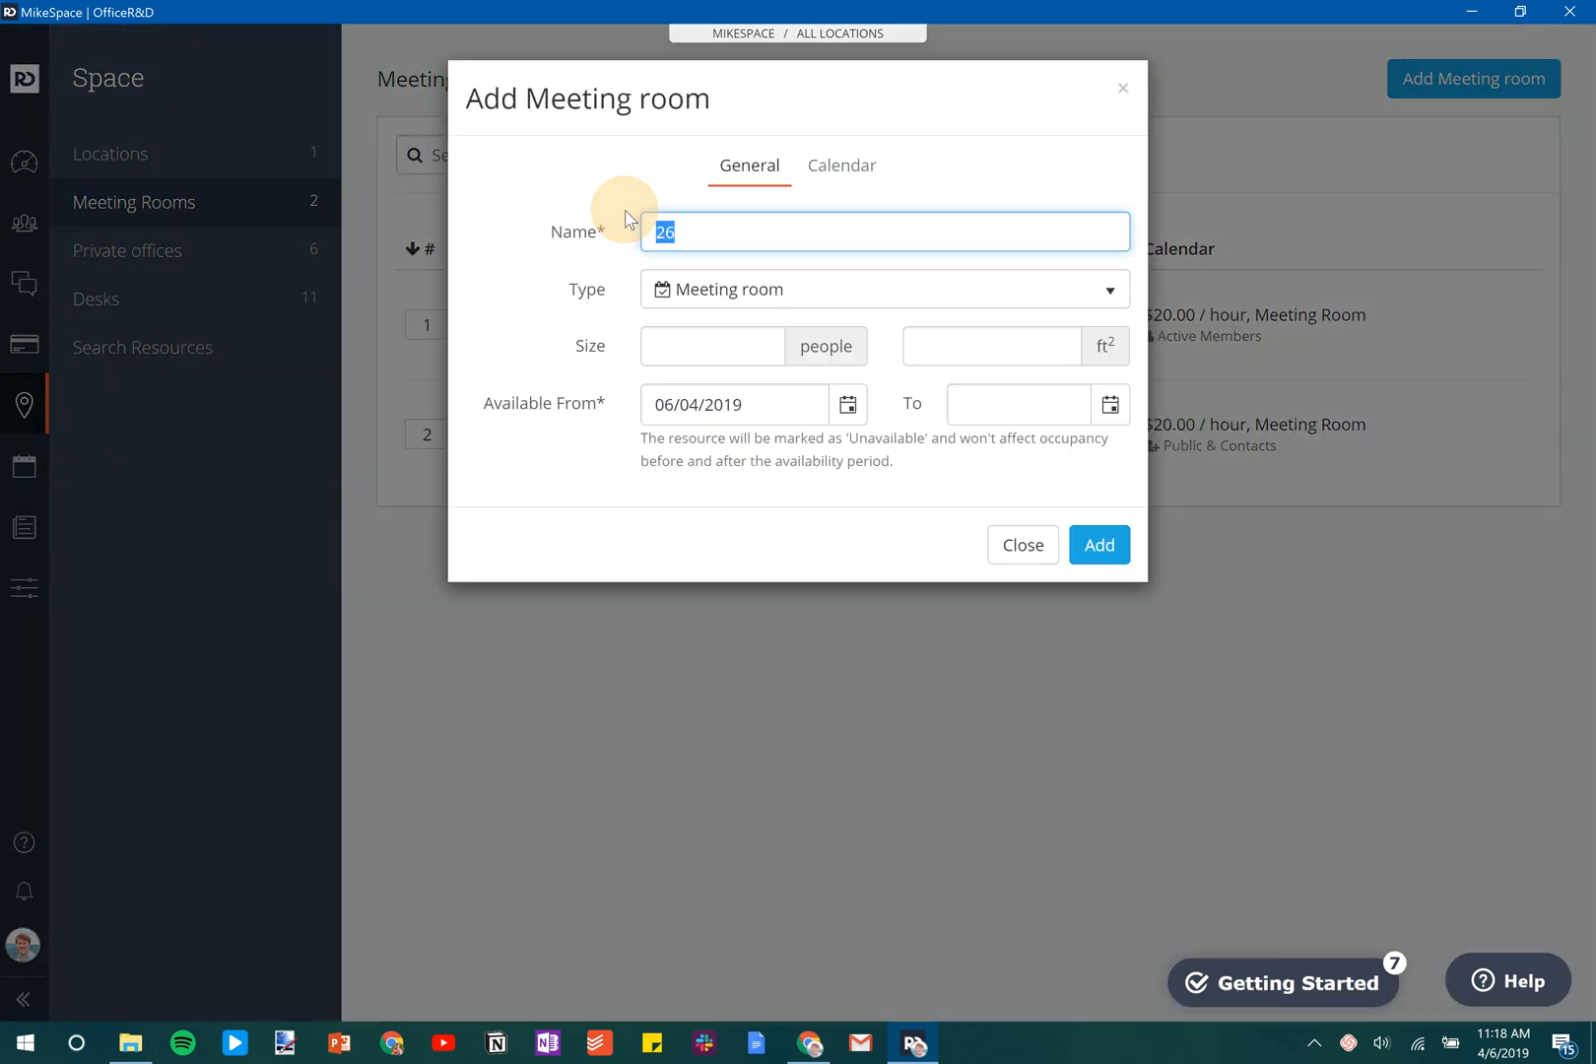
Name the room 'Large Boardroom' with a size of 12 people.
type("Large Bo")
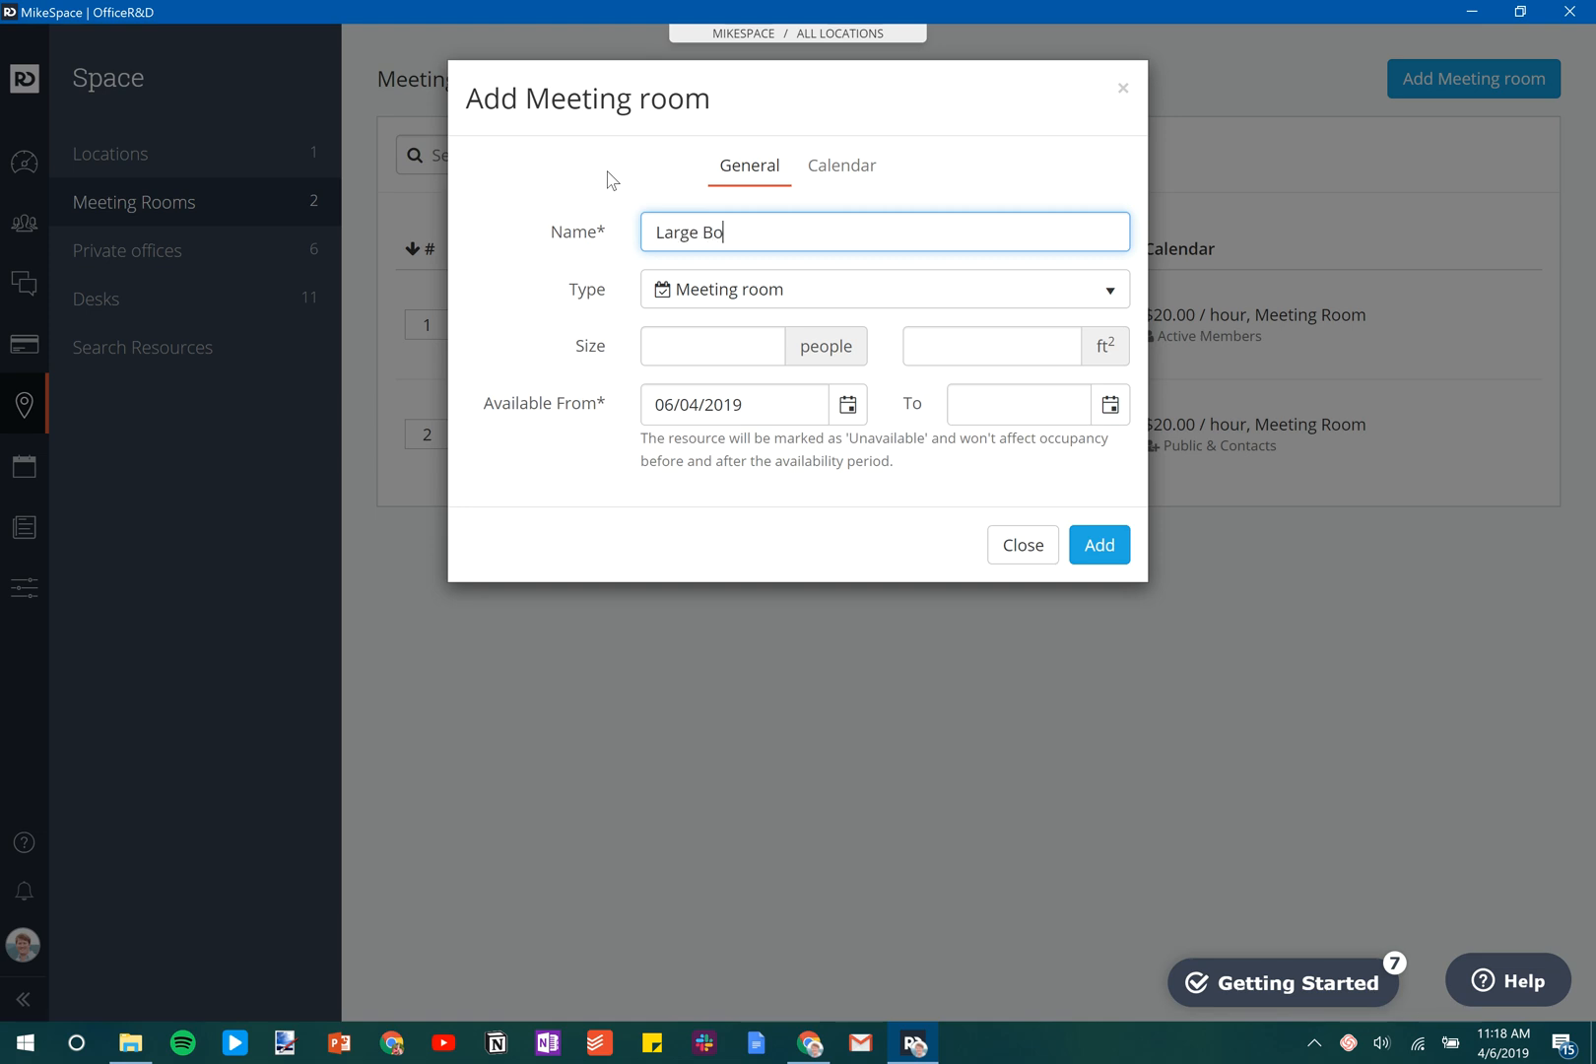
type("ardroom")
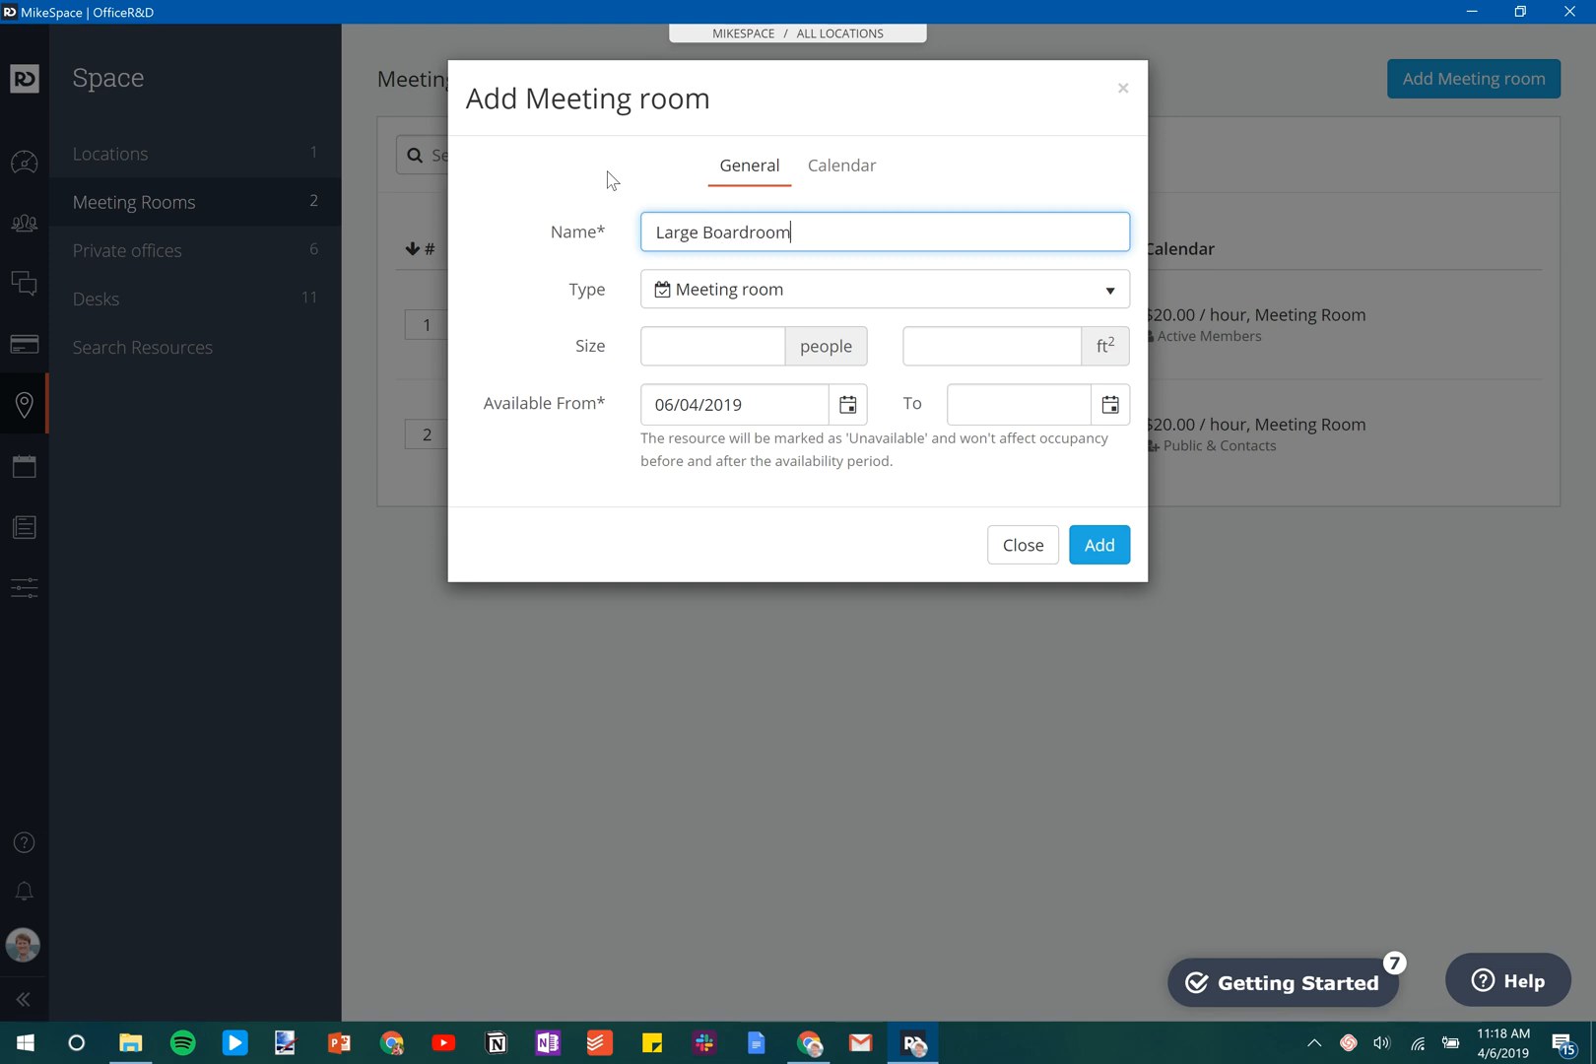
left_click(710, 347)
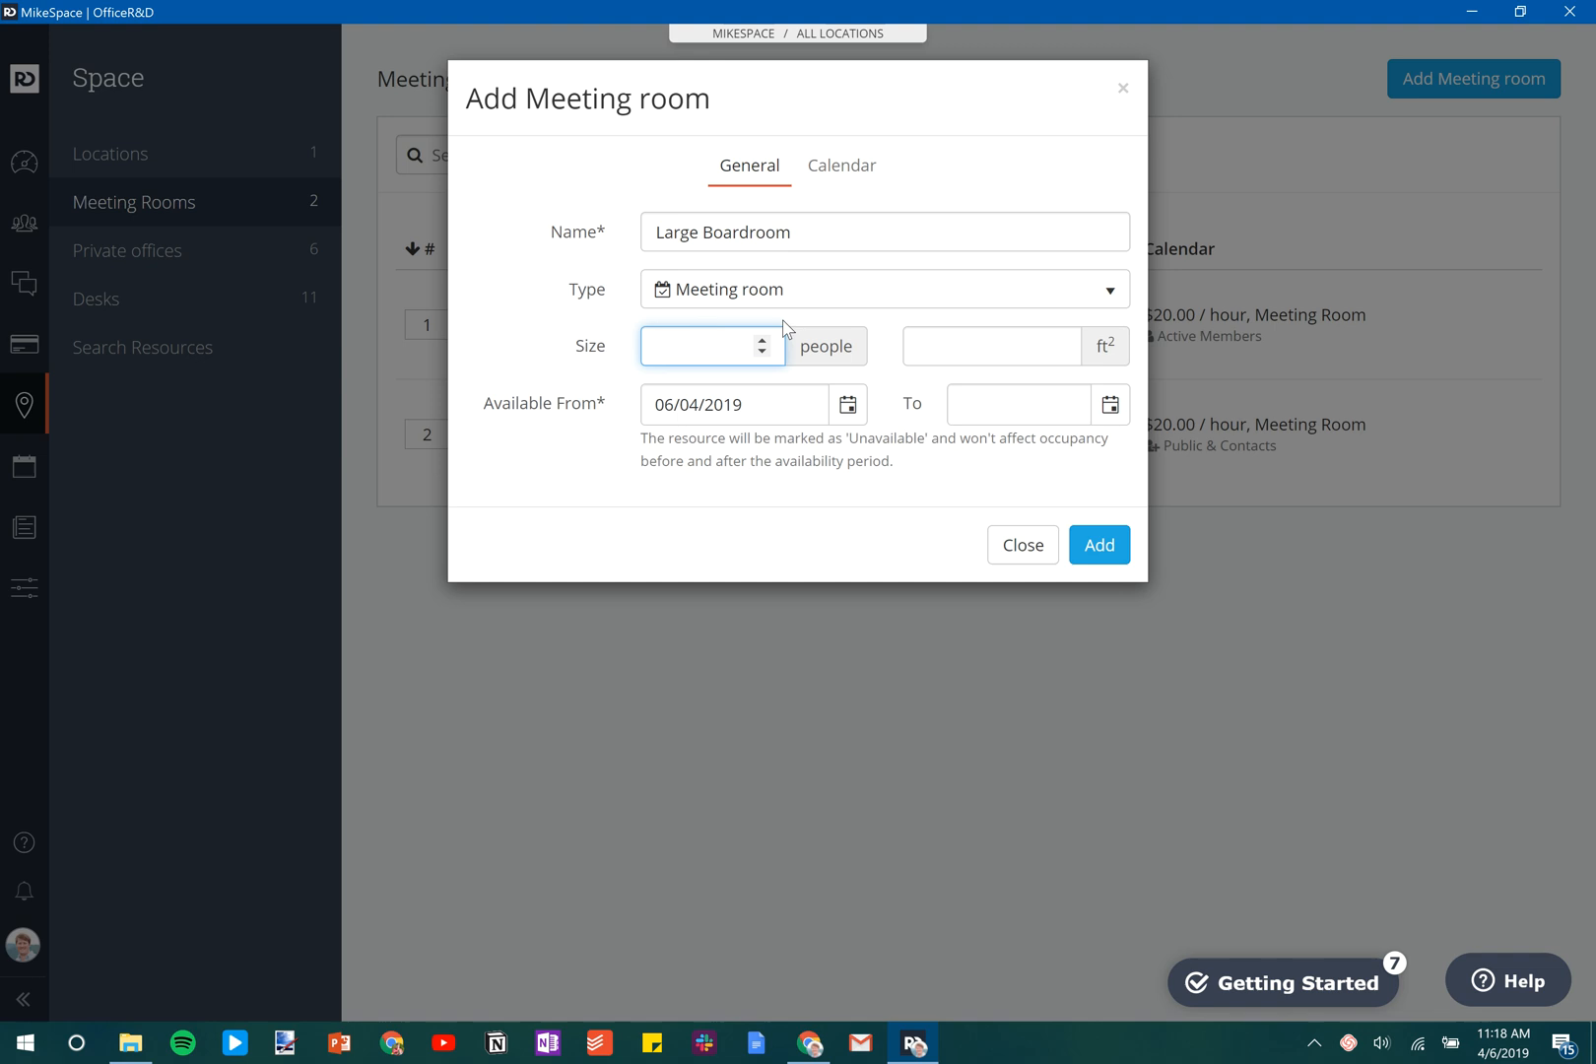
type("12")
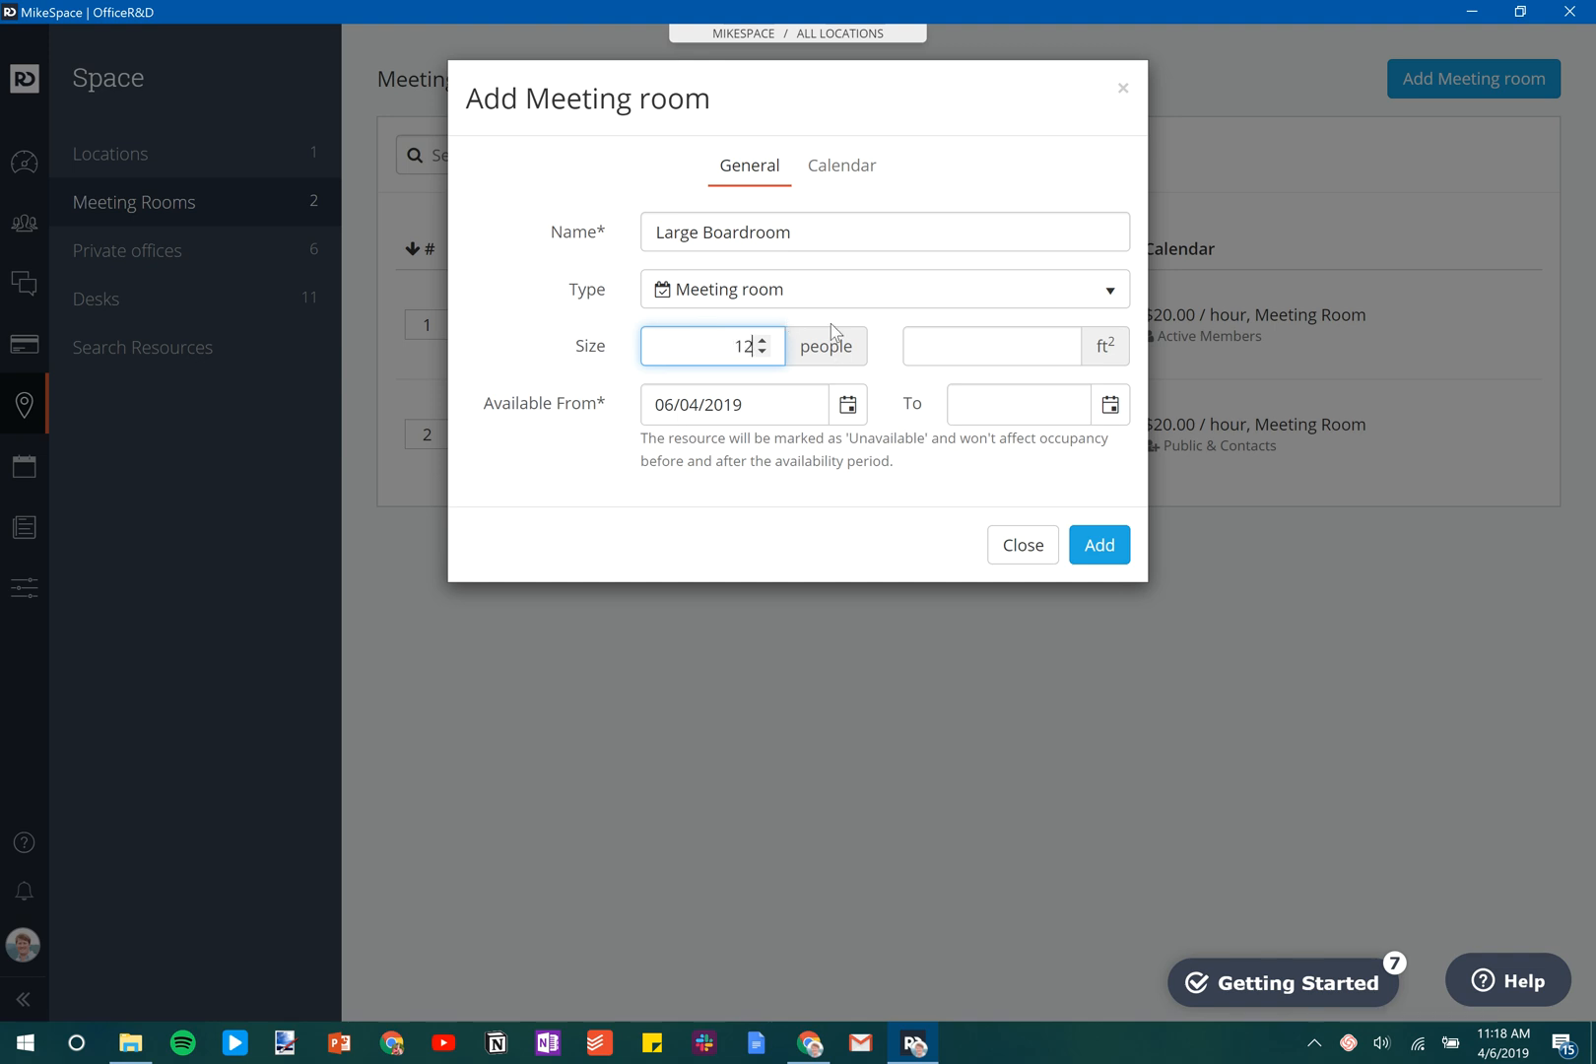
left_click(842, 166)
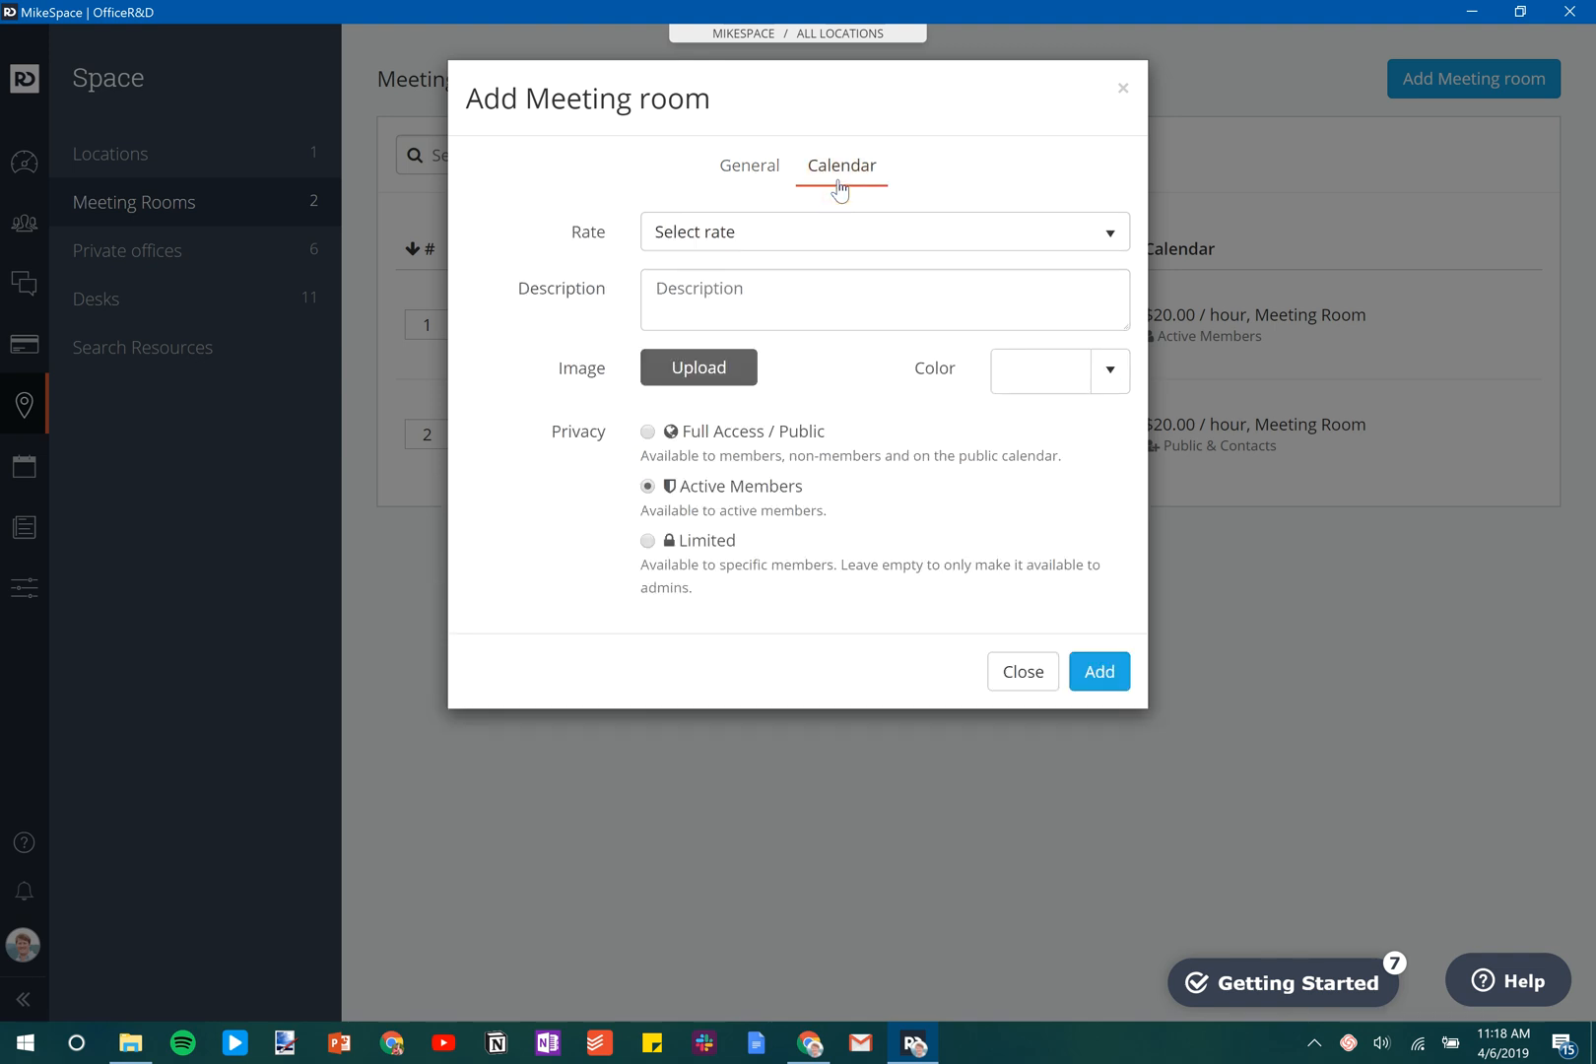
Assign the Boardroom Rate and describe the room as 'The largest Boardroom ever!'.
left_click(883, 233)
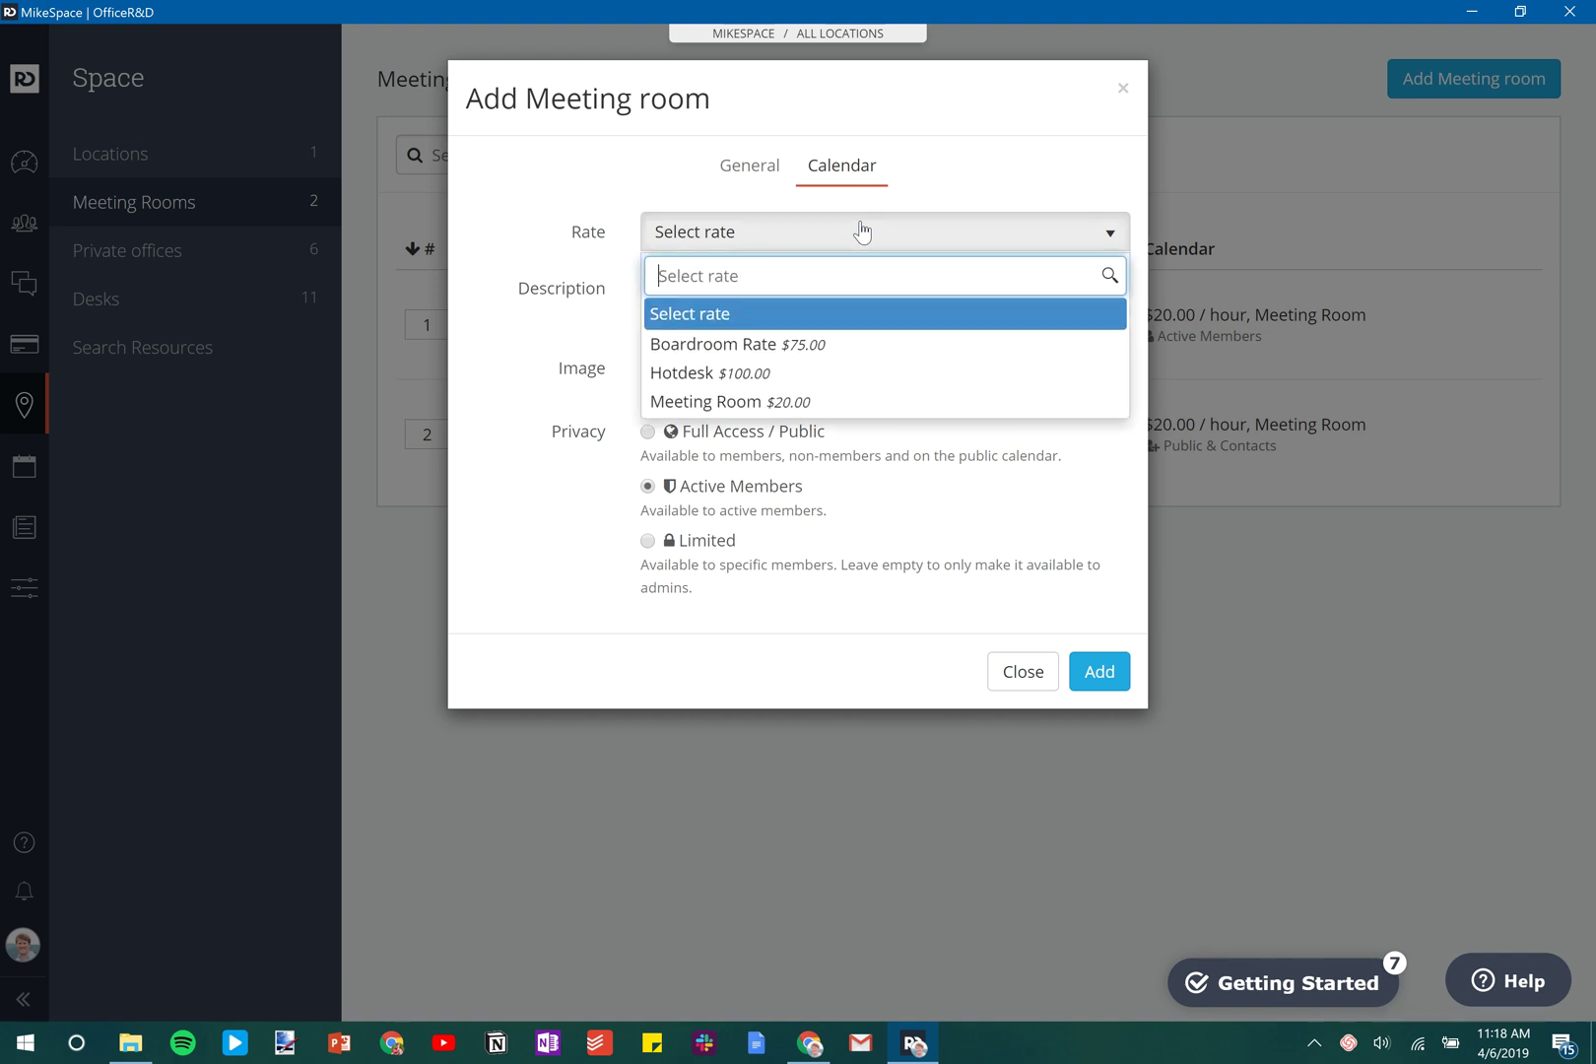
mouse_move(846, 347)
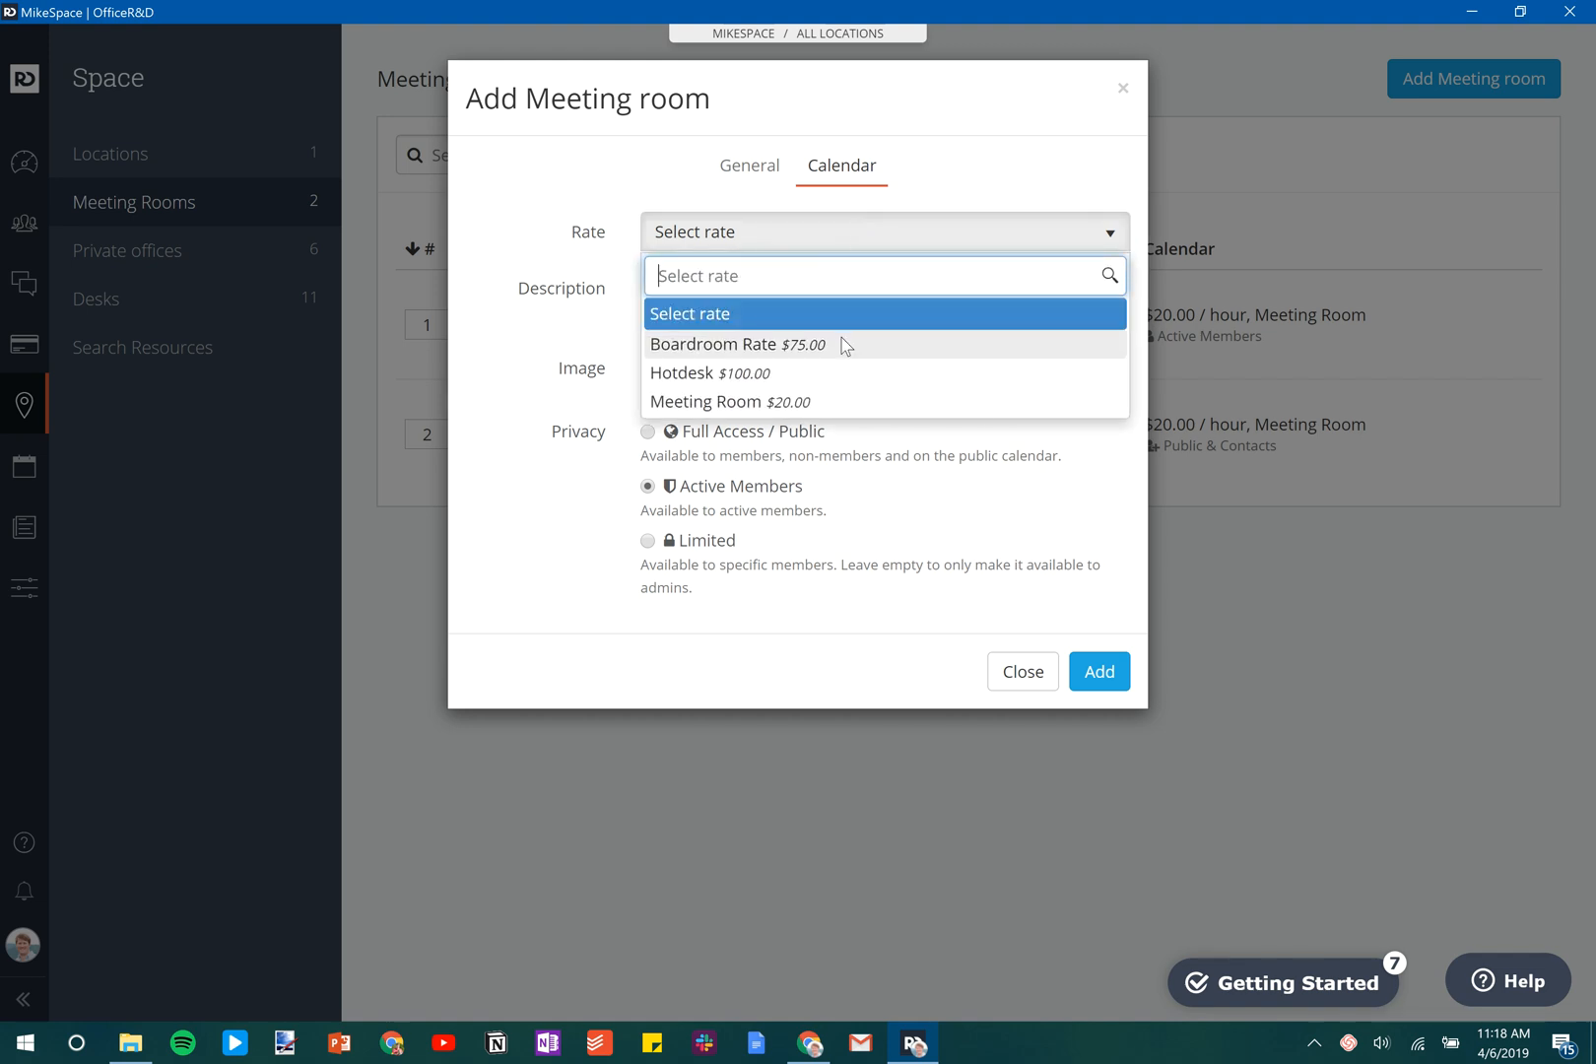
left_click(735, 345)
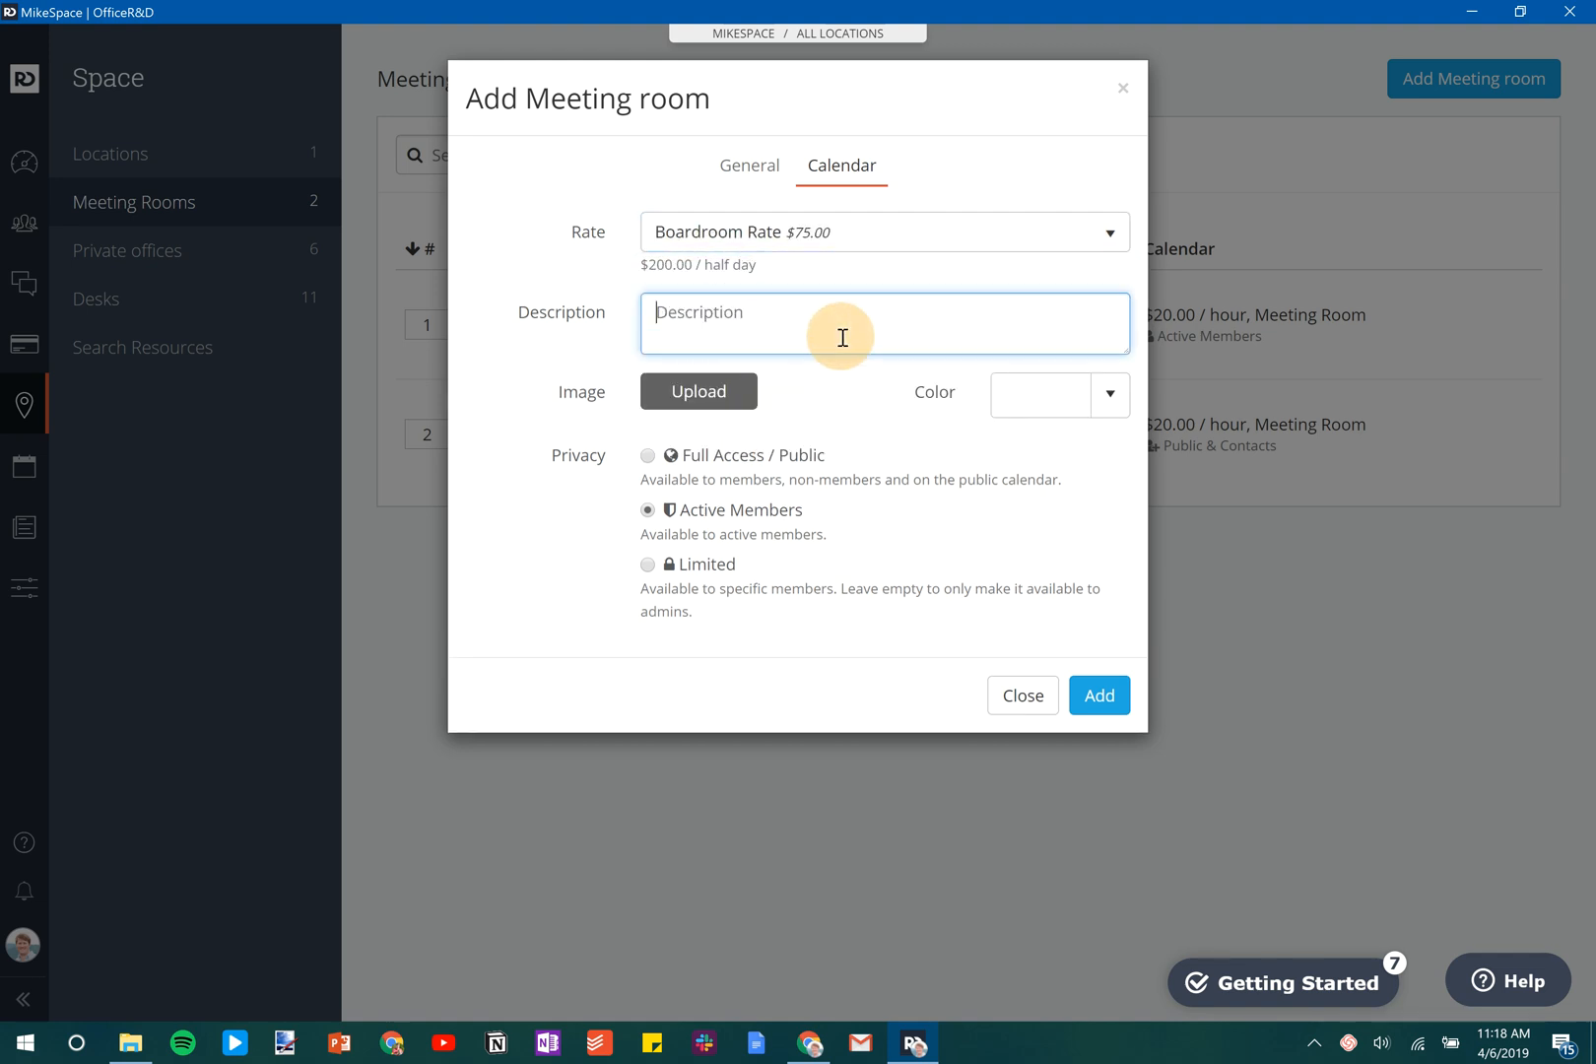
type("The largest")
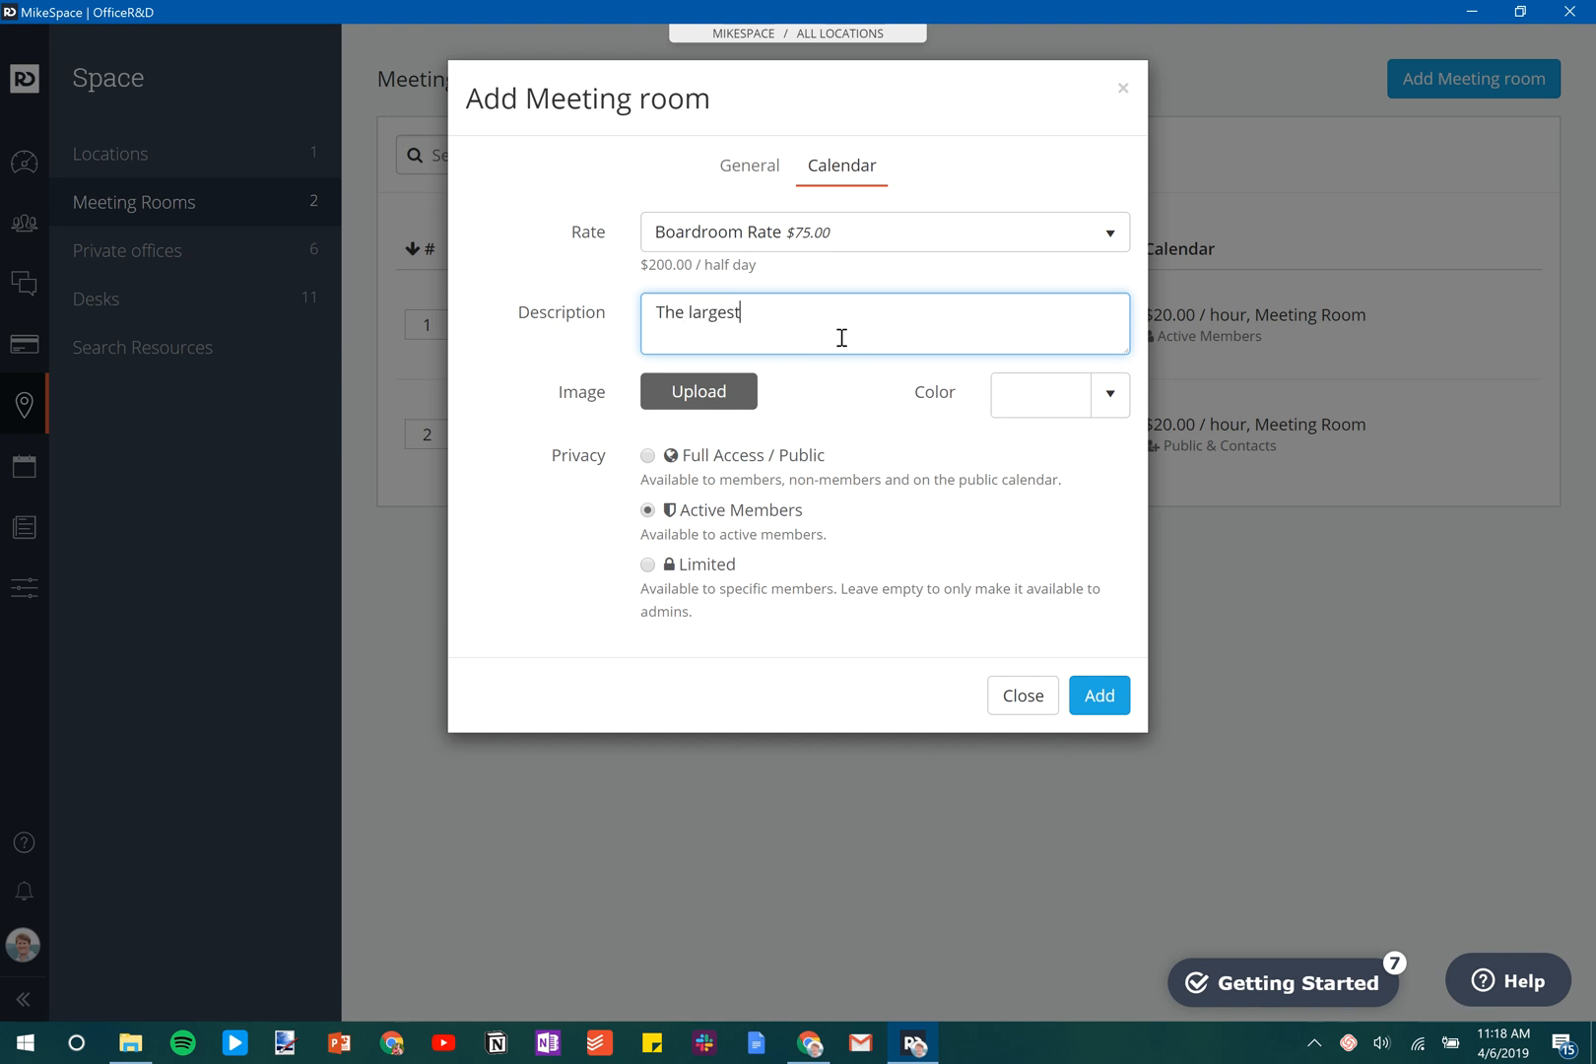
type("Boardo")
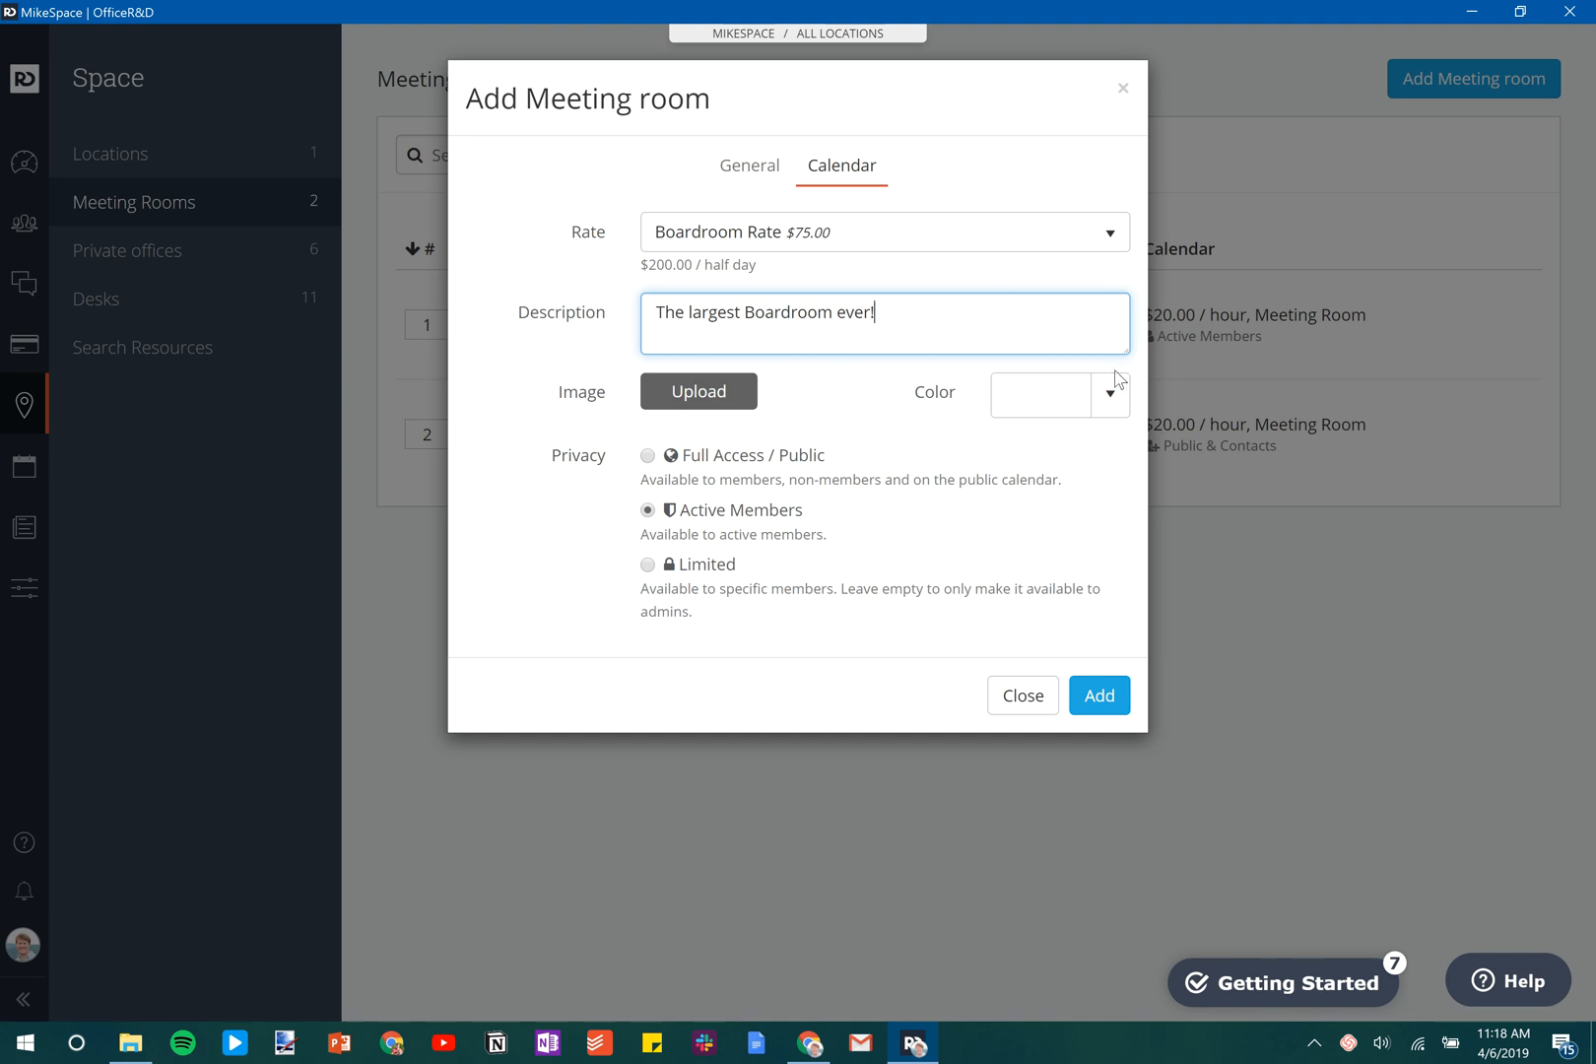
Set the room's calendar colour to a light blue (#7780fc).
left_click(1110, 397)
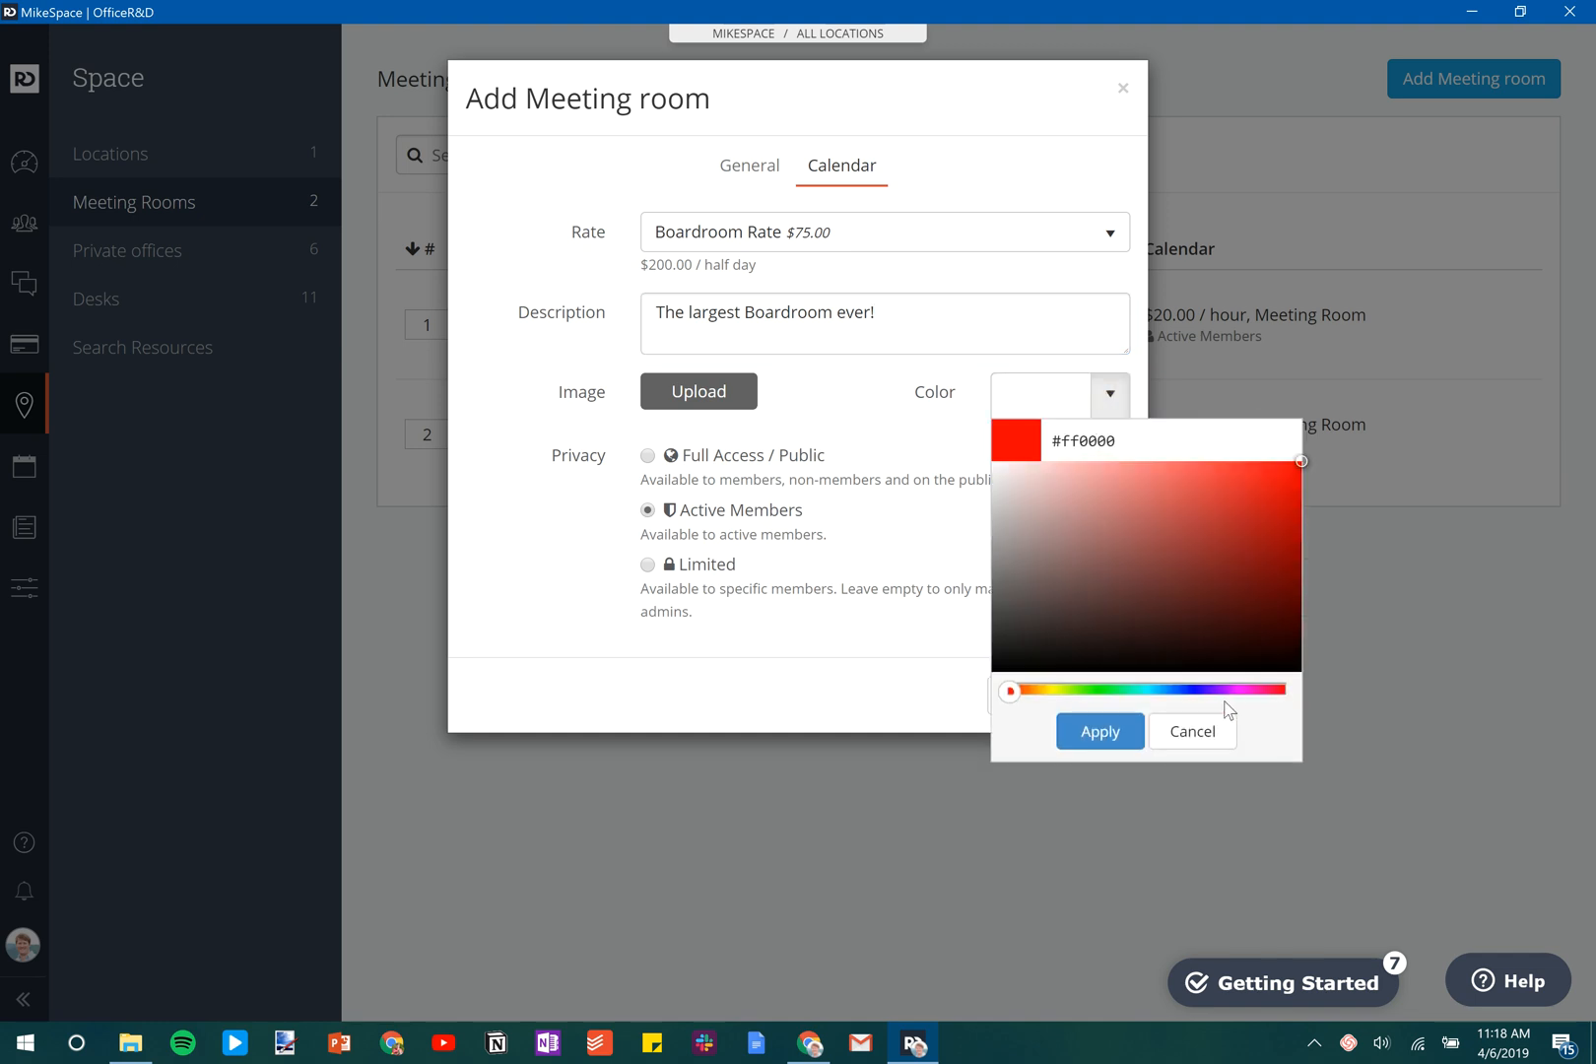
left_click_drag(1009, 690, 1200, 690)
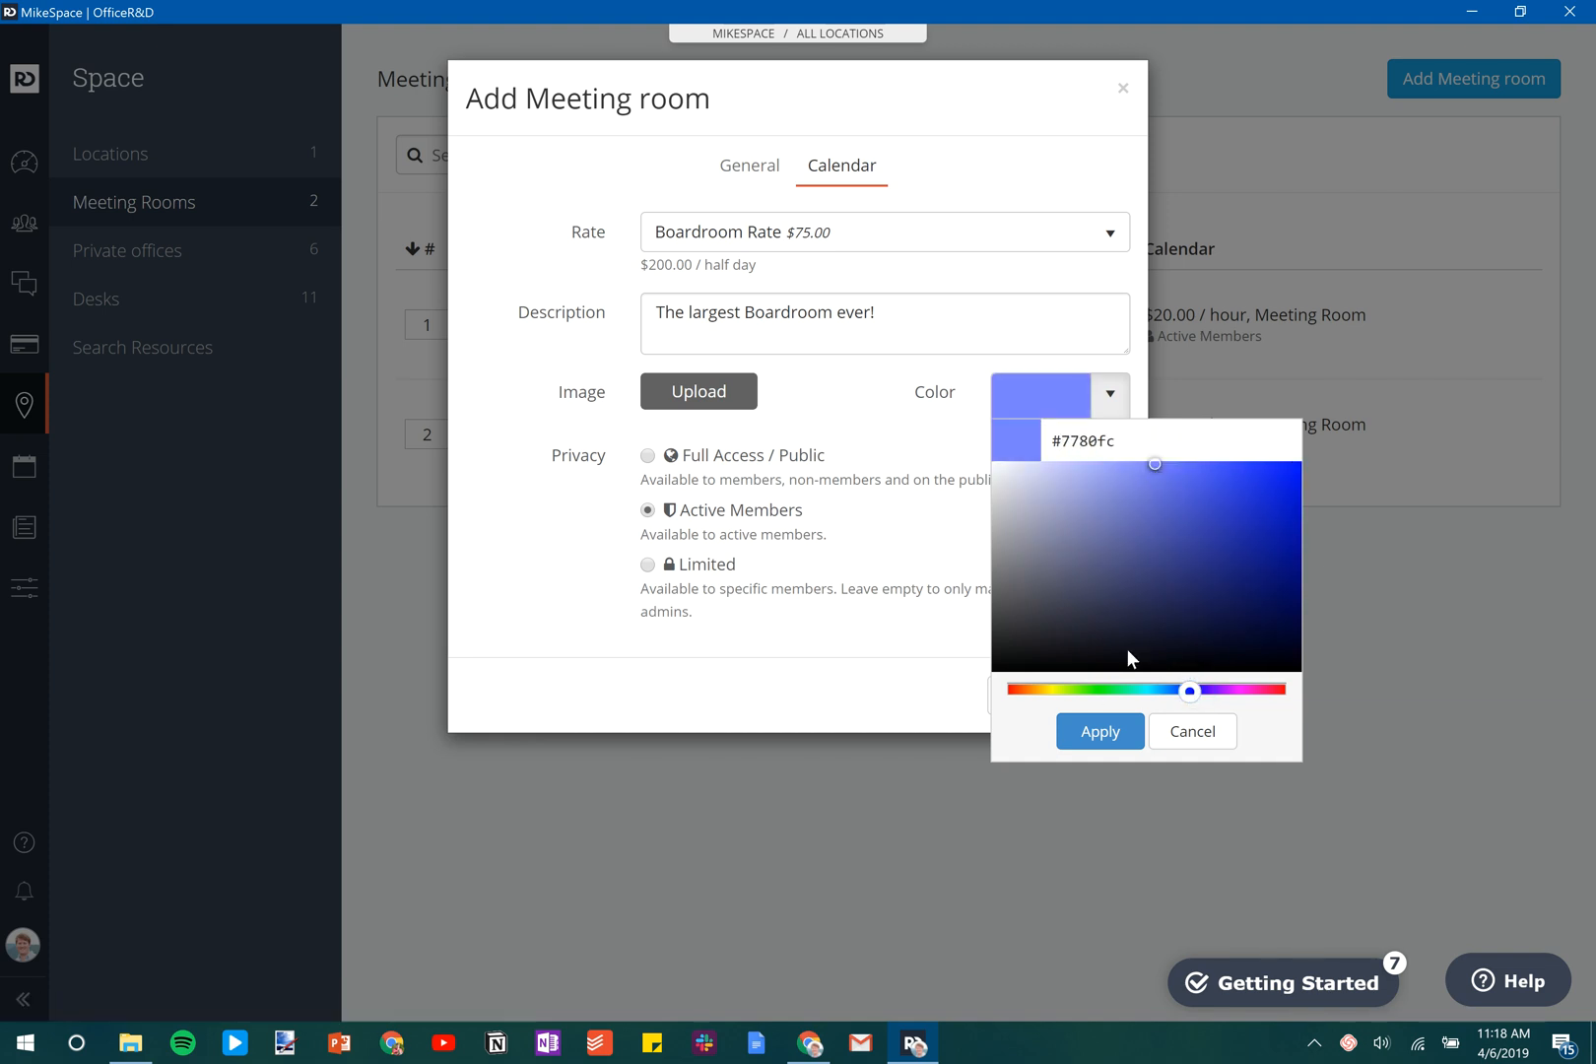
left_click(1100, 731)
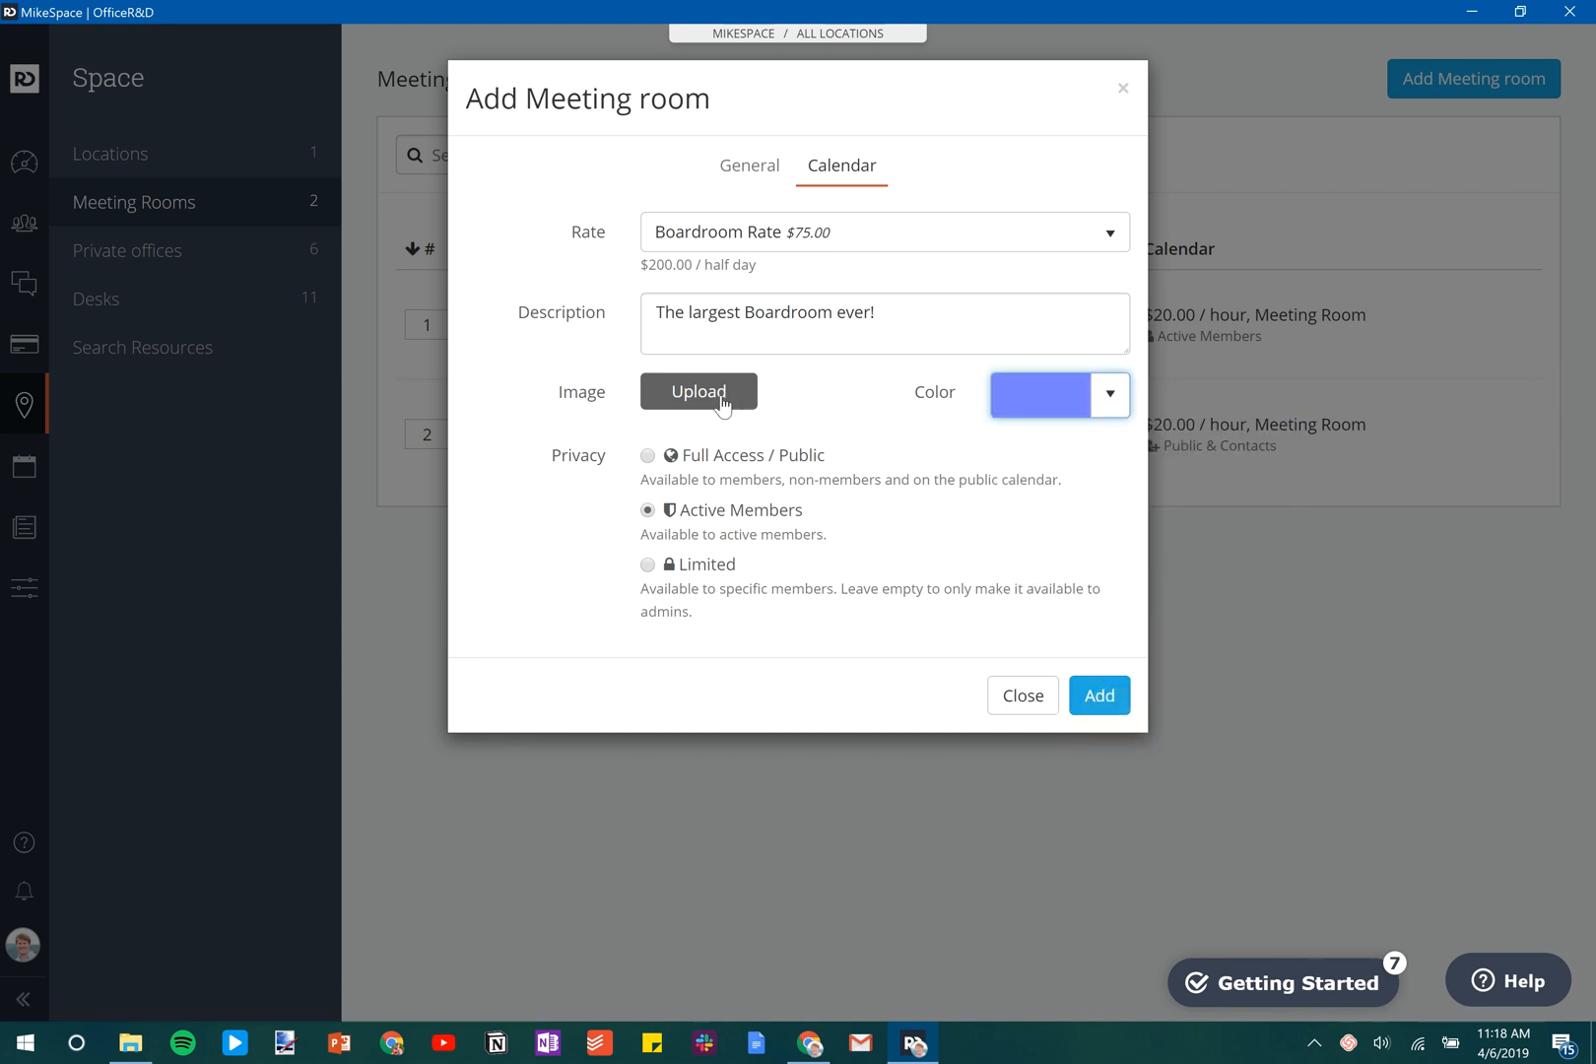
Upload the Boardroom photo from the Desktop as the room's image.
left_click(697, 392)
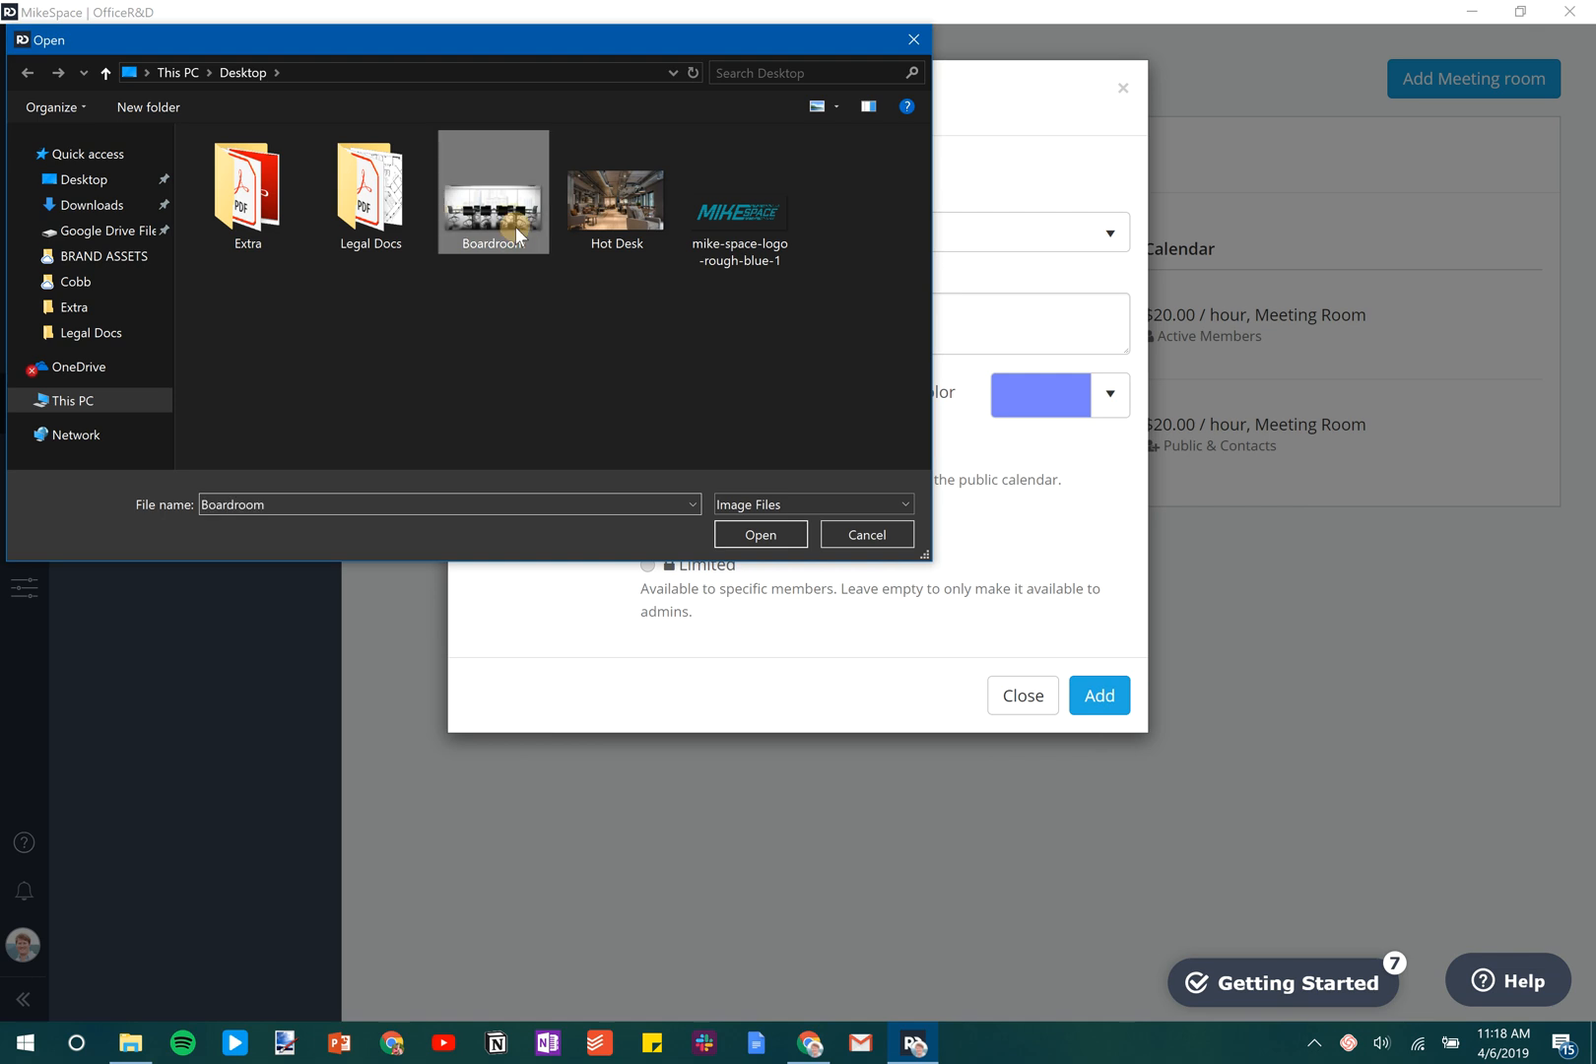
left_click(761, 534)
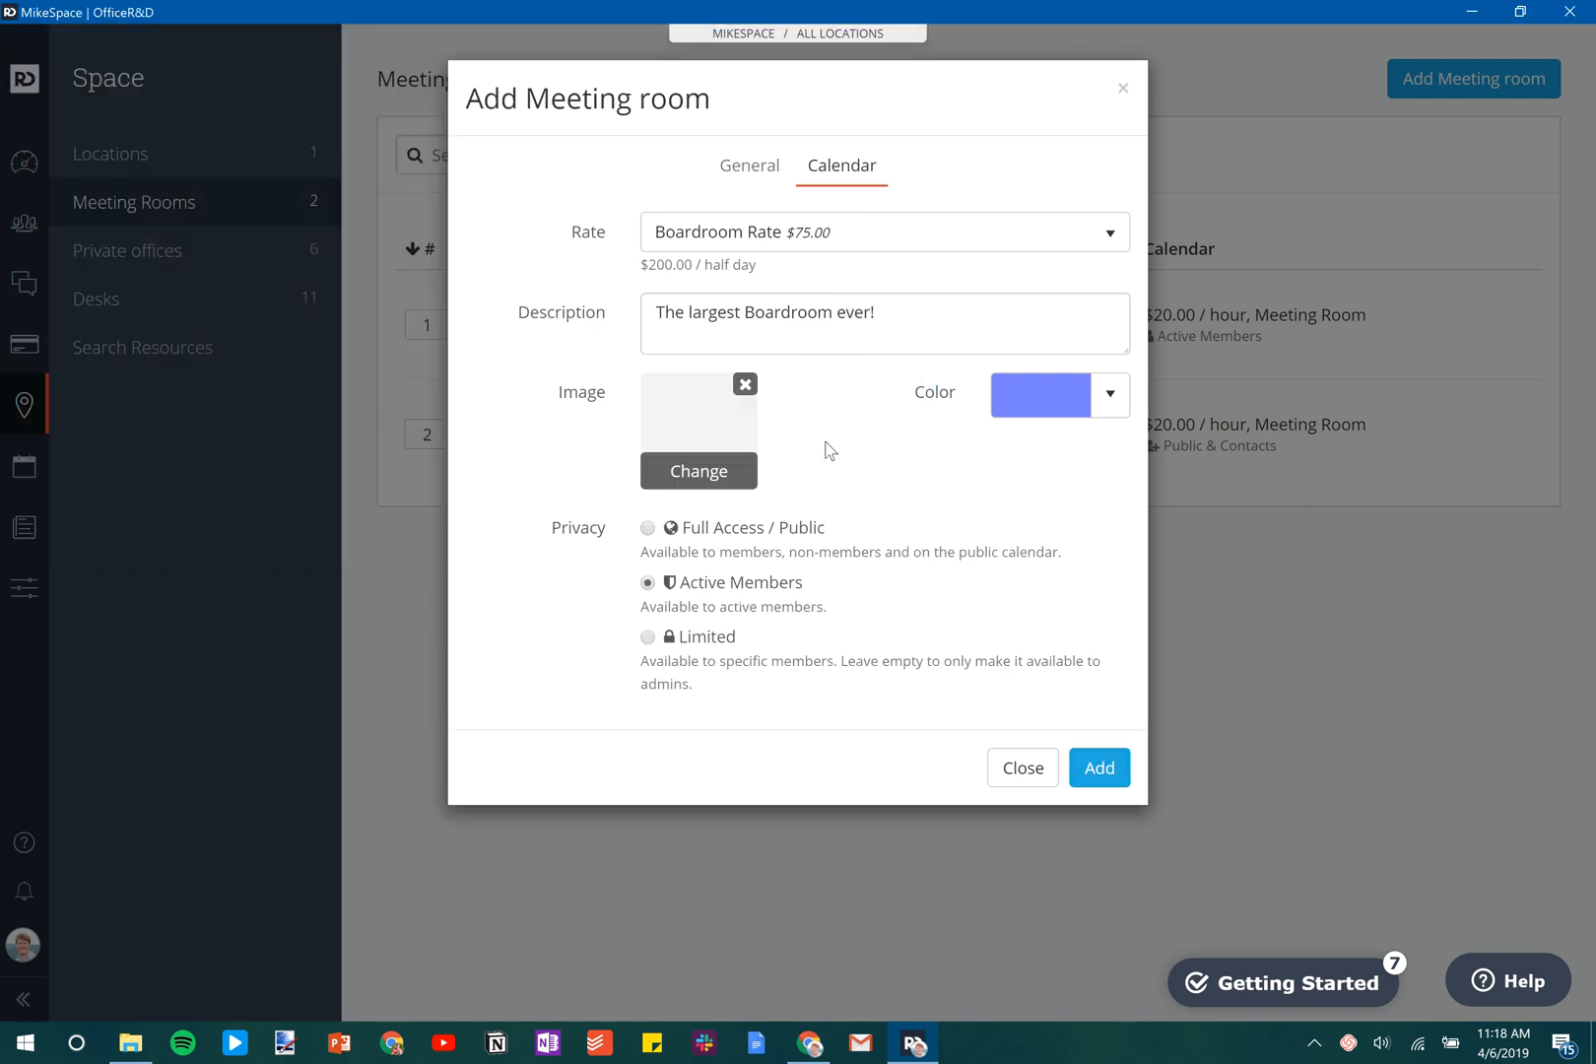
left_click(698, 471)
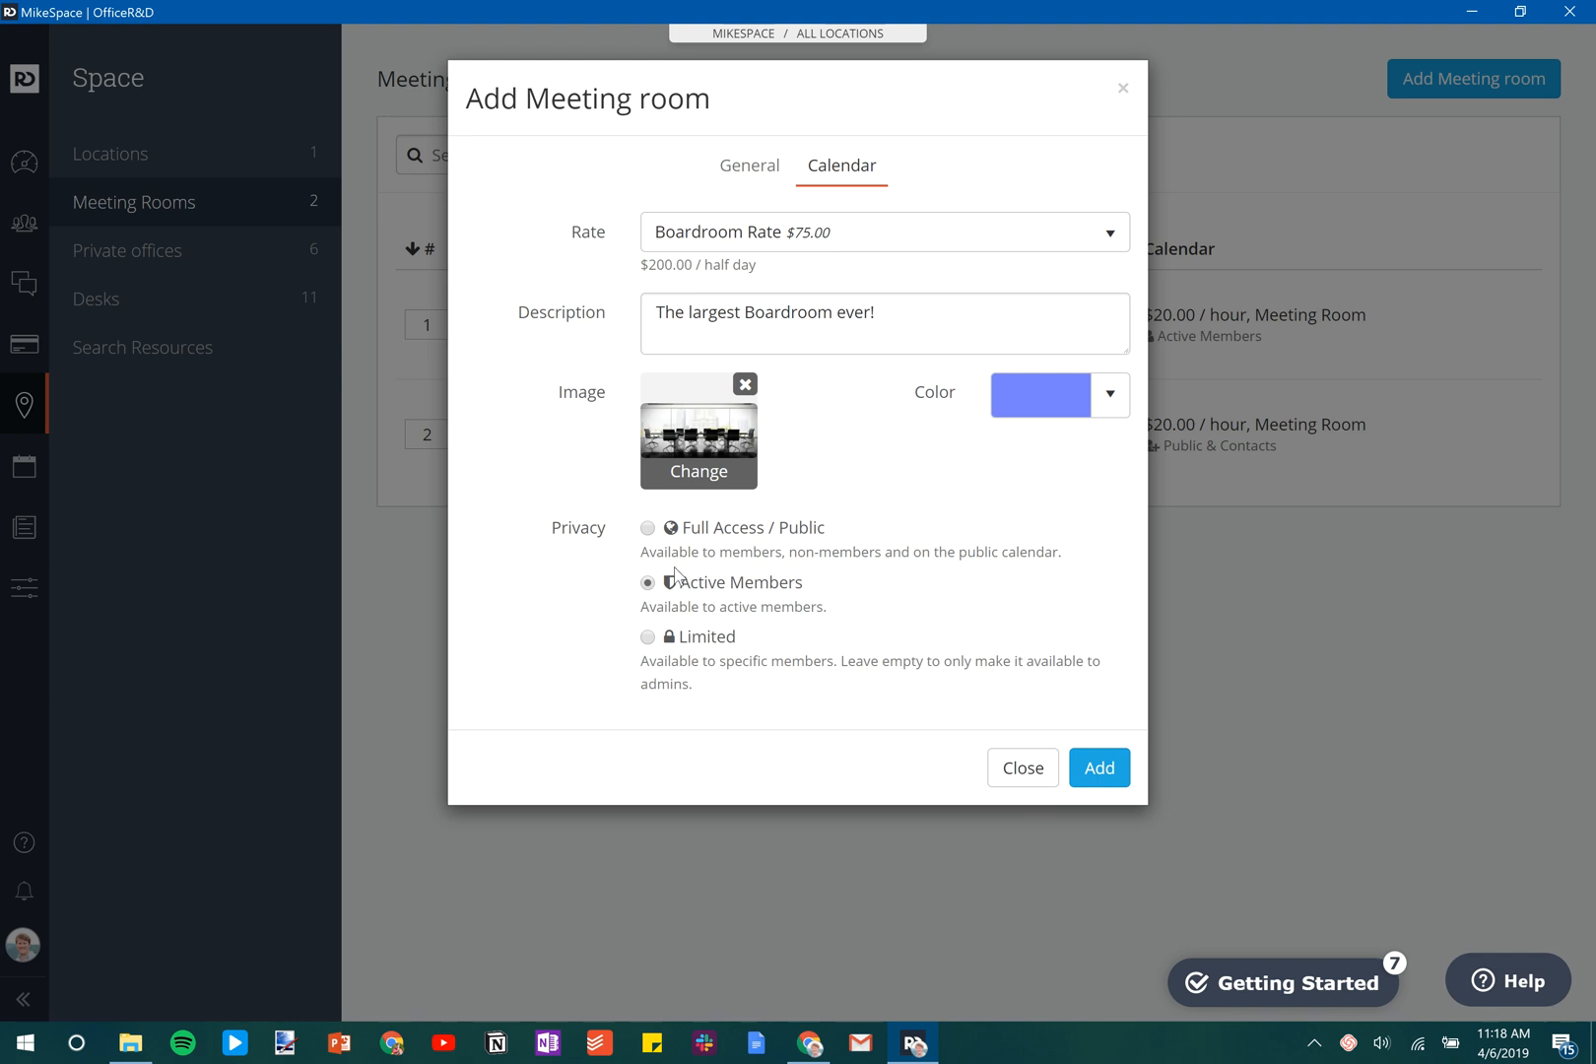
Set privacy to Full Access / Public and add the Large Boardroom.
left_click(647, 528)
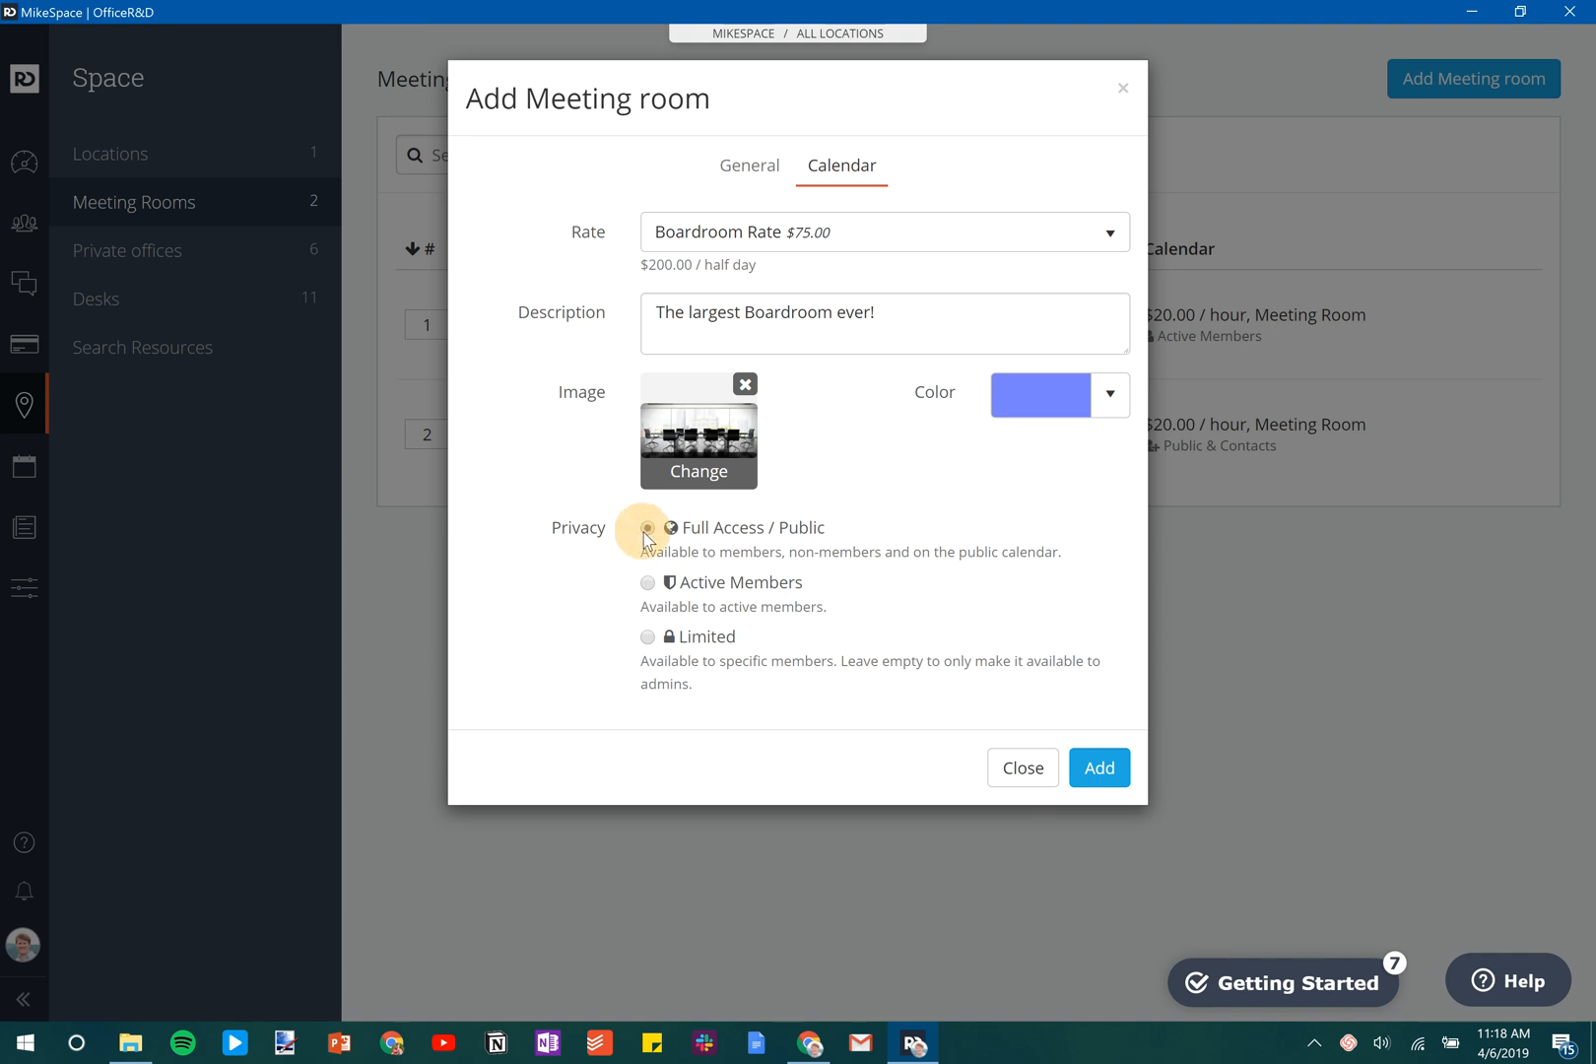
left_click(646, 529)
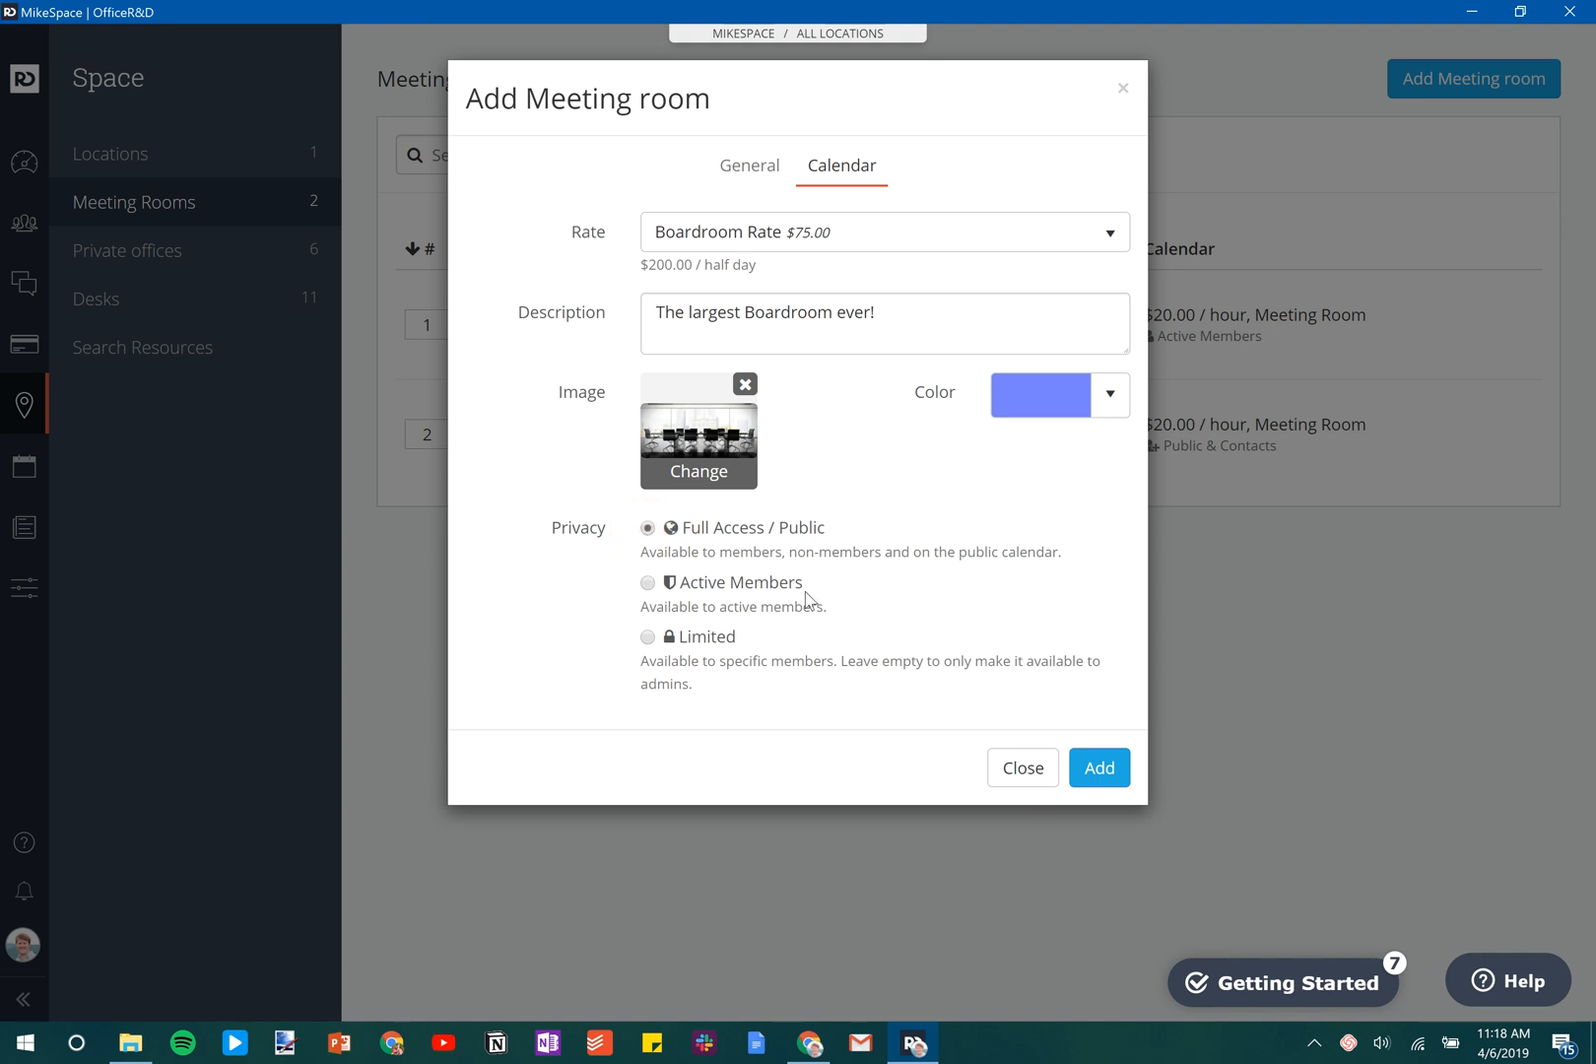
mouse_move(1100, 768)
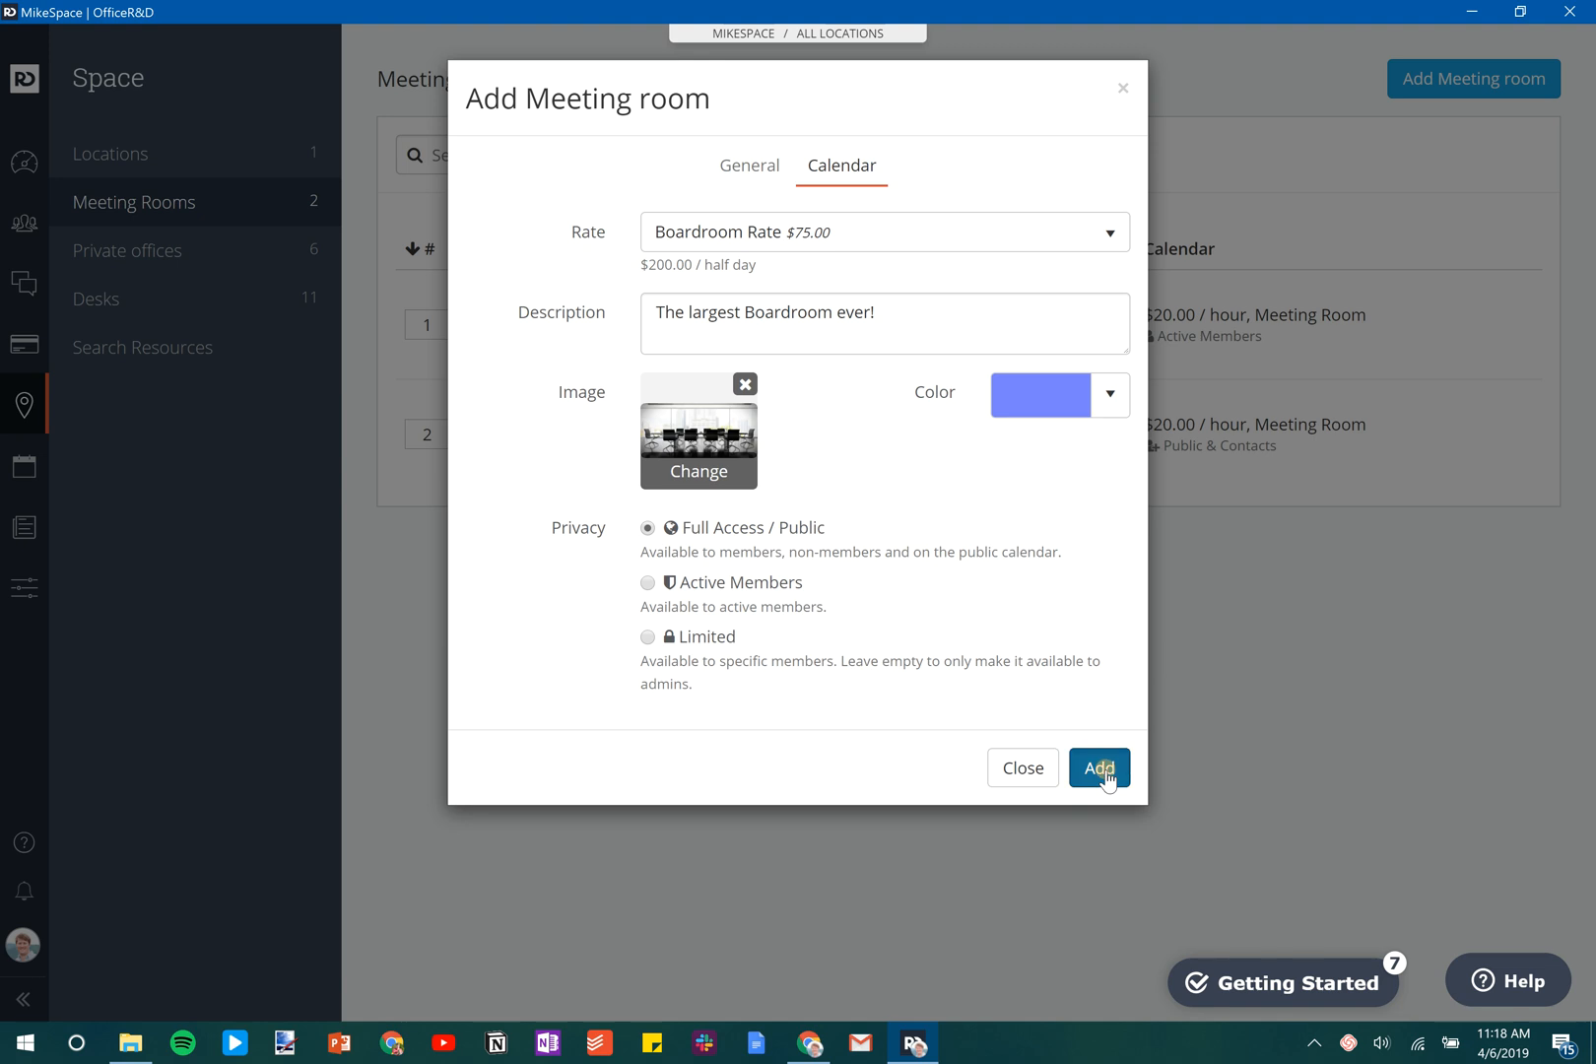
left_click(1099, 769)
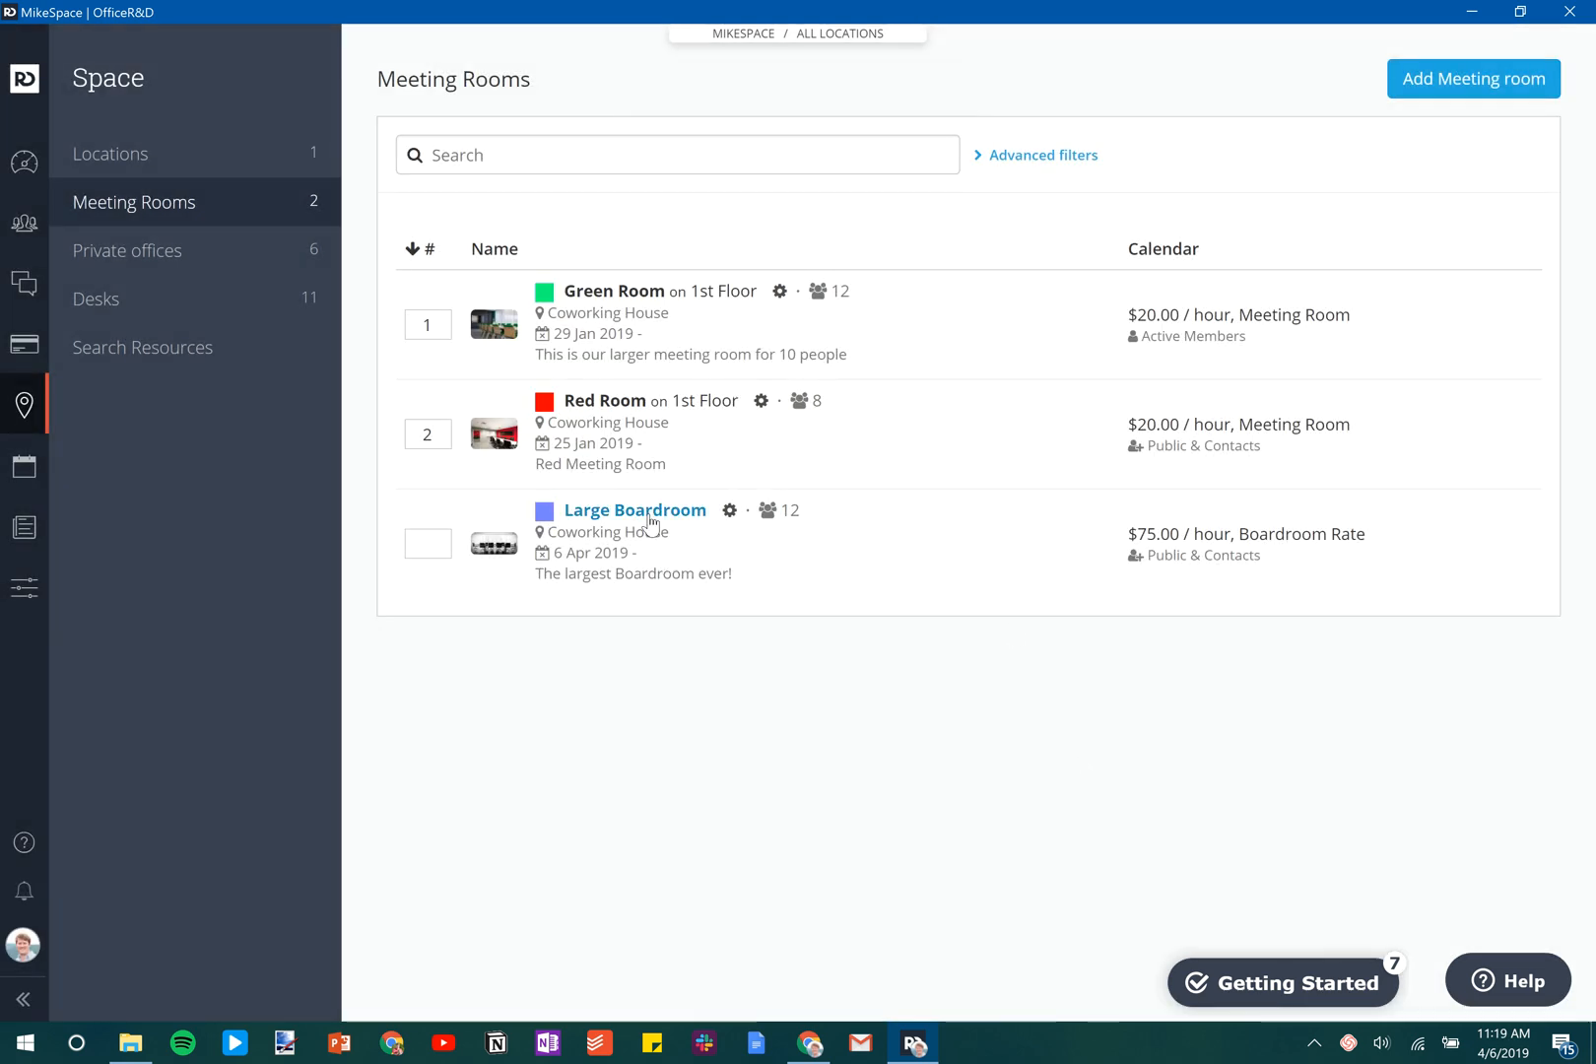
mouse_move(706, 462)
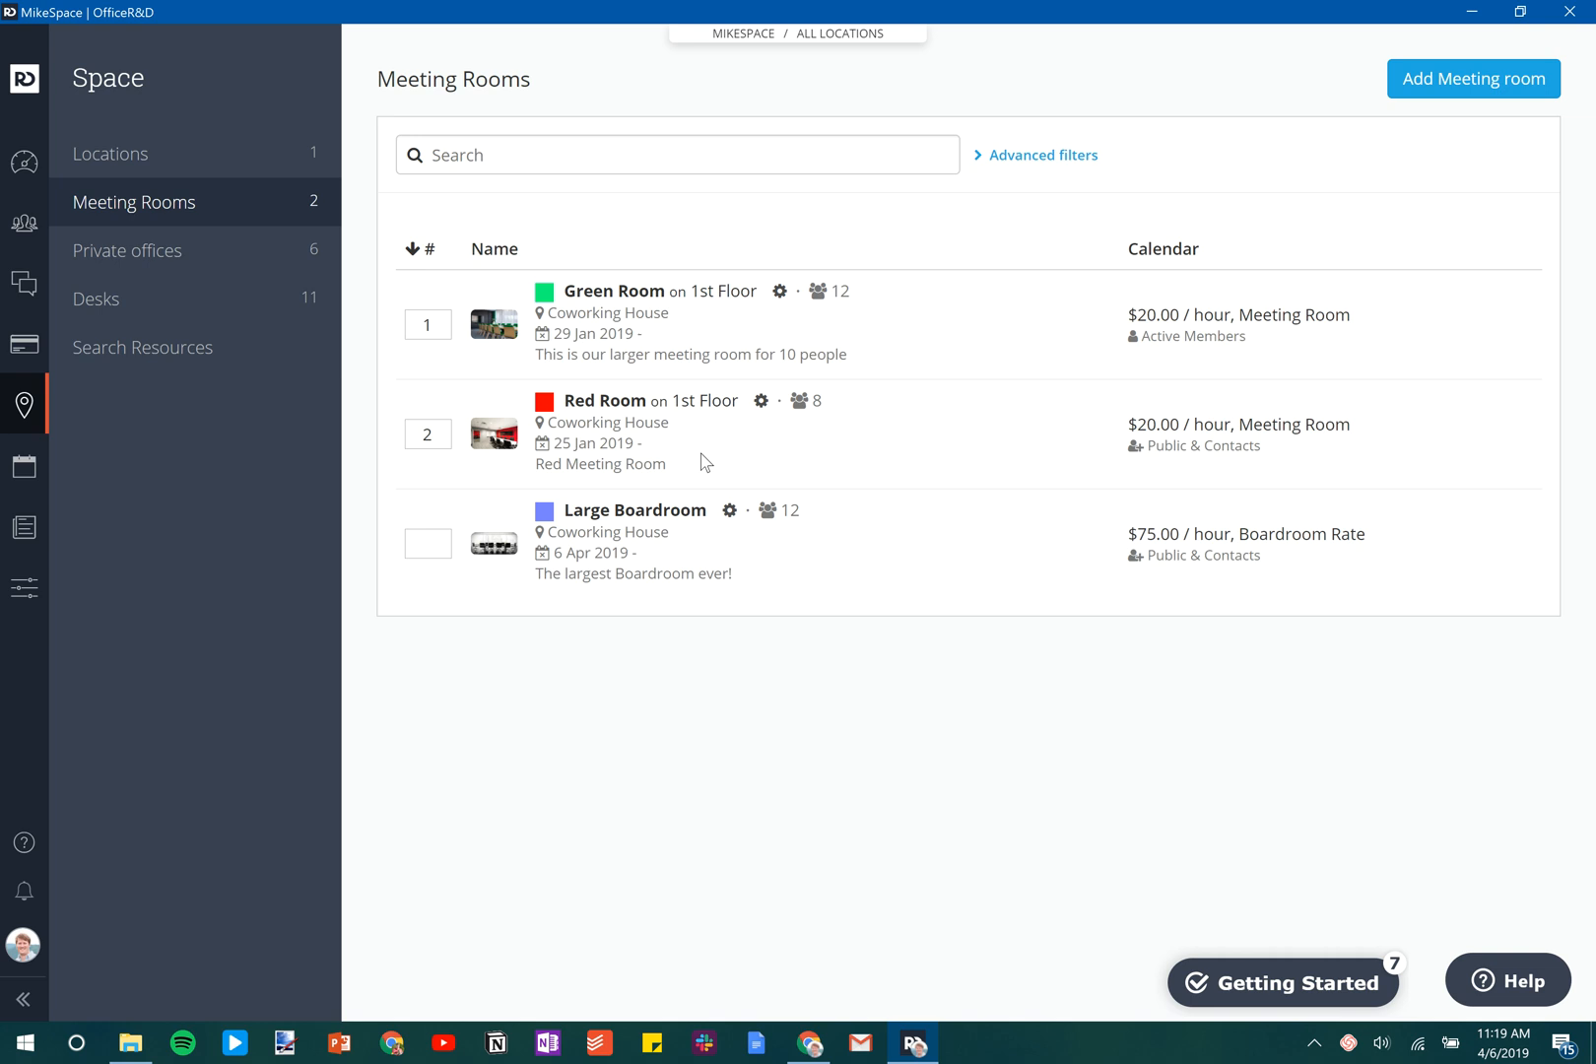
mouse_move(182, 410)
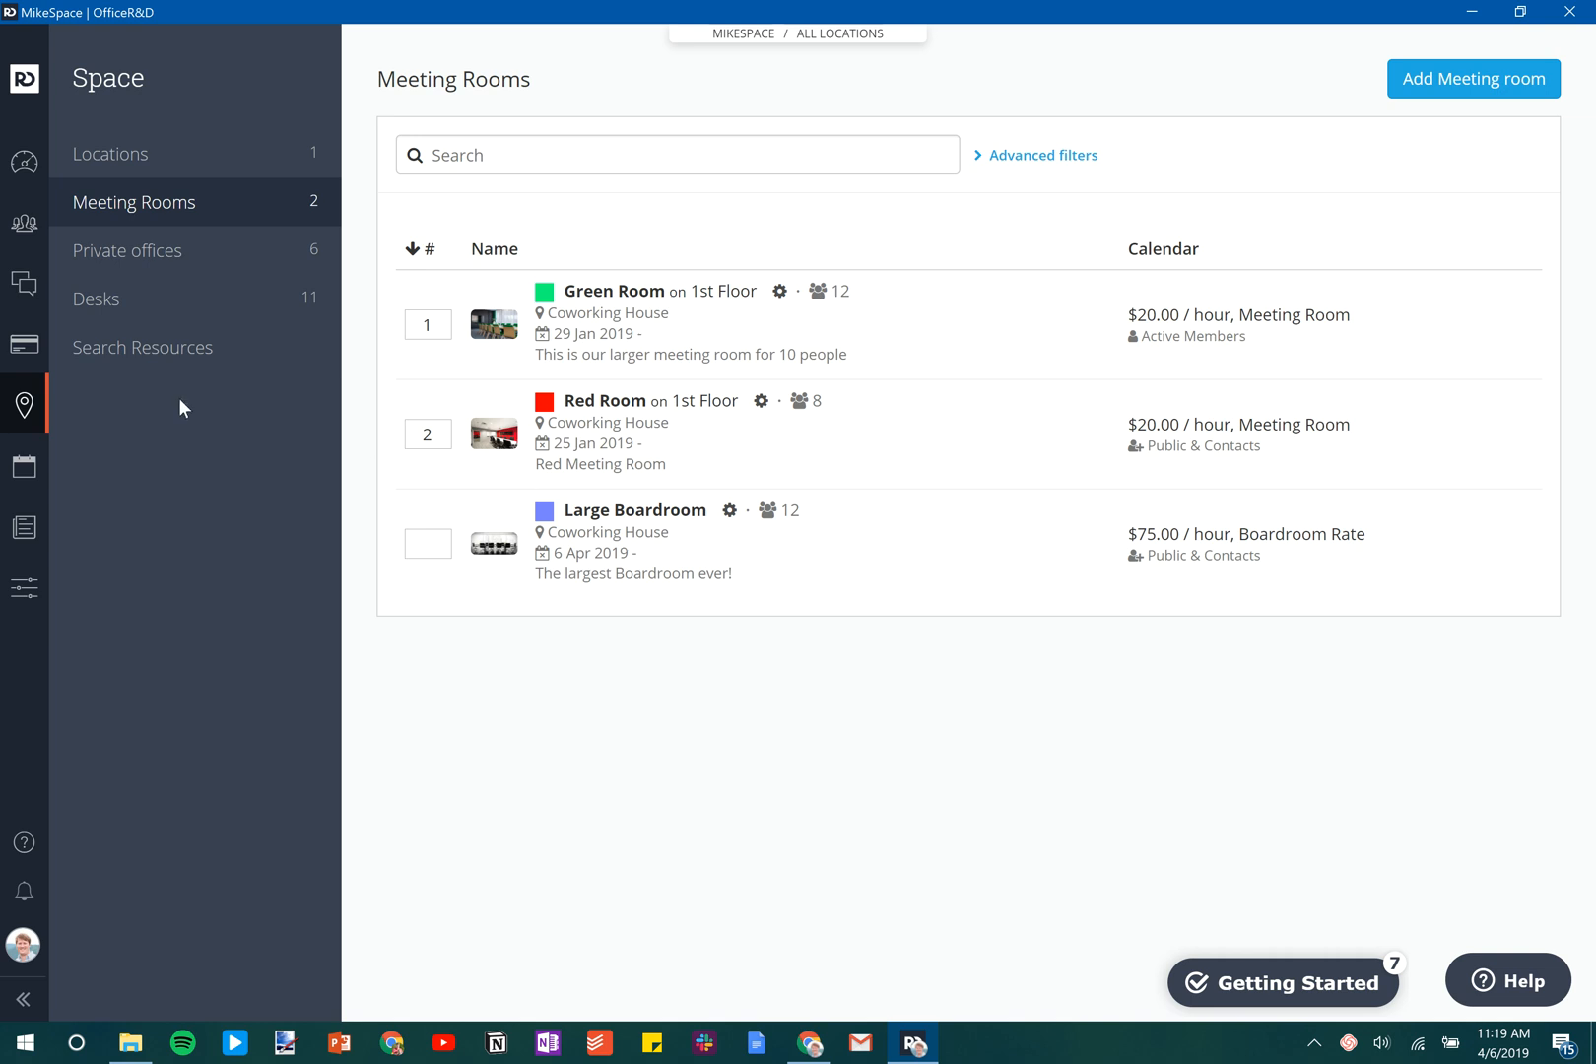
Start a 17:00 booking for Large Boardroom from the bookings calendar.
left_click(24, 467)
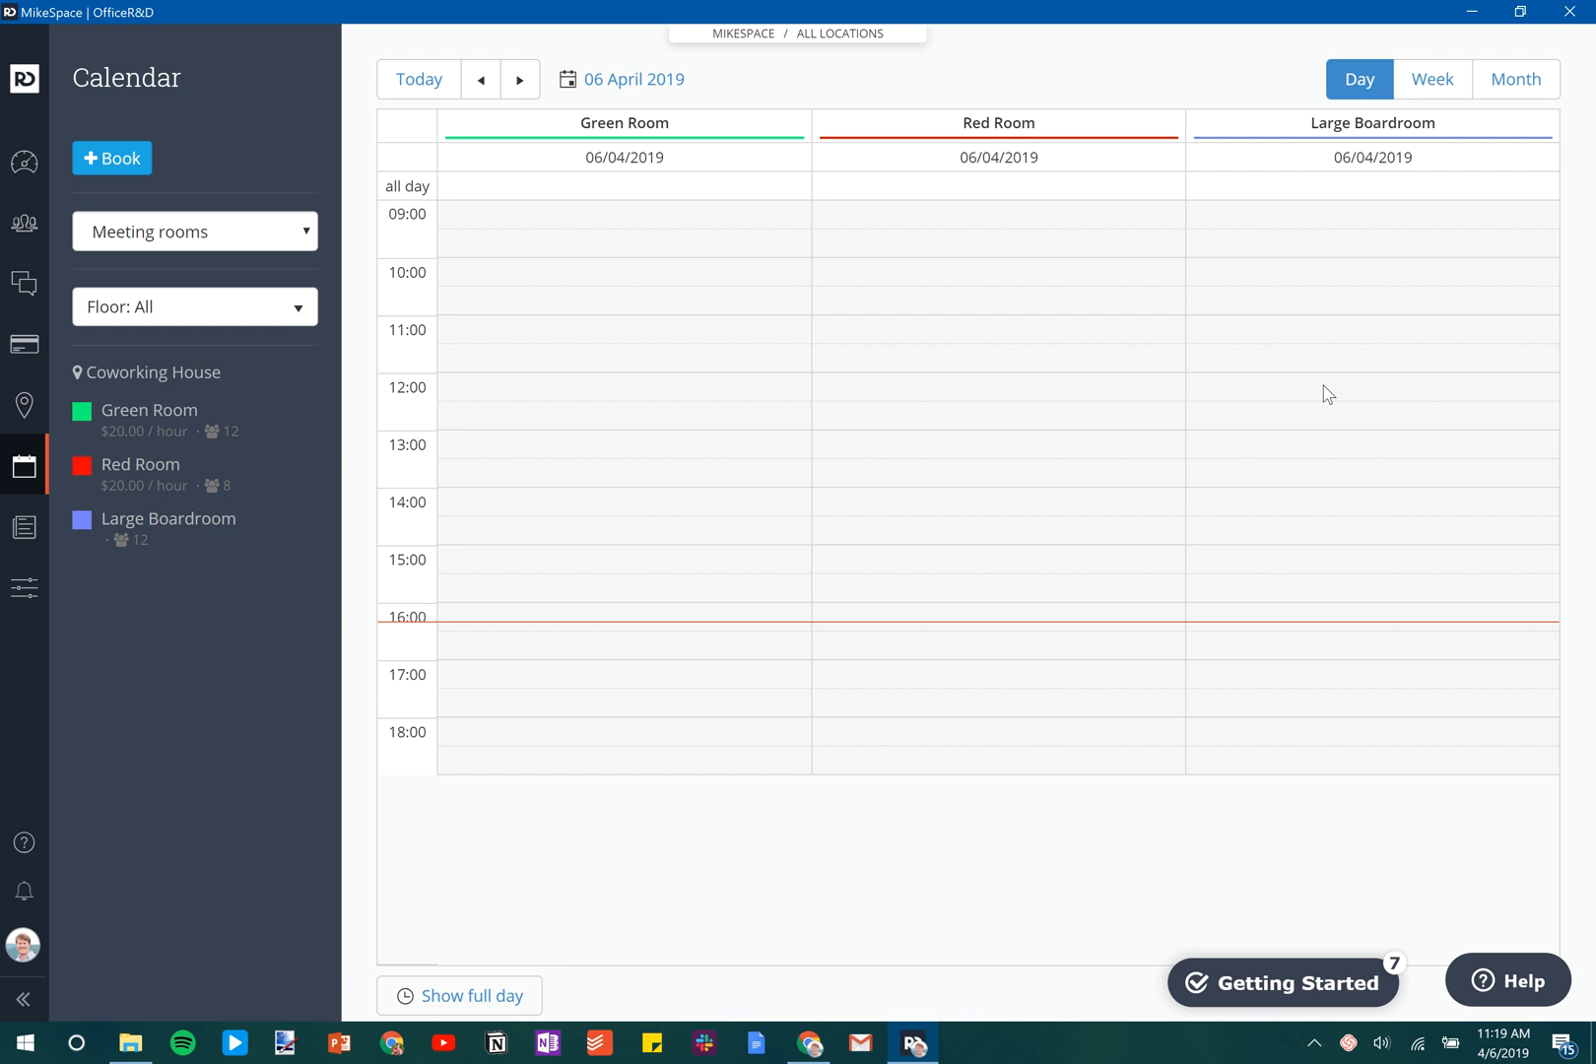
mouse_move(1309, 383)
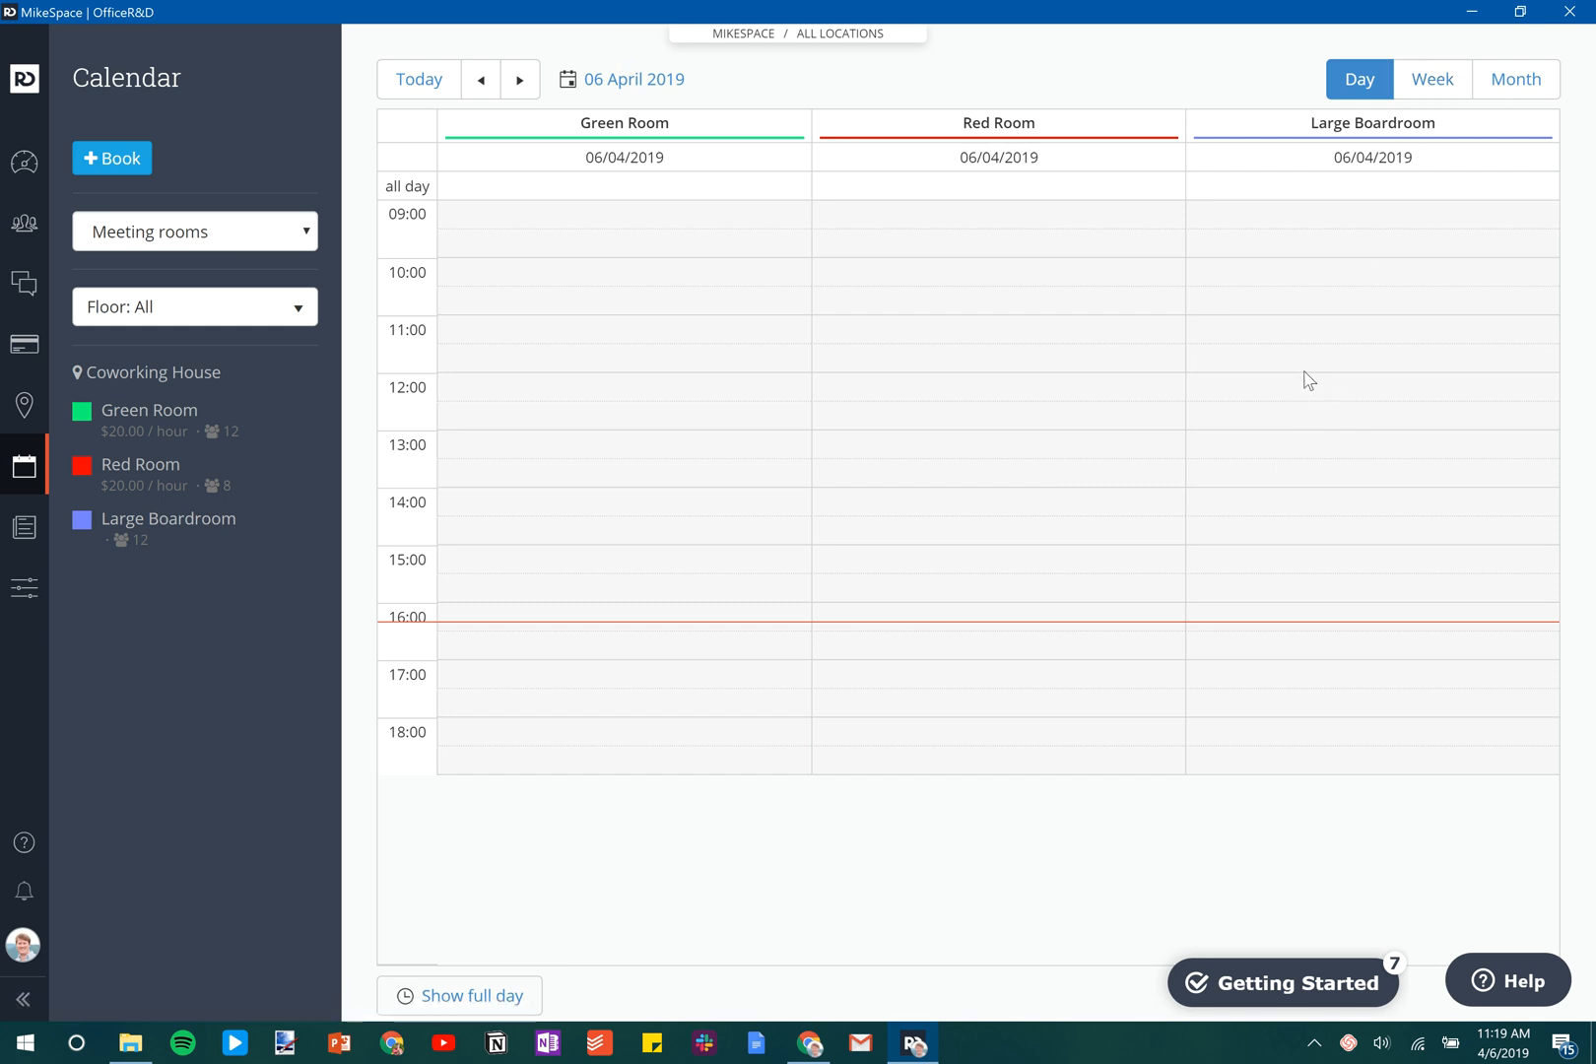
left_click(1371, 388)
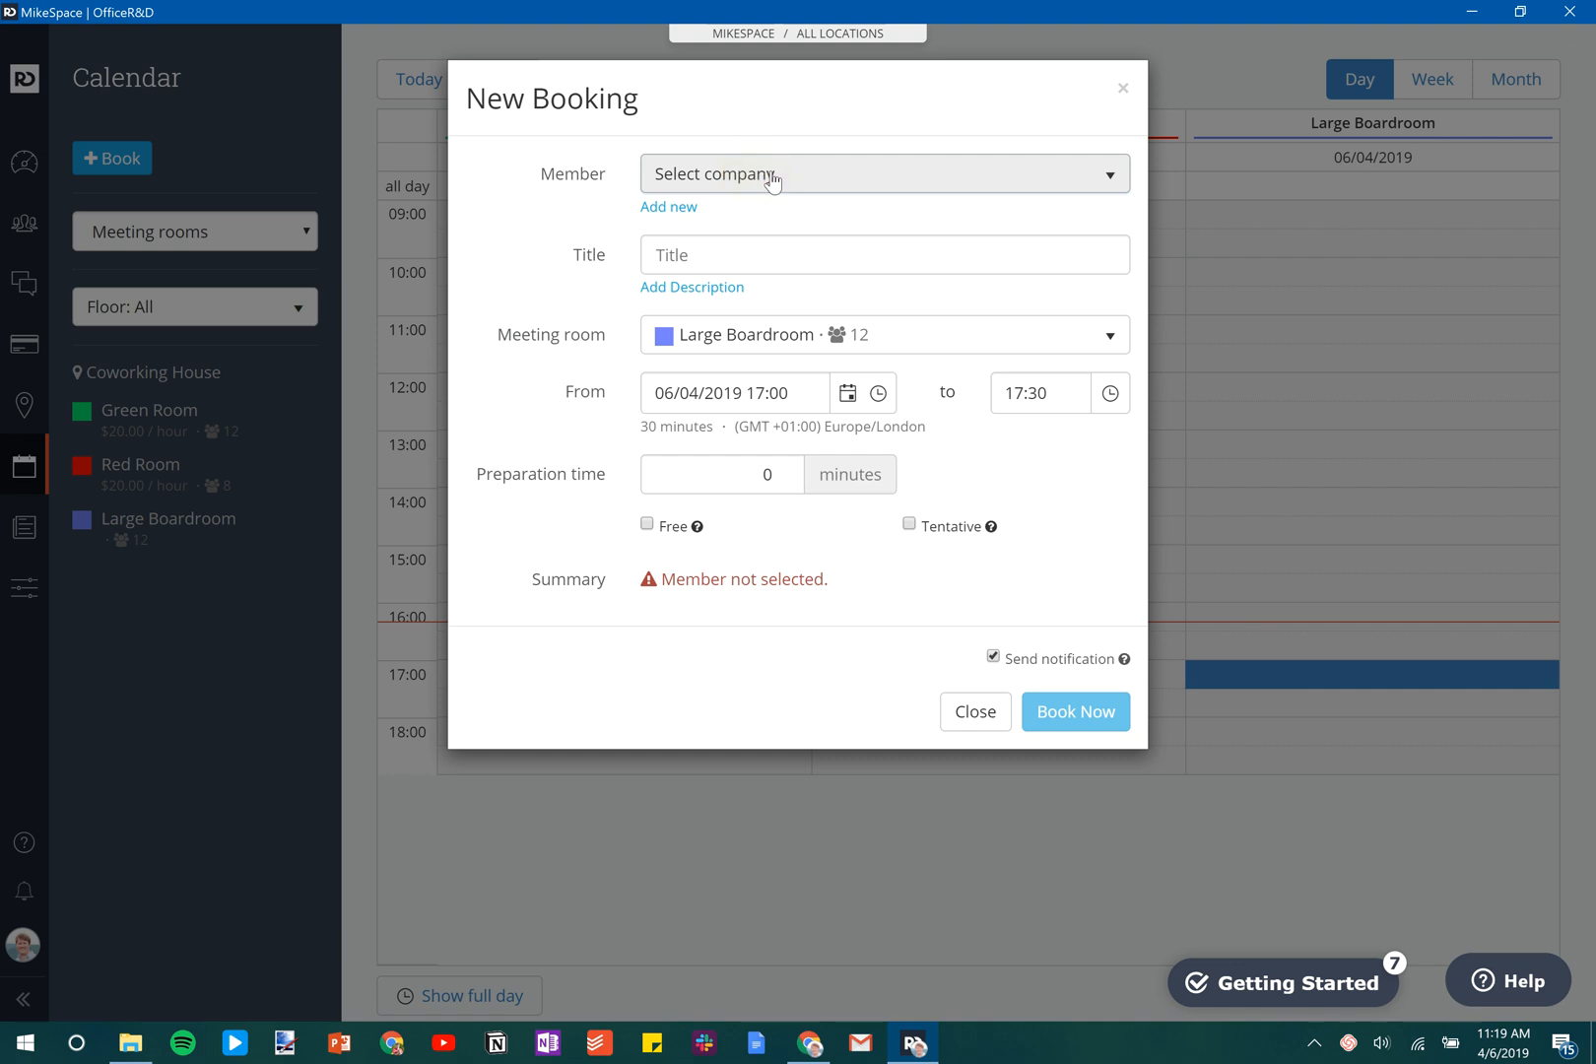
Discard the unfinished New Booking and return to the 6 April 2019 meeting room calendar.
left_click(883, 173)
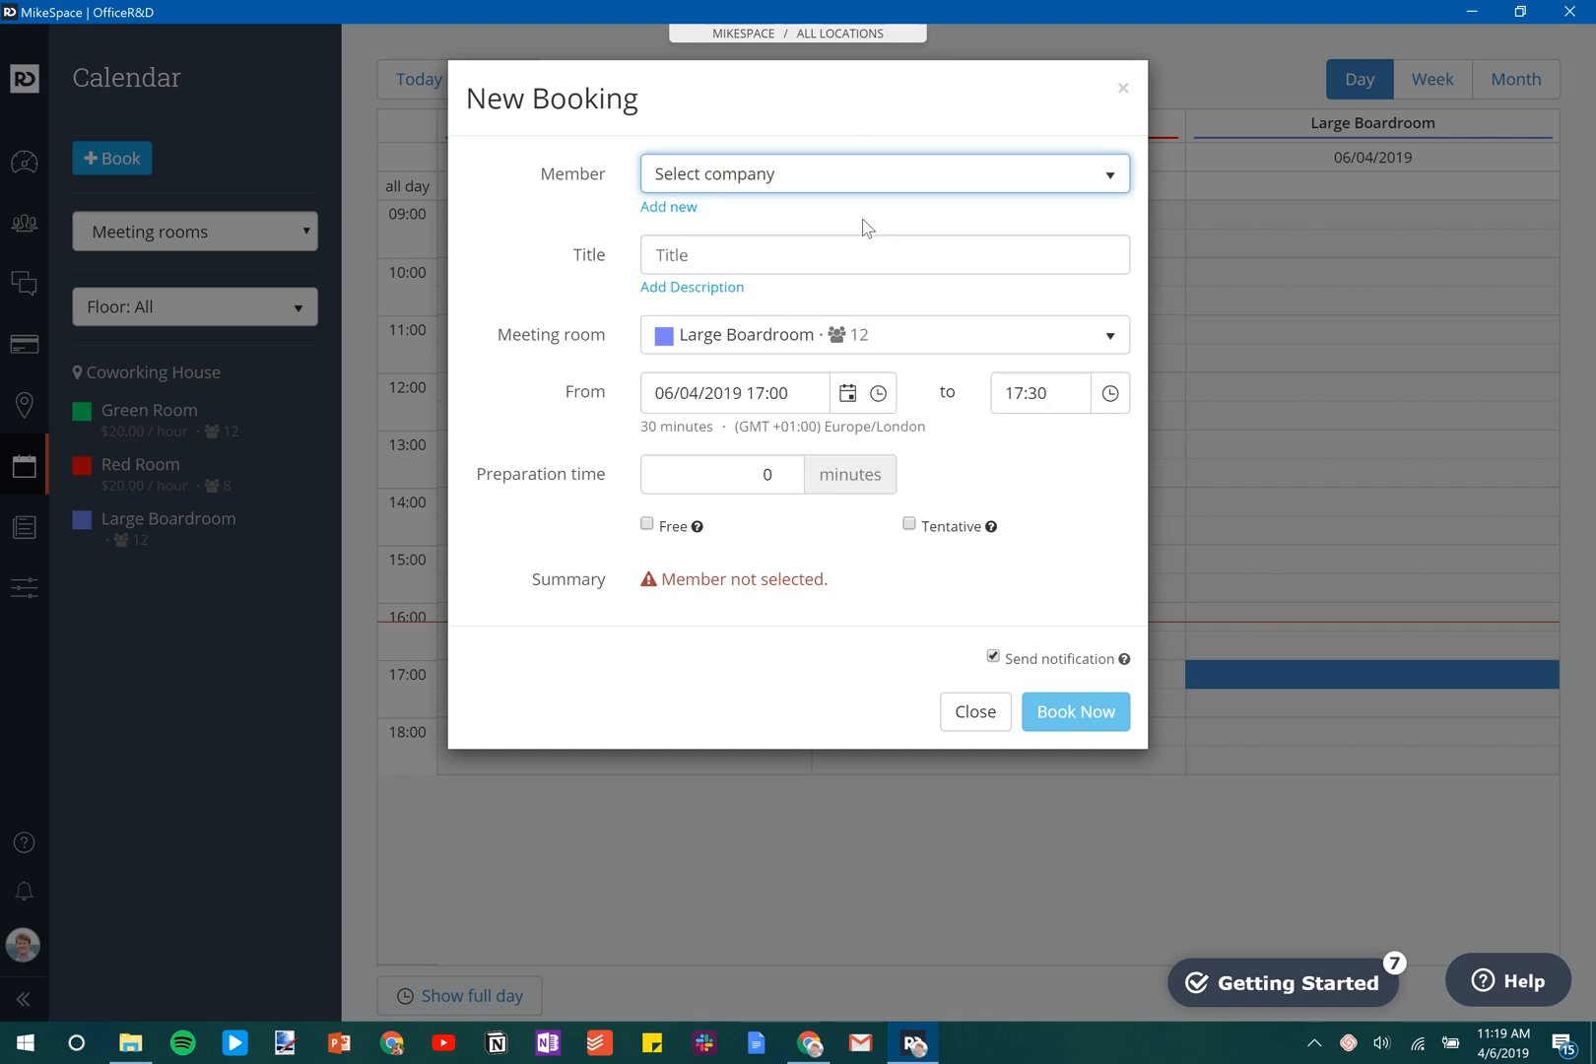
mouse_move(1122, 89)
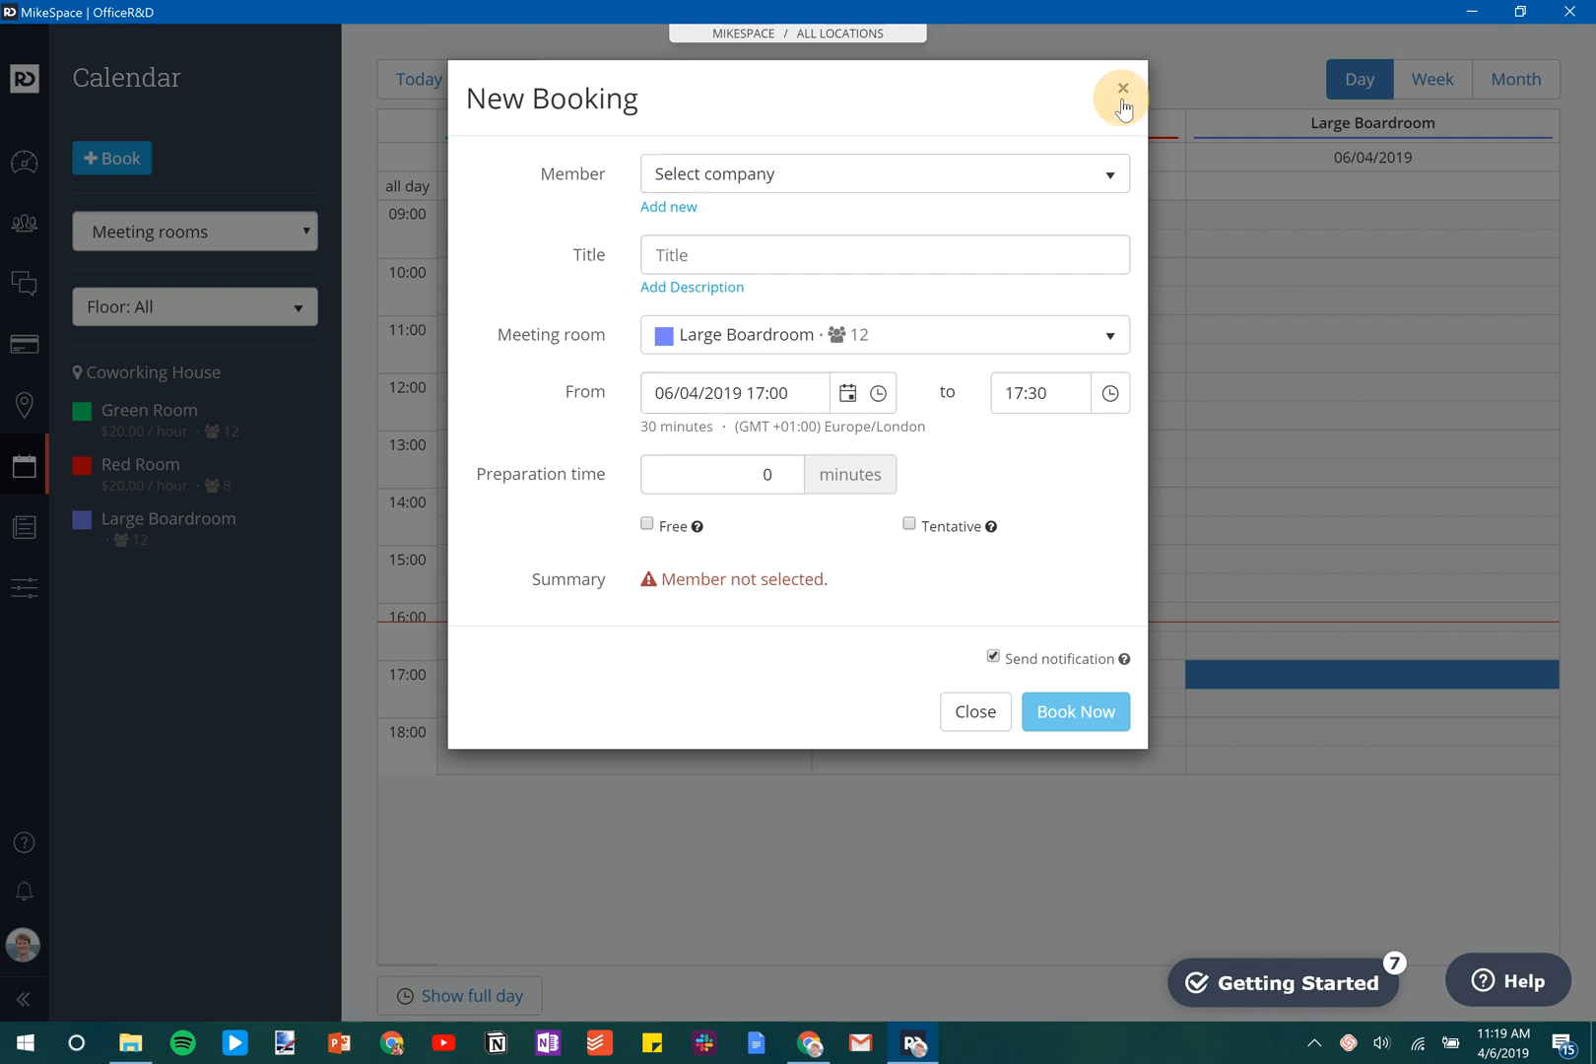
left_click(1120, 87)
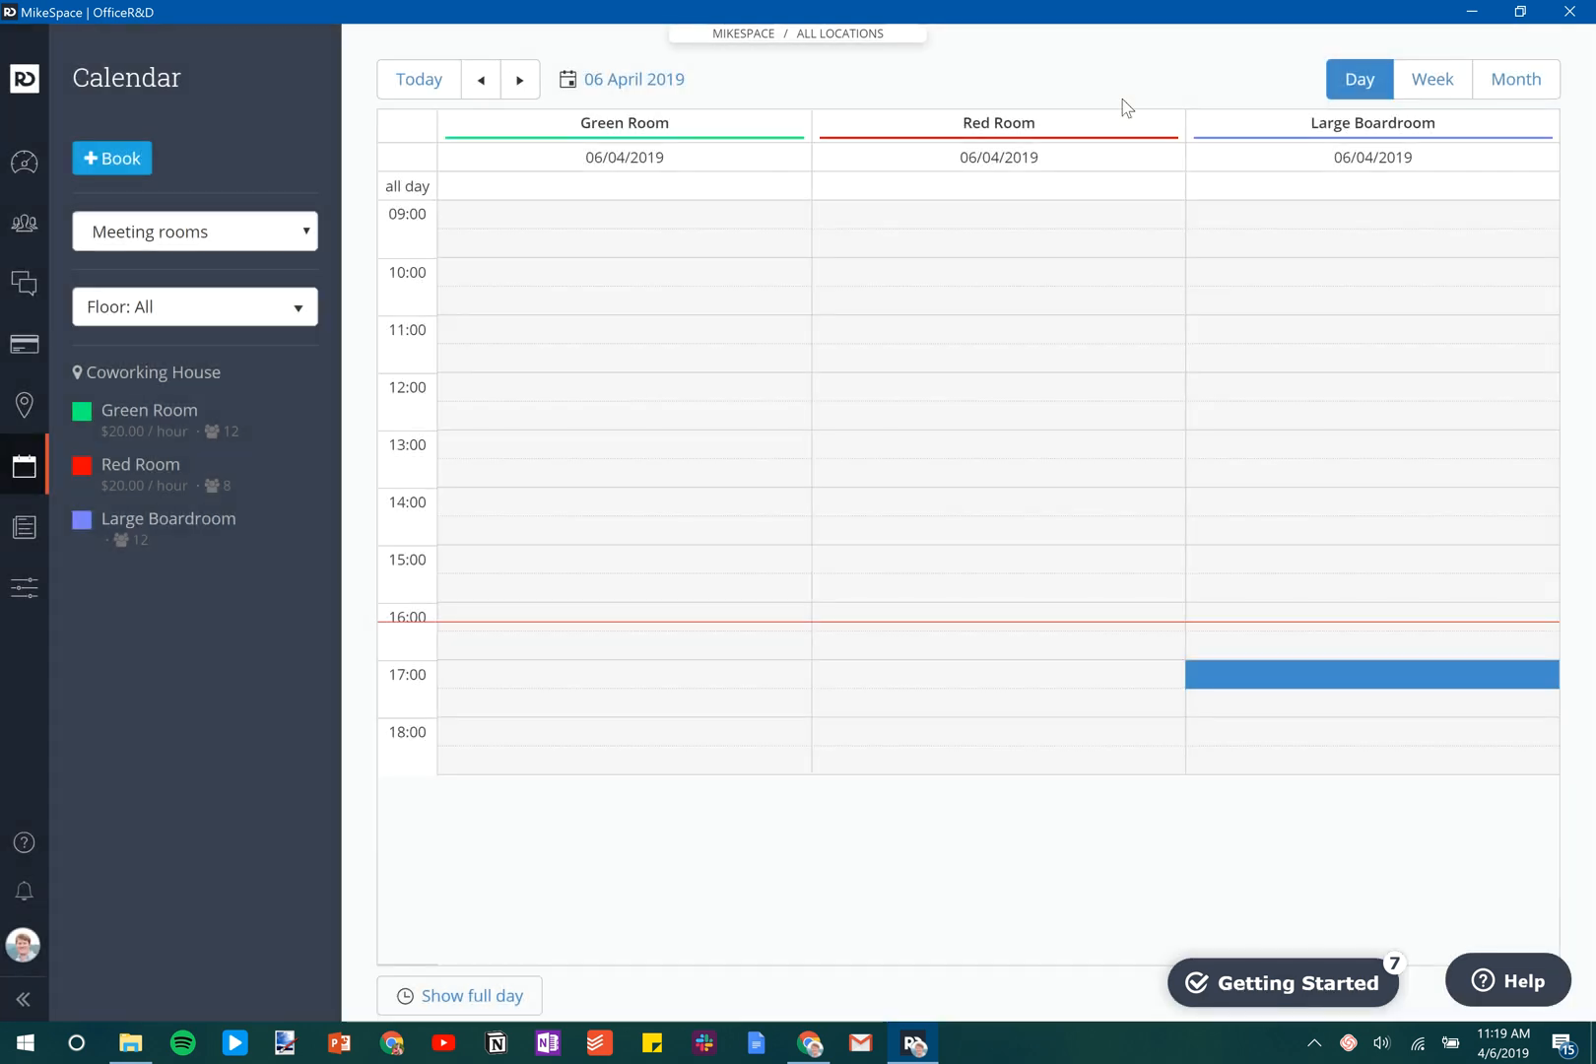